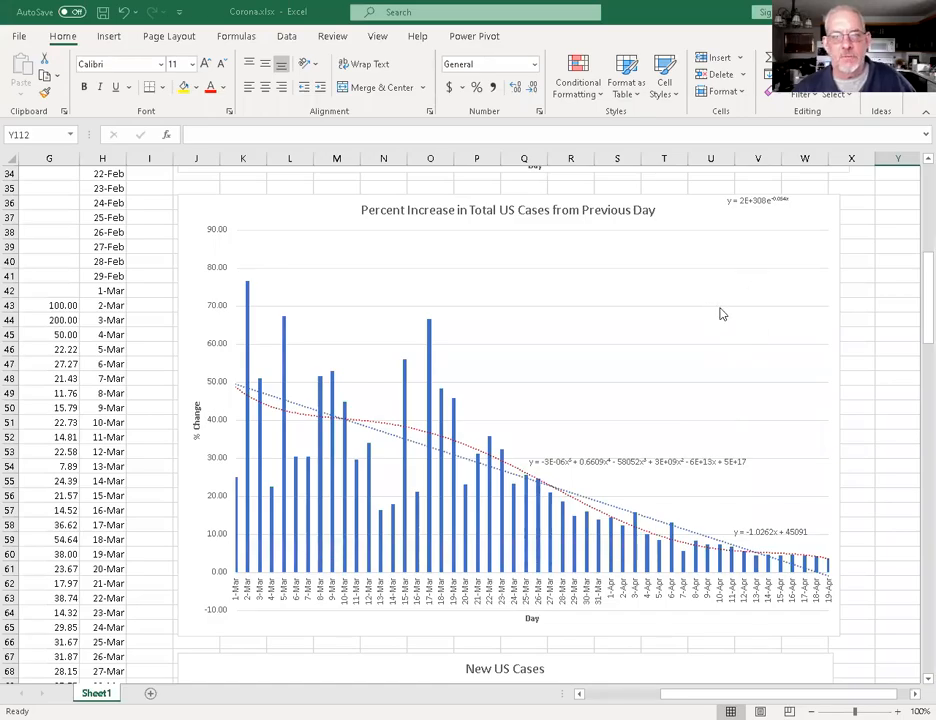
{"action": "mouse_move", "coordinate": [732, 676]}
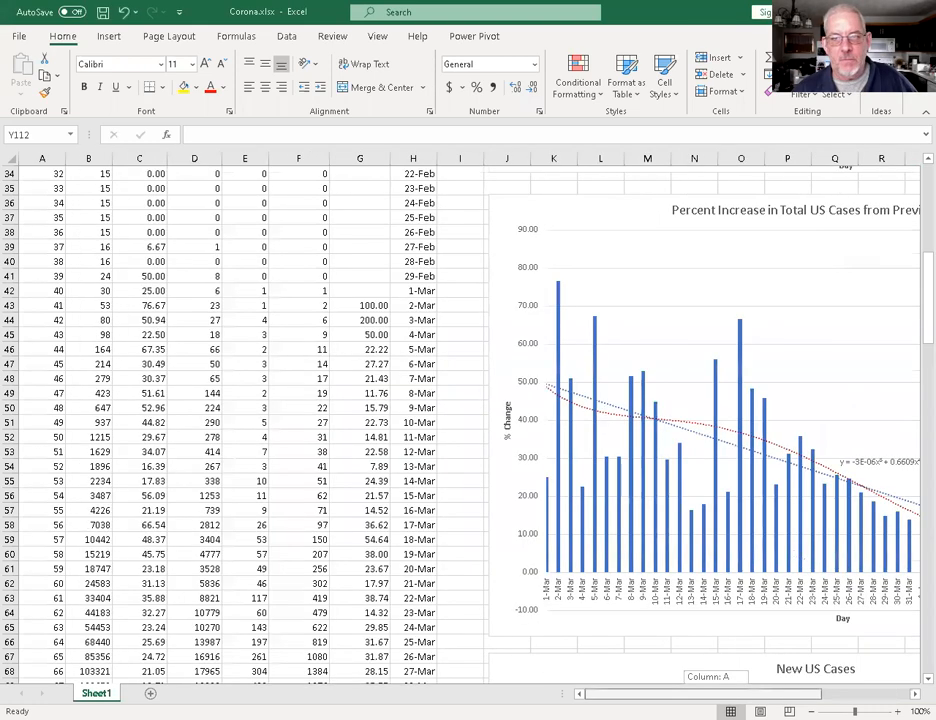
Scroll down to the Percent Increase in Total US Cases chart and select a cell outside it.
{"action": "scroll", "scroll_direction": "right", "scroll_amount": 3}
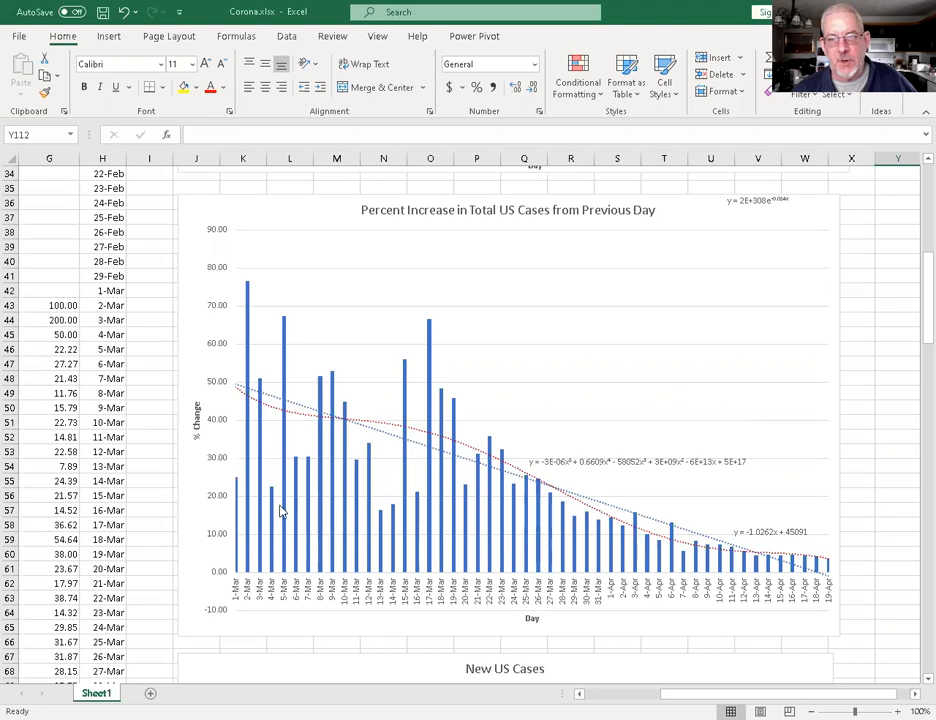
{"action": "mouse_move", "coordinate": [312, 520]}
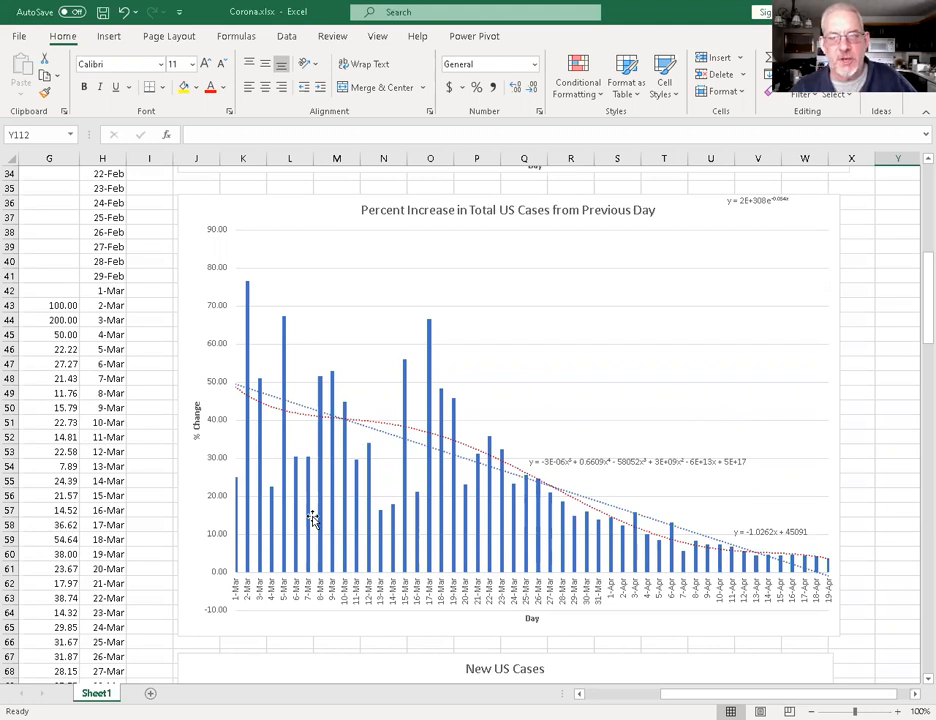
{"action": "mouse_move", "coordinate": [542, 396]}
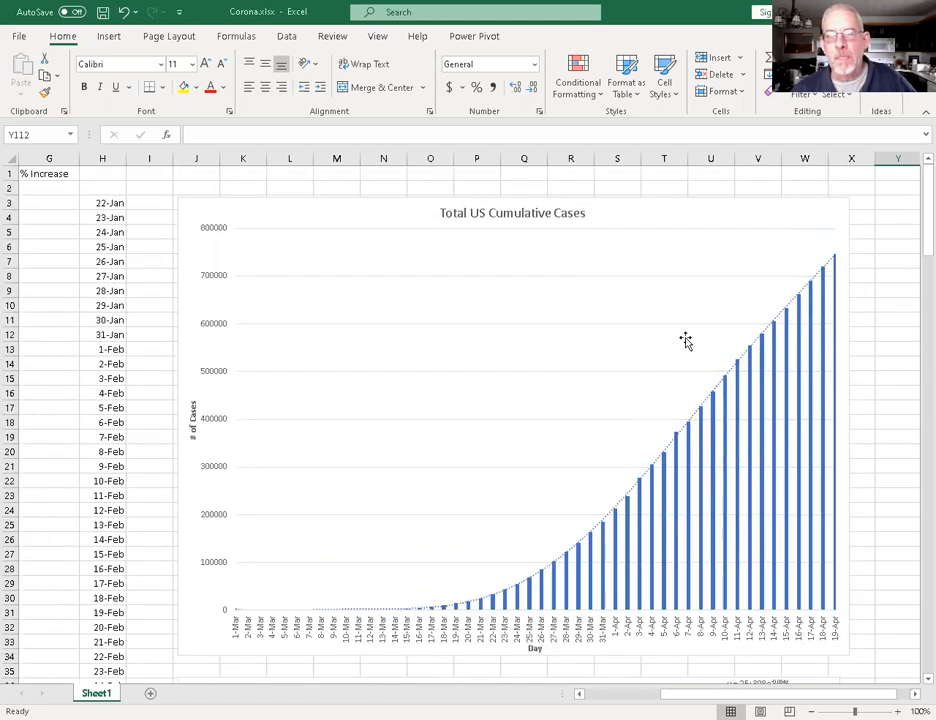
{"action": "mouse_move", "coordinate": [752, 210]}
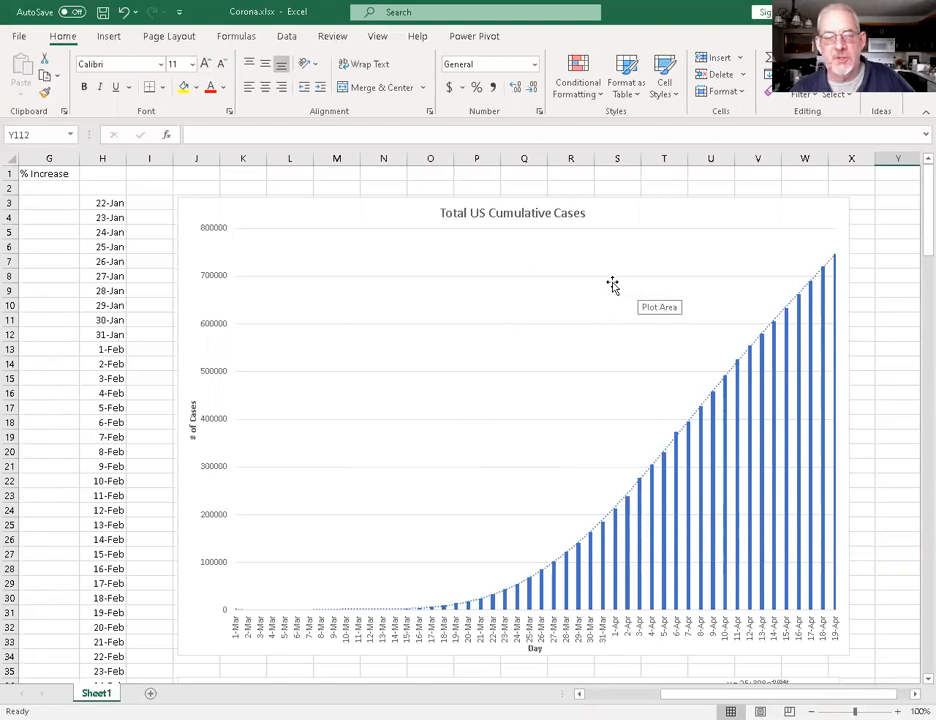
{"action": "mouse_move", "coordinate": [512, 572]}
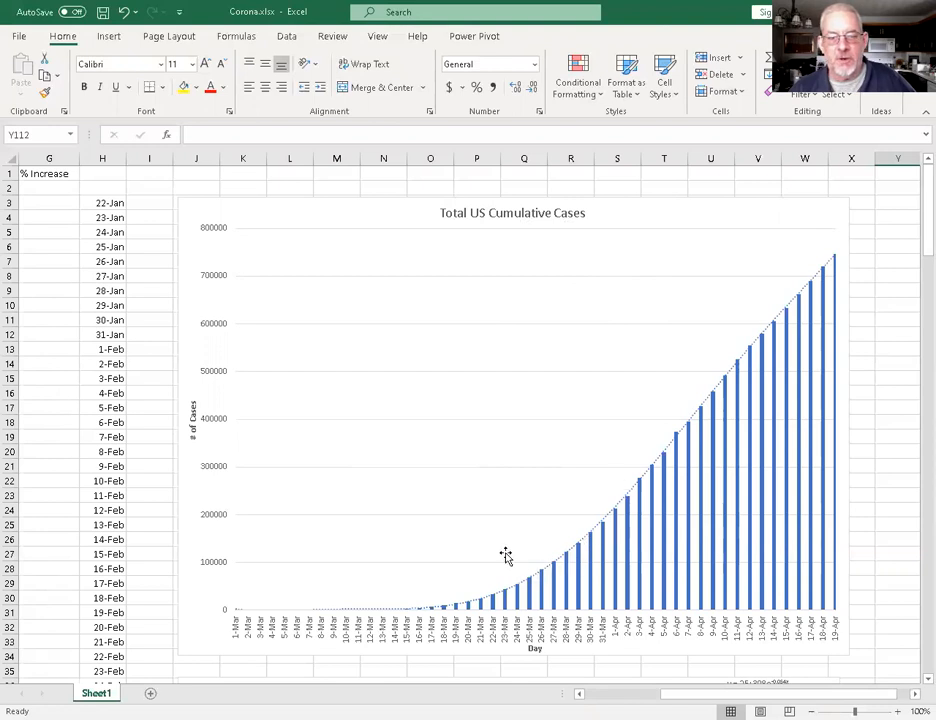
{"action": "mouse_move", "coordinate": [610, 500]}
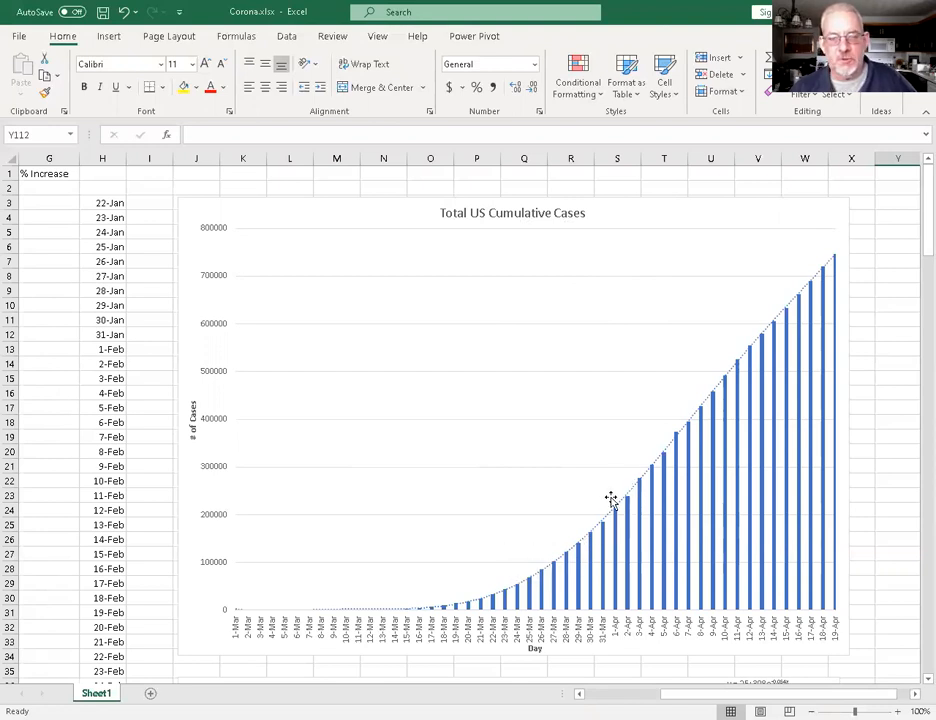
{"action": "mouse_move", "coordinate": [628, 498]}
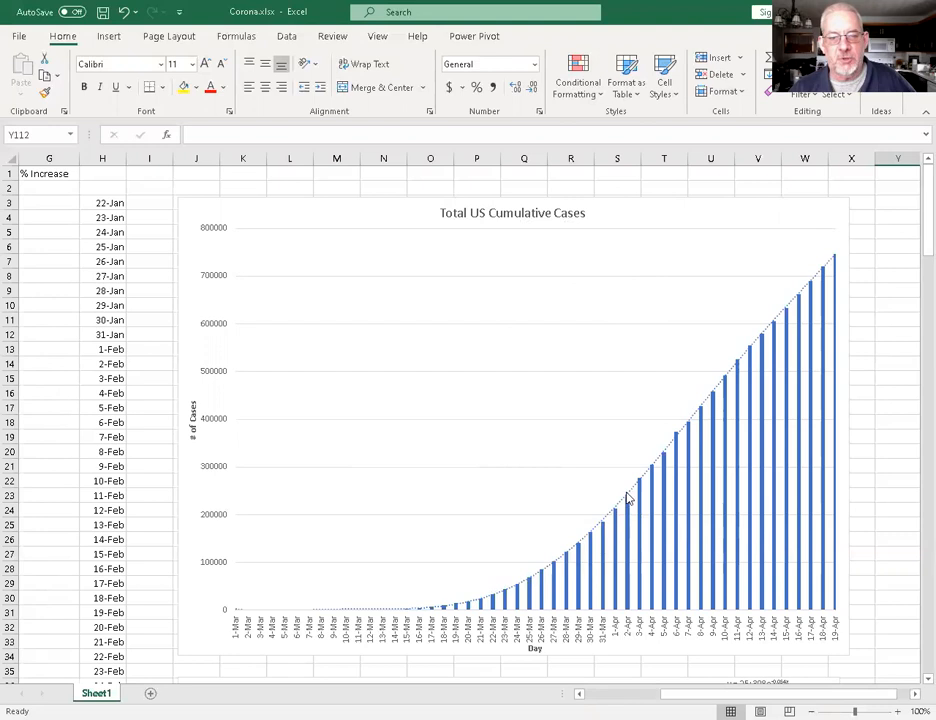
{"action": "mouse_move", "coordinate": [644, 464]}
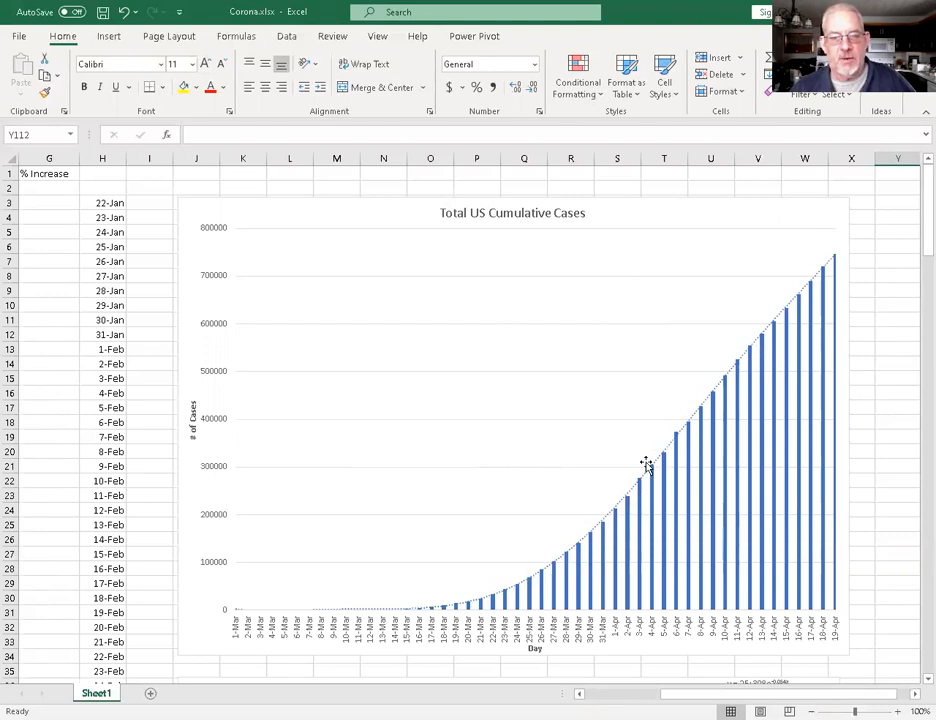
{"action": "mouse_move", "coordinate": [732, 352]}
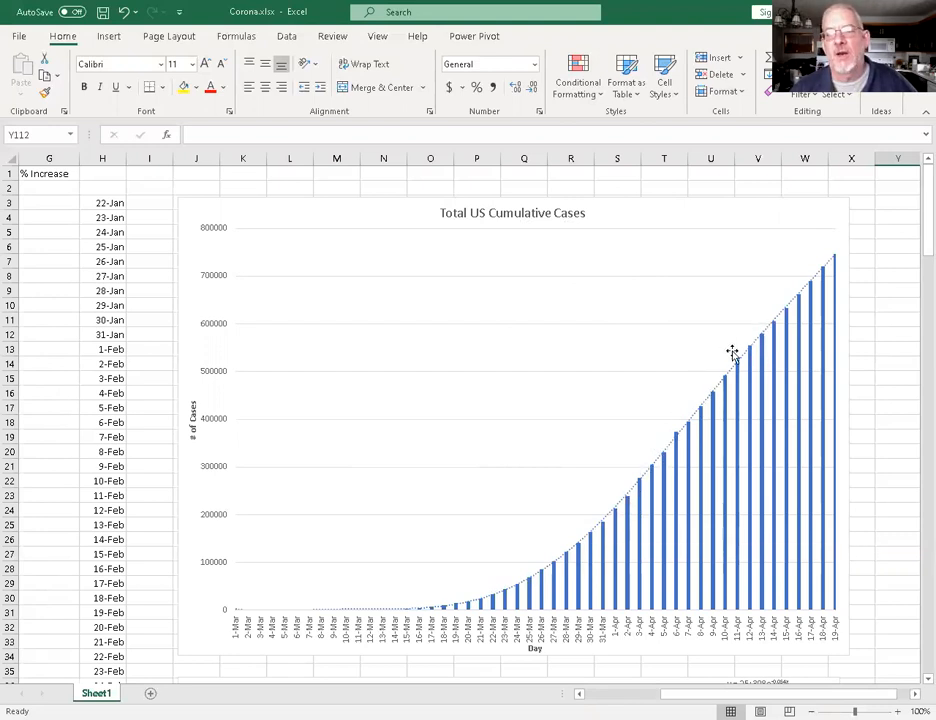
{"action": "mouse_move", "coordinate": [776, 304]}
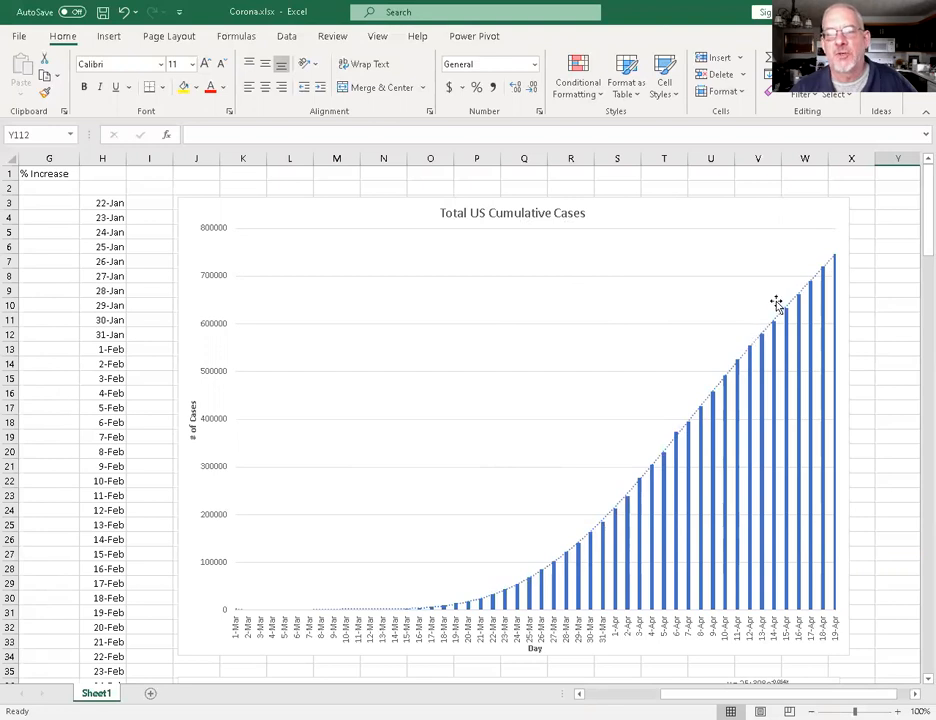
{"action": "mouse_move", "coordinate": [884, 264]}
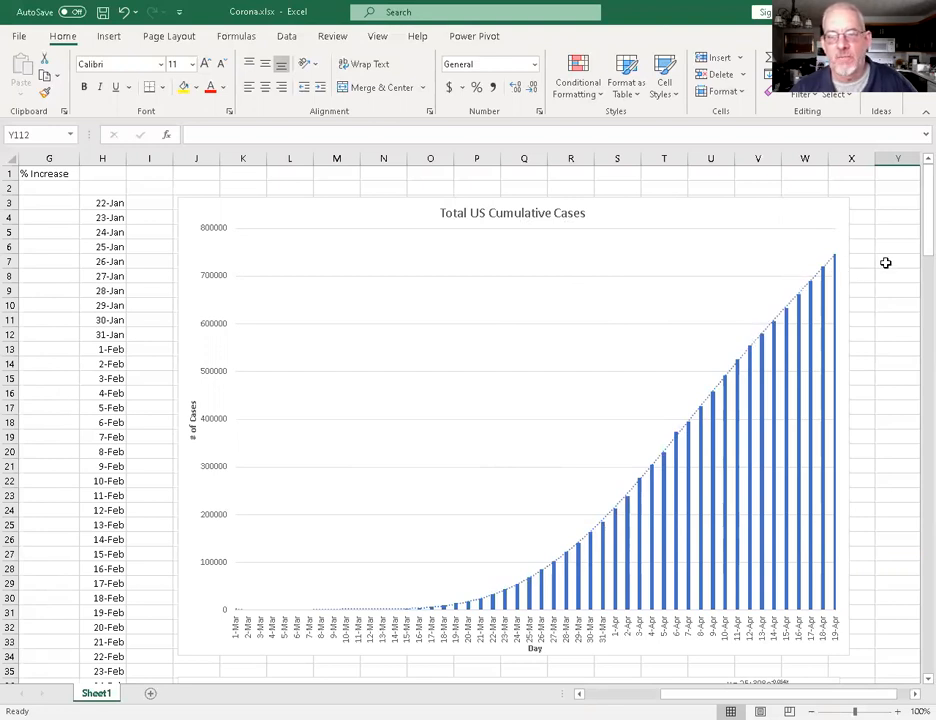
{"action": "mouse_move", "coordinate": [876, 288]}
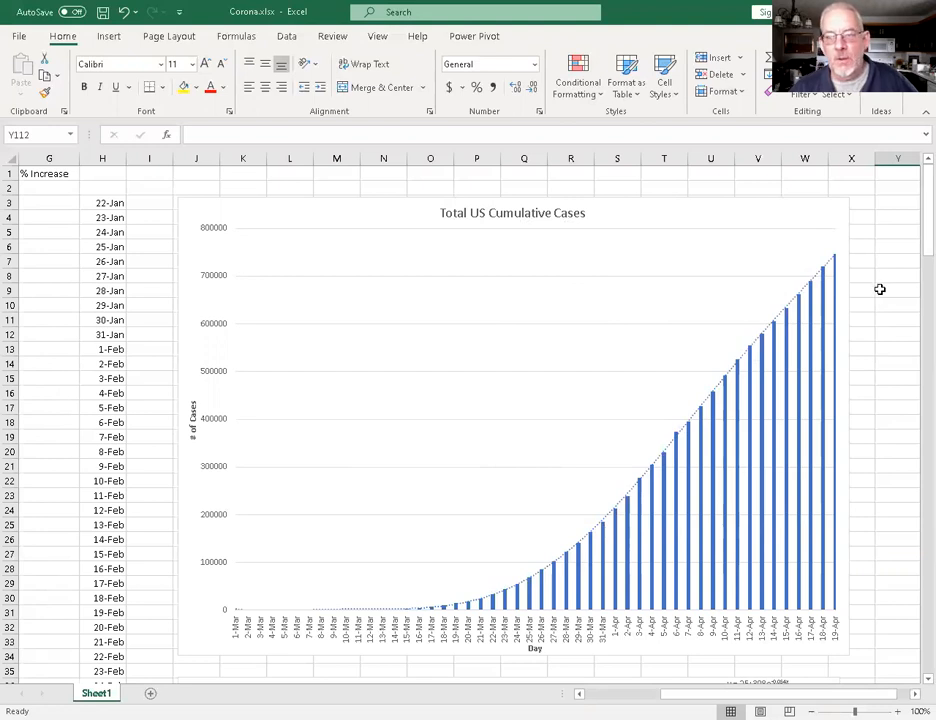
{"action": "mouse_move", "coordinate": [852, 260]}
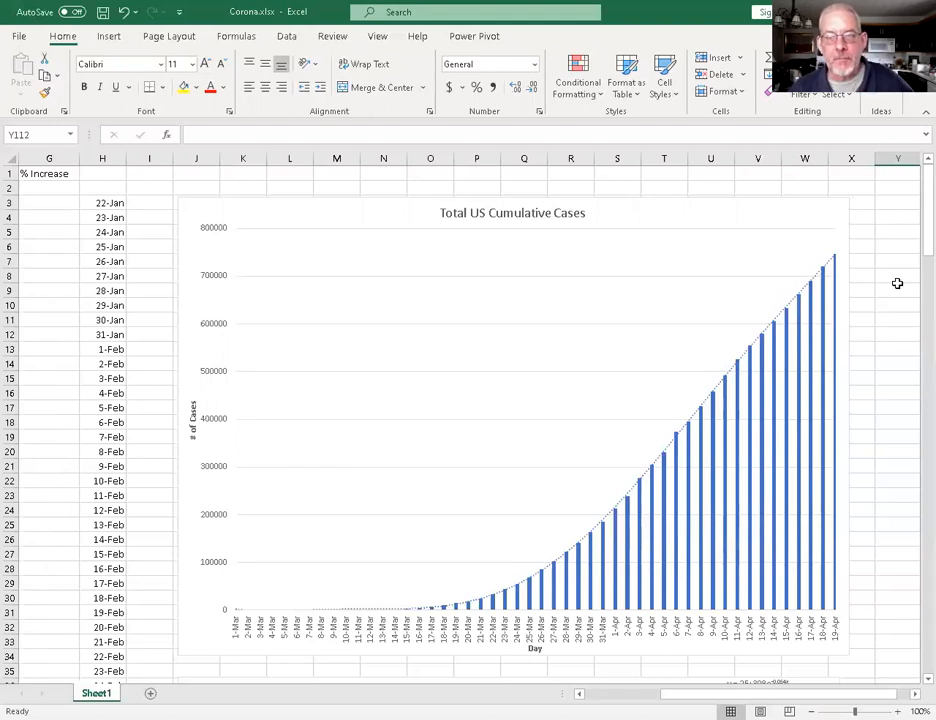
{"action": "mouse_move", "coordinate": [888, 290]}
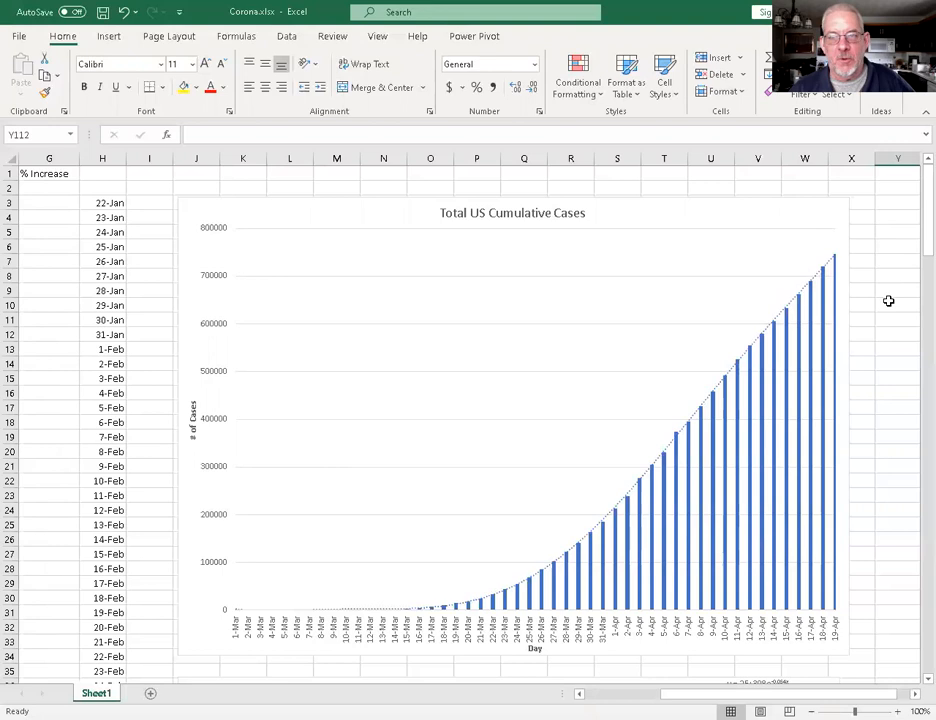
{"action": "scroll", "scroll_direction": "down", "scroll_amount": 3}
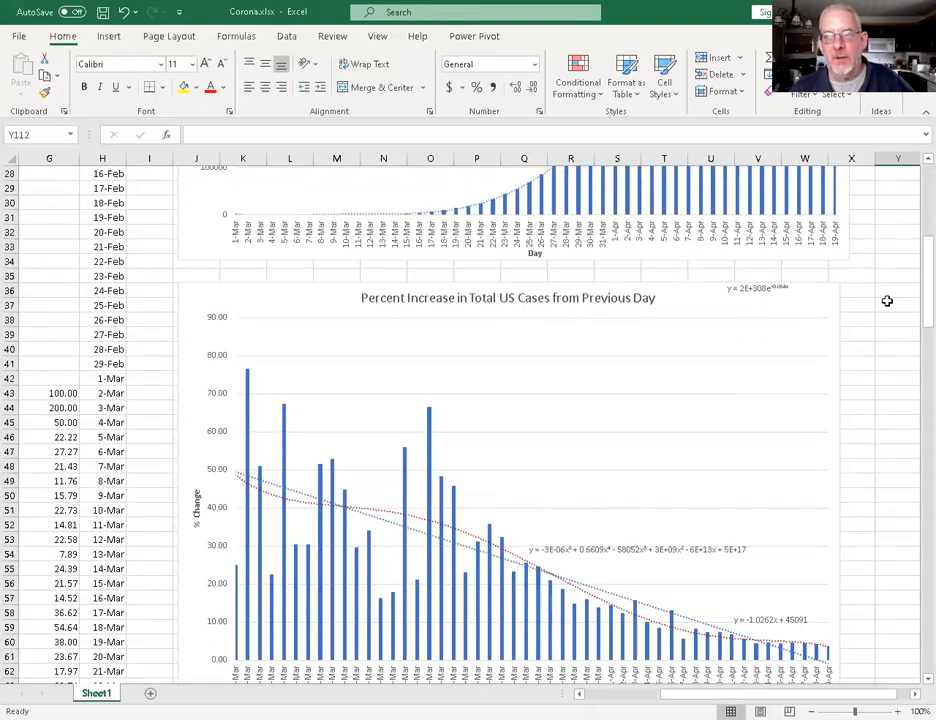
{"action": "scroll", "scroll_direction": "down", "scroll_amount": 3}
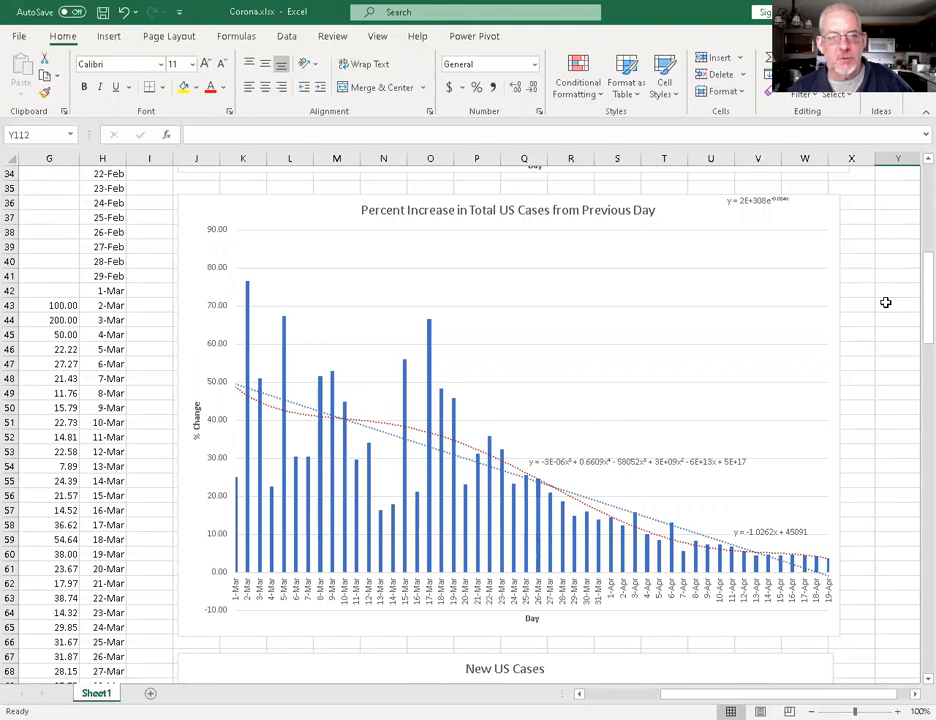
{"action": "mouse_move", "coordinate": [436, 234]}
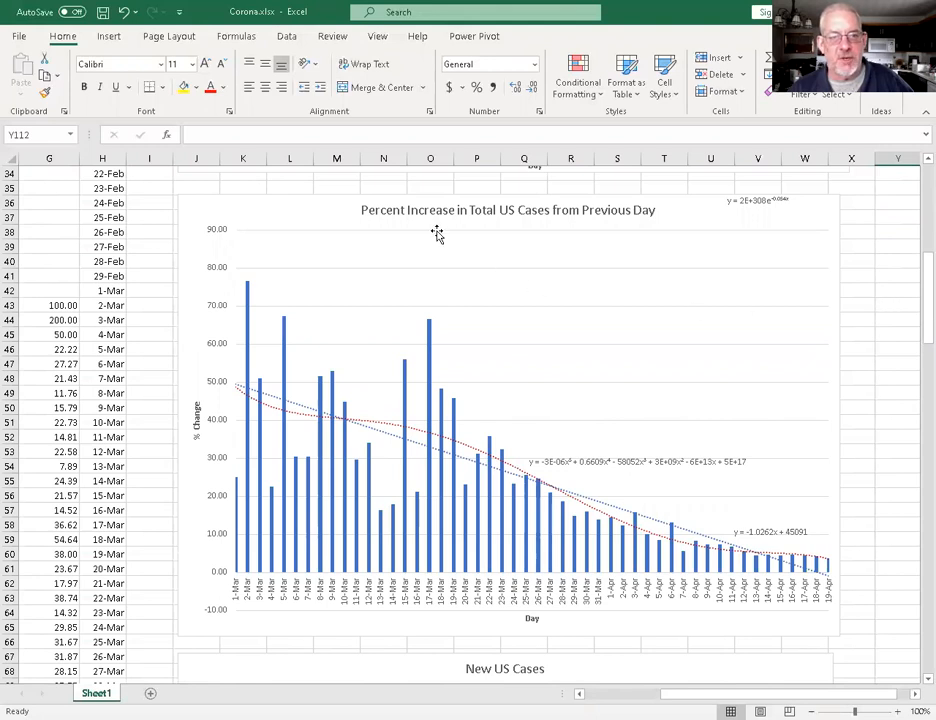
{"action": "mouse_move", "coordinate": [710, 300]}
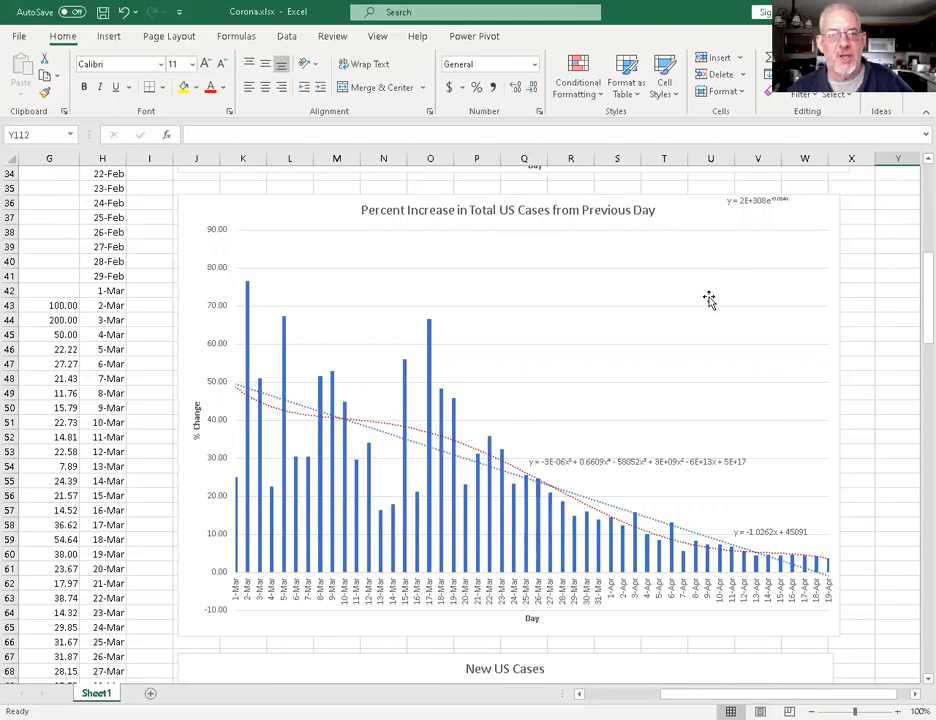
{"action": "mouse_move", "coordinate": [264, 388]}
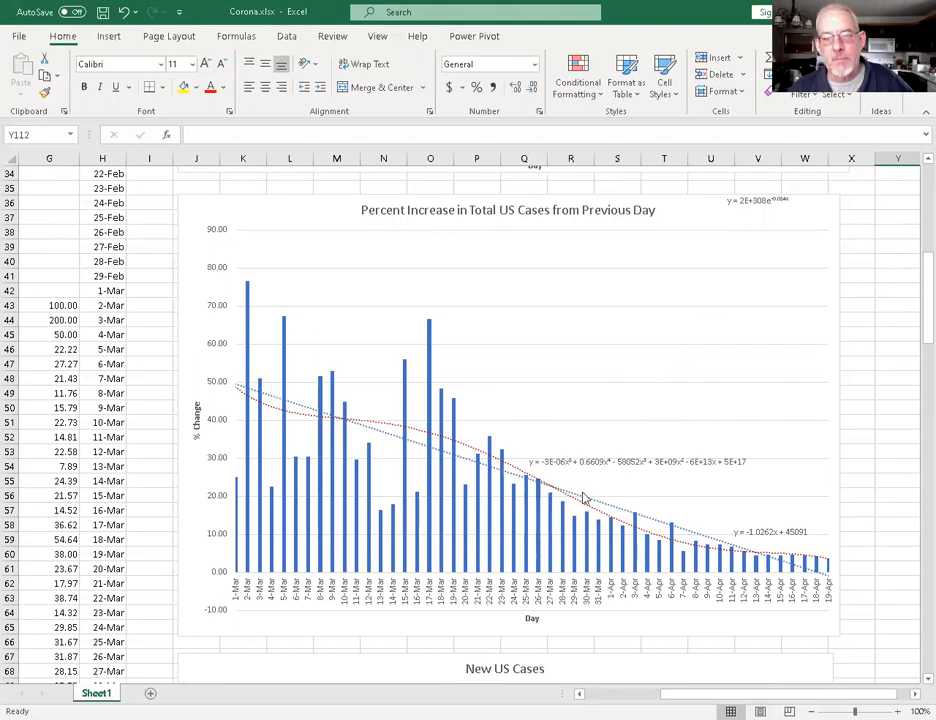
{"action": "mouse_move", "coordinate": [412, 438]}
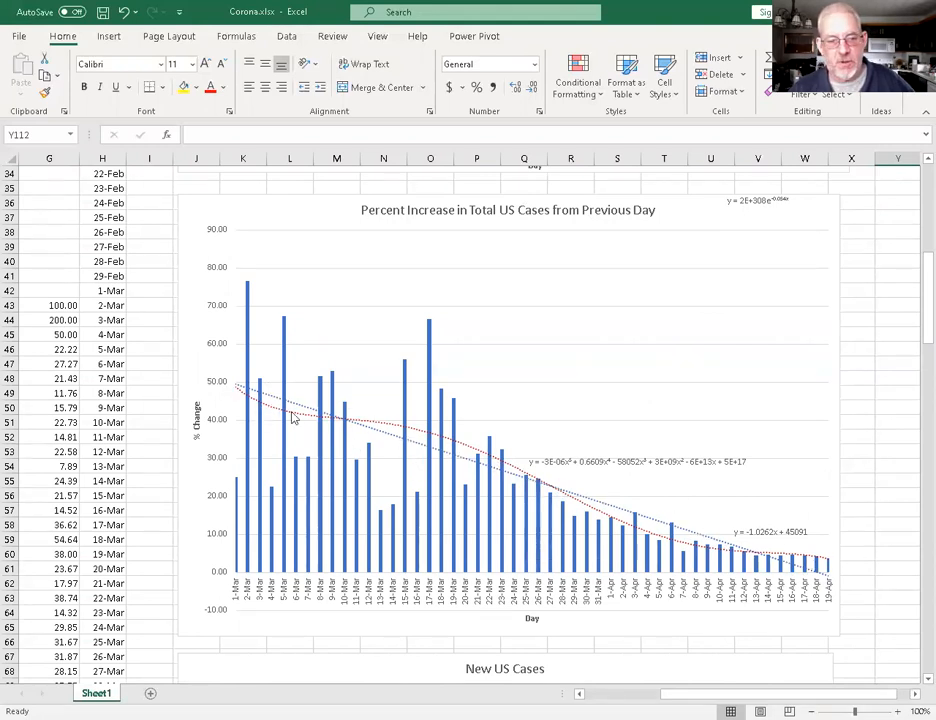
{"action": "mouse_move", "coordinate": [636, 504]}
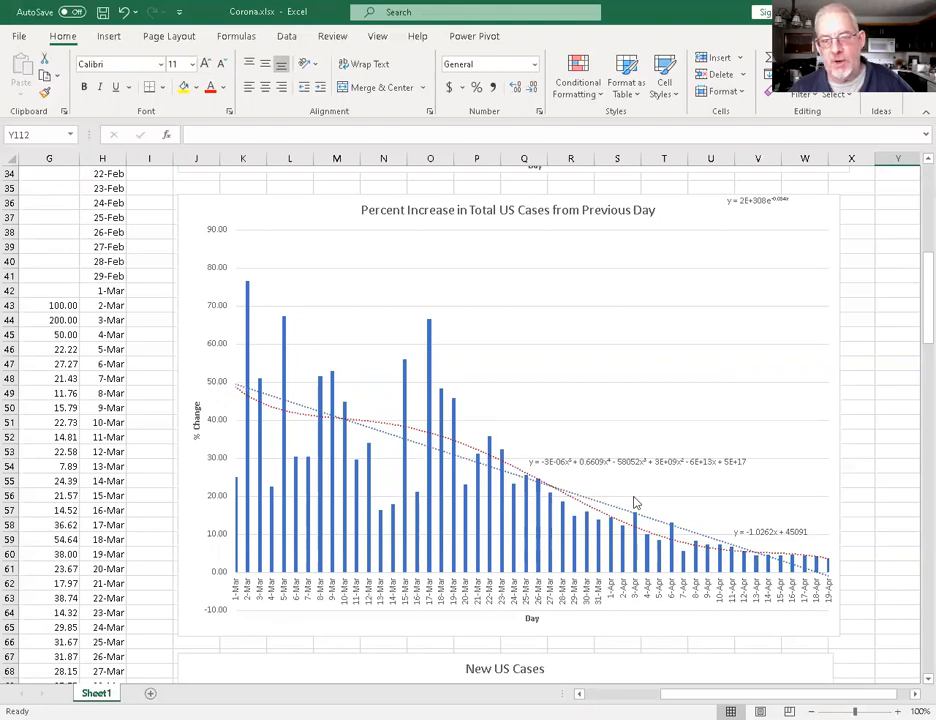
{"action": "mouse_move", "coordinate": [832, 584]}
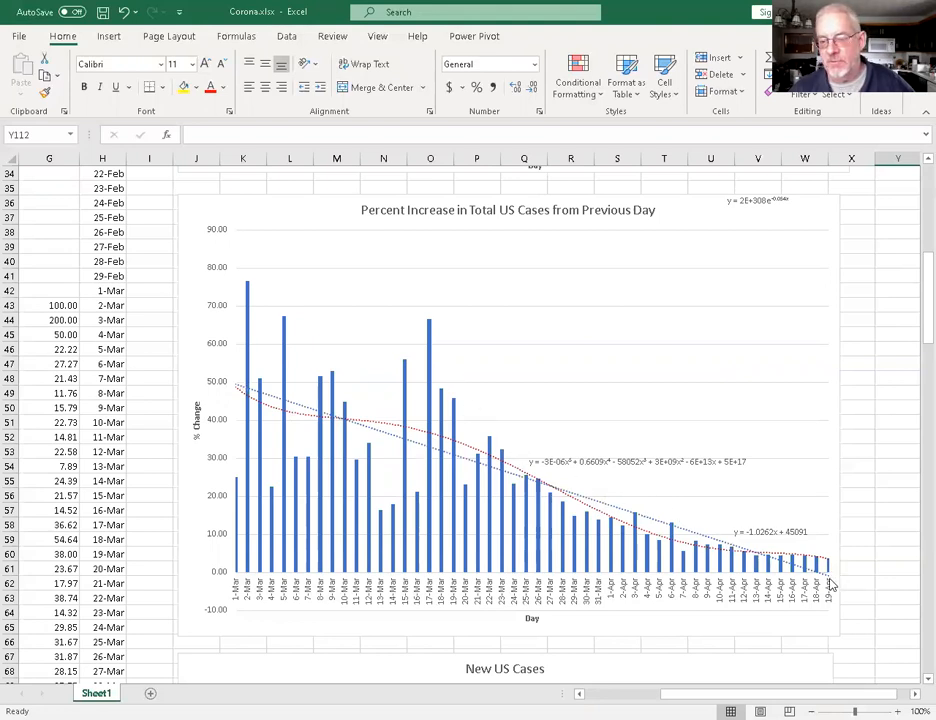
{"action": "mouse_move", "coordinate": [864, 510]}
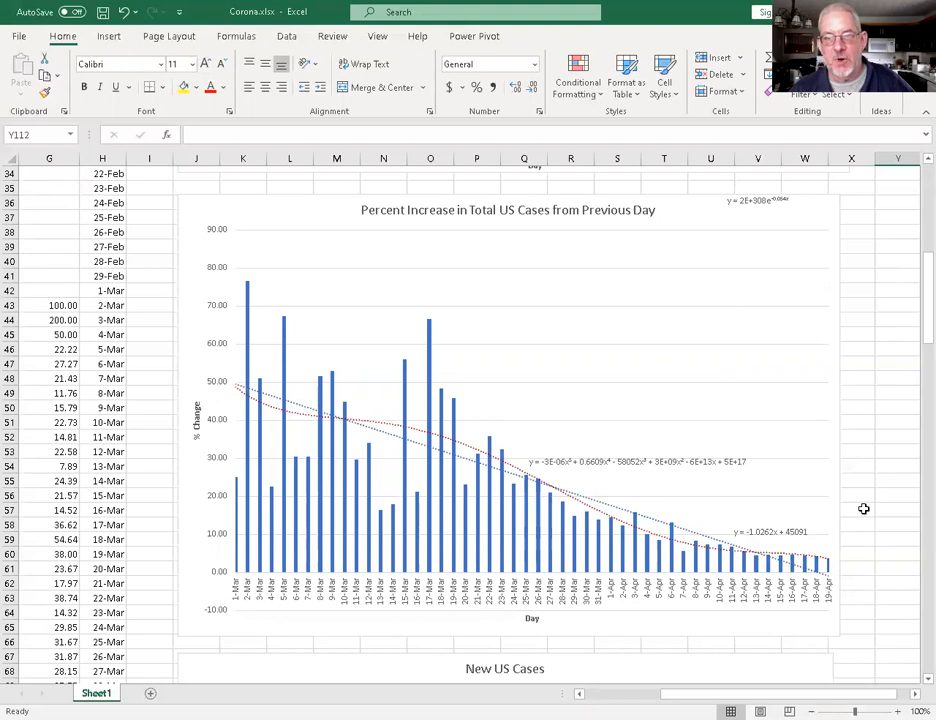
{"action": "mouse_move", "coordinate": [470, 442]}
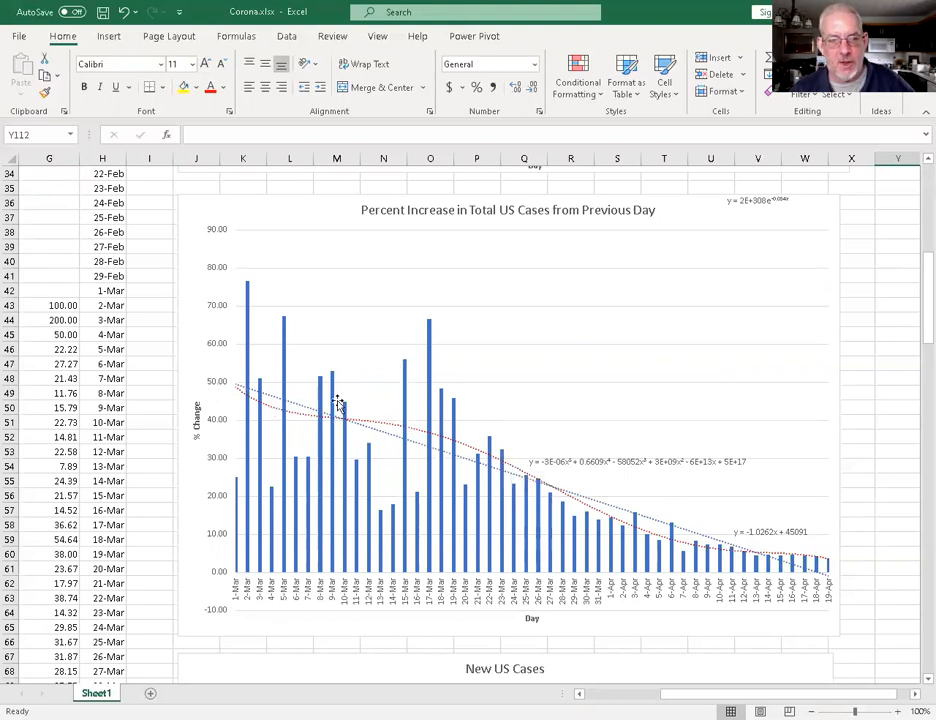
{"action": "mouse_move", "coordinate": [608, 488]}
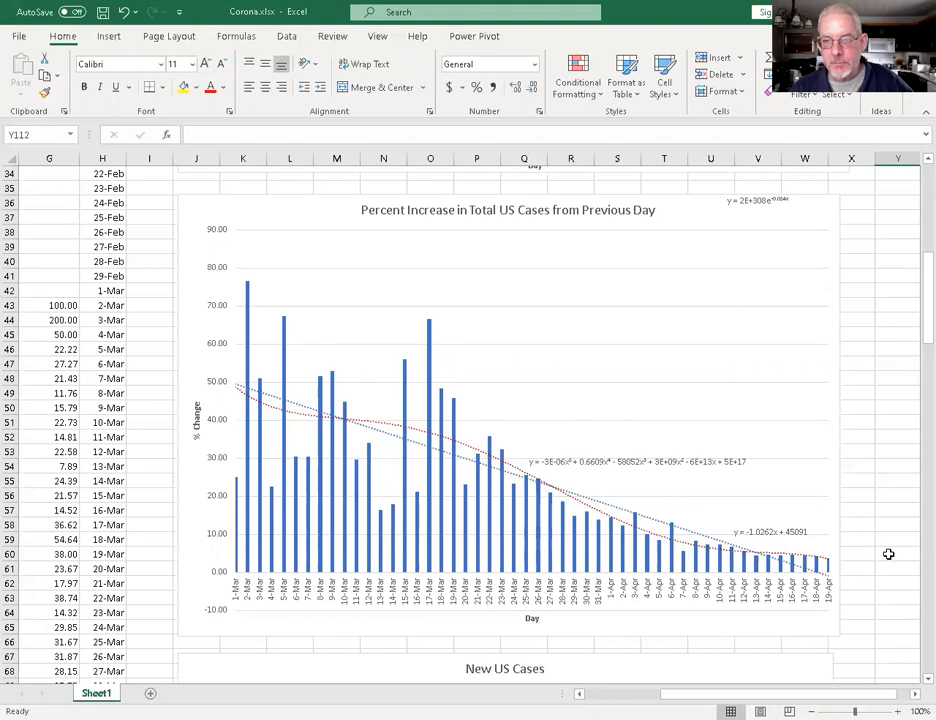
{"action": "left_click", "coordinate": [896, 554]}
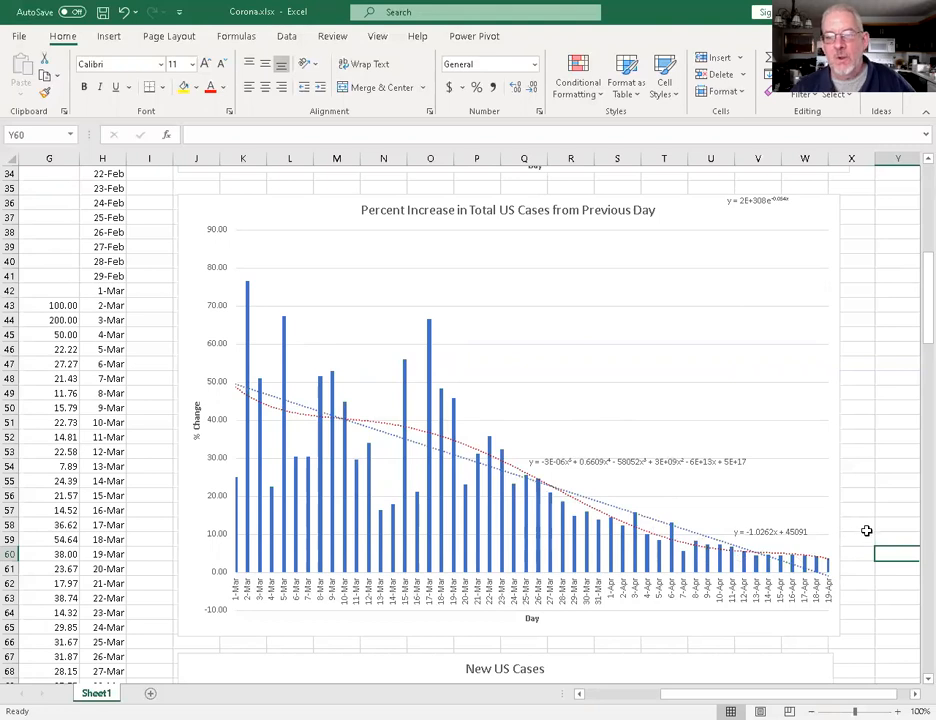
{"action": "scroll", "scroll_direction": "down", "scroll_amount": 3}
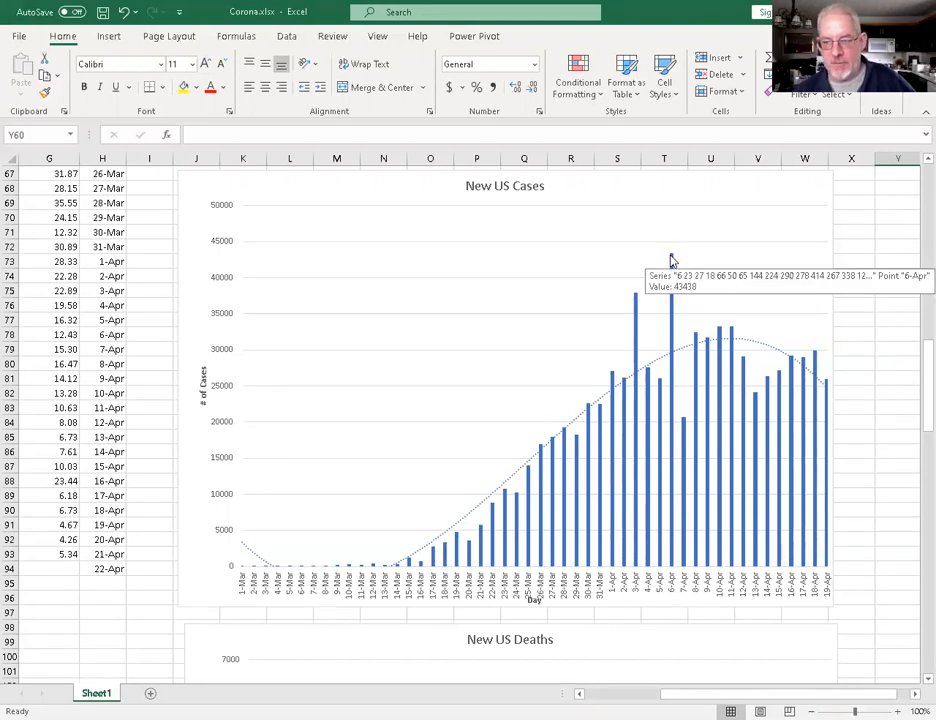
{"action": "mouse_move", "coordinate": [768, 304]}
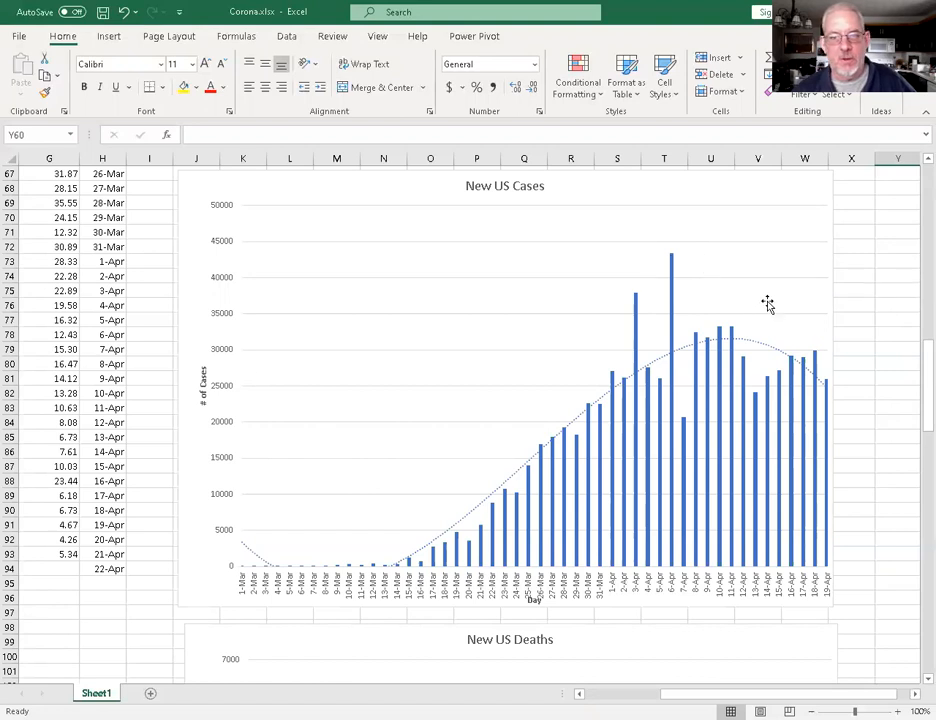
{"action": "mouse_move", "coordinate": [896, 352]}
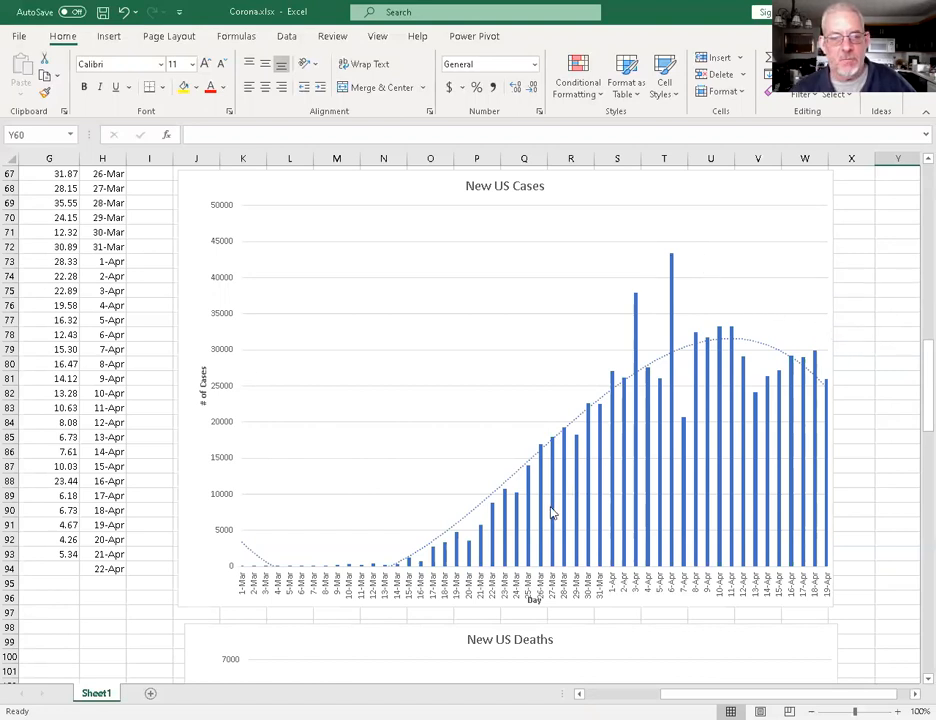
{"action": "mouse_move", "coordinate": [500, 432]}
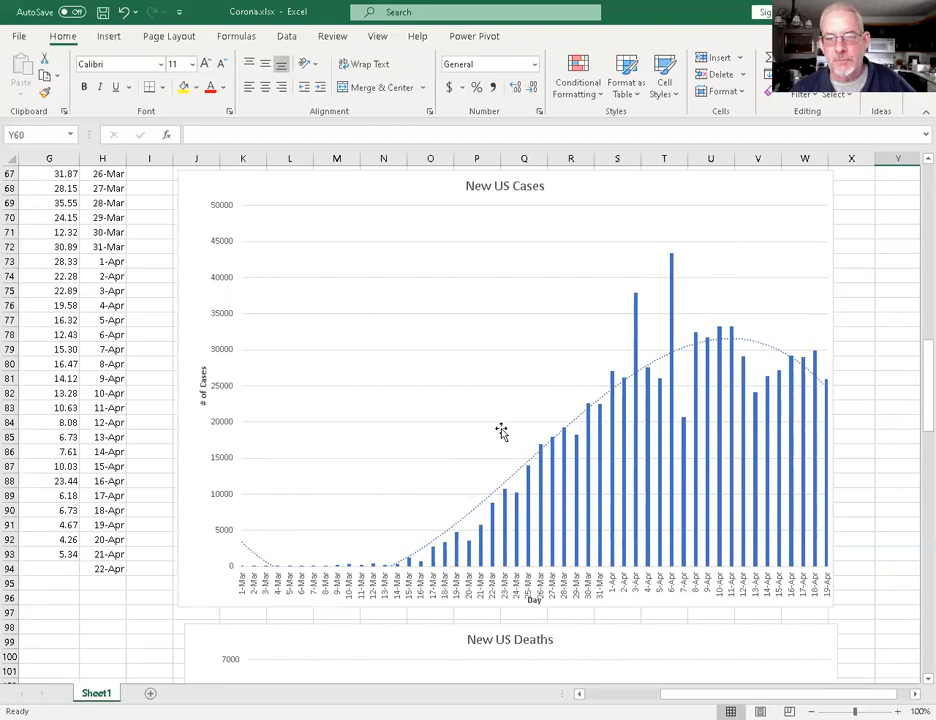
{"action": "mouse_move", "coordinate": [738, 350]}
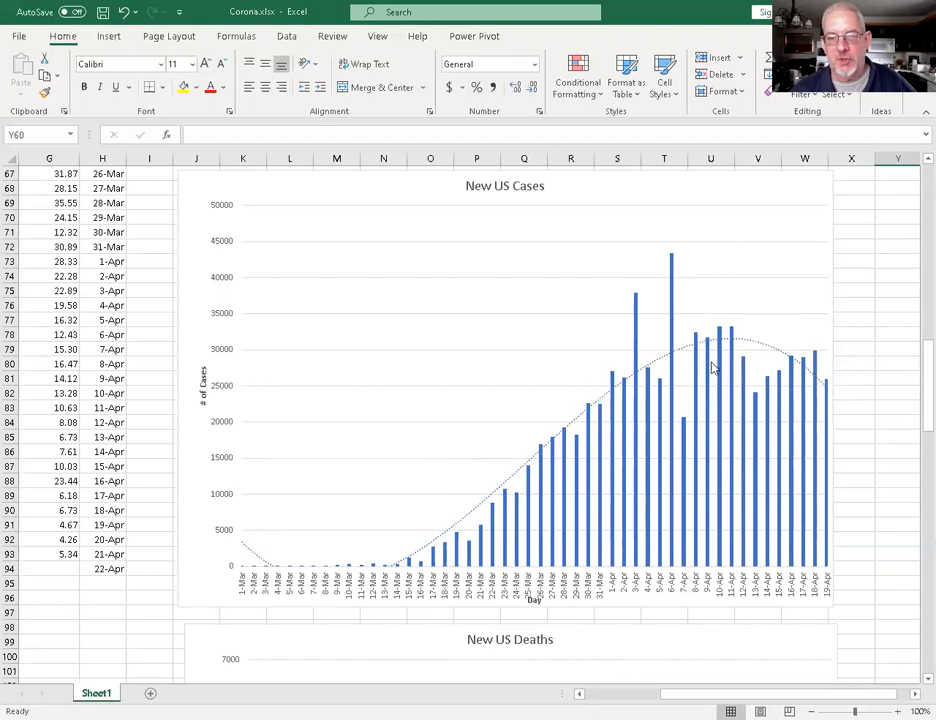
{"action": "mouse_move", "coordinate": [888, 392]}
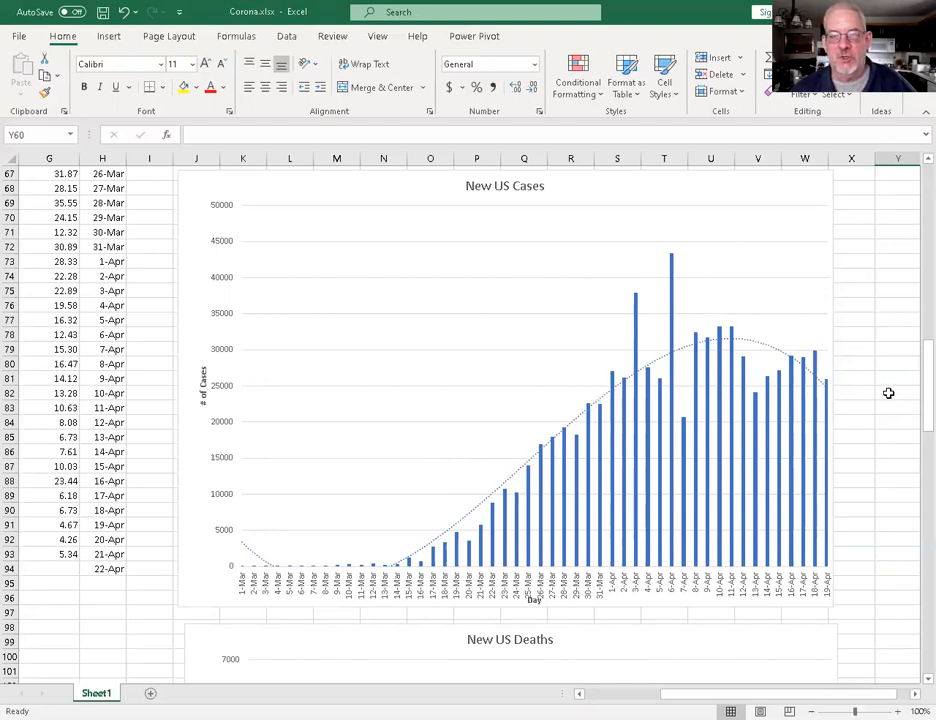
{"action": "mouse_move", "coordinate": [848, 392]}
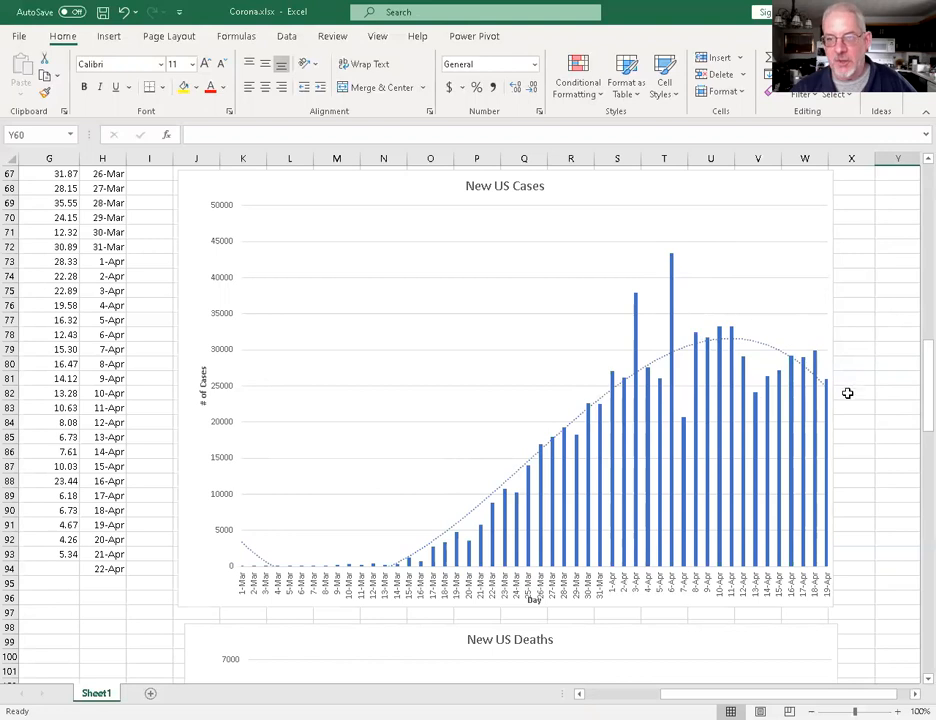
Scroll down to the New US Deaths chart showing the tall mid-April spike.
{"action": "scroll", "scroll_direction": "down", "scroll_amount": 3}
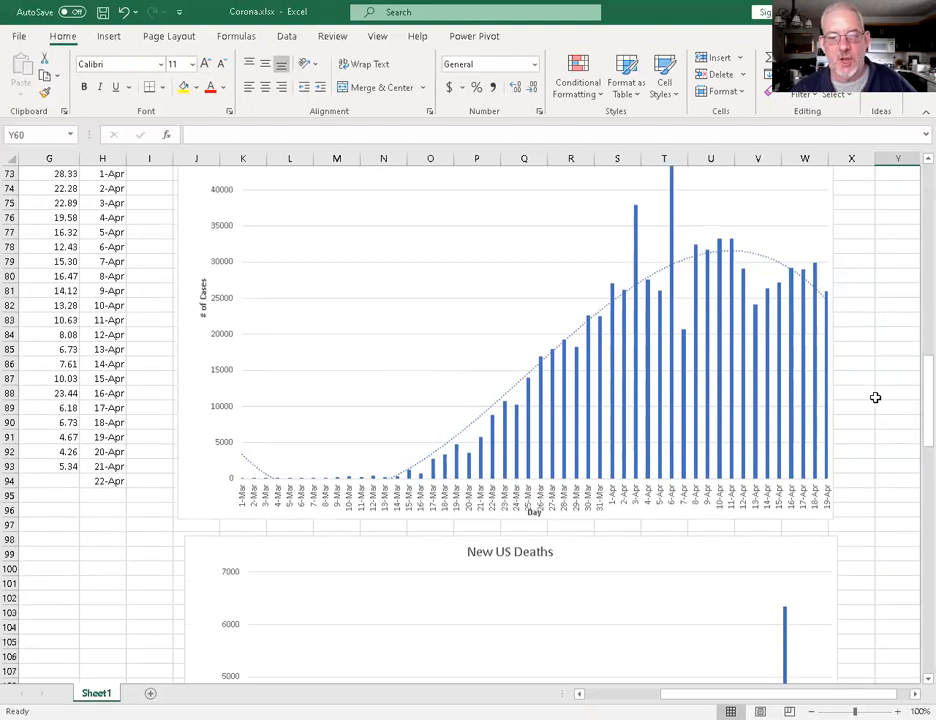
{"action": "scroll", "scroll_direction": "down", "scroll_amount": 3}
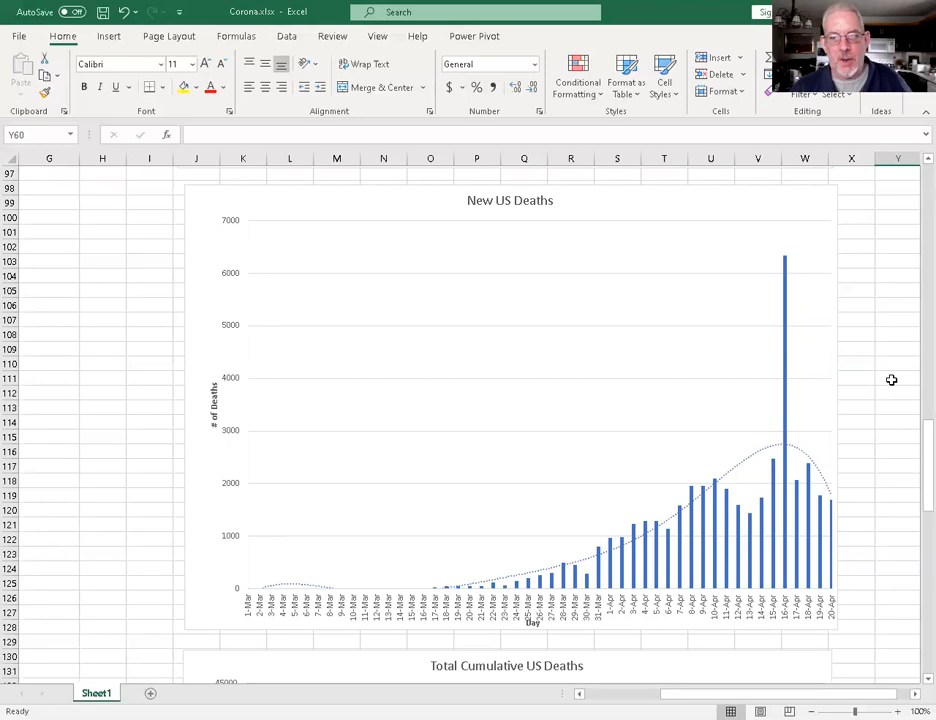
{"action": "mouse_move", "coordinate": [784, 262]}
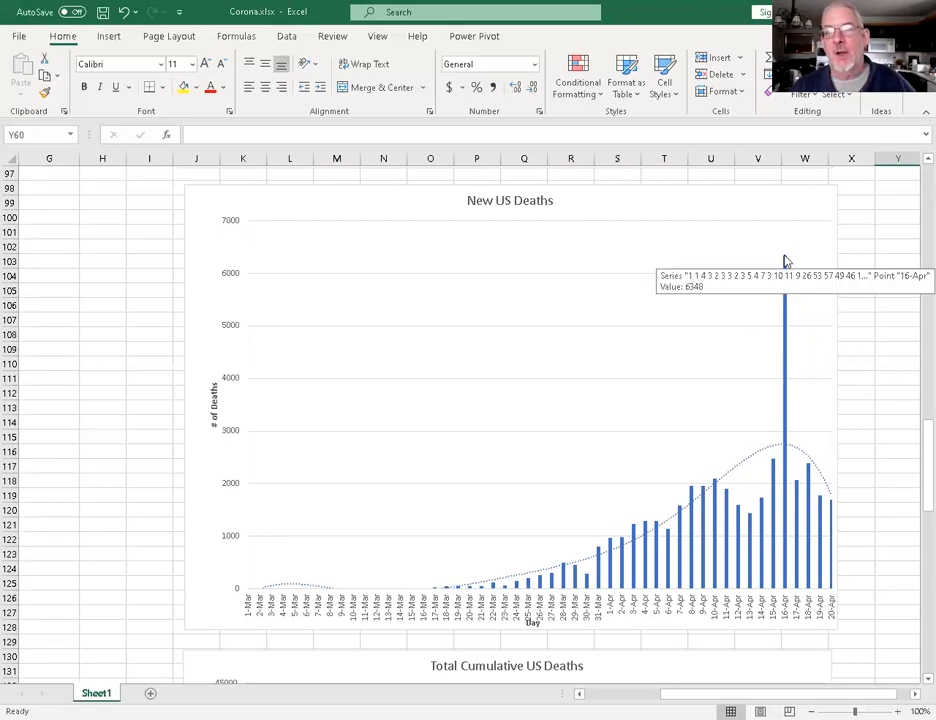
{"action": "mouse_move", "coordinate": [788, 258]}
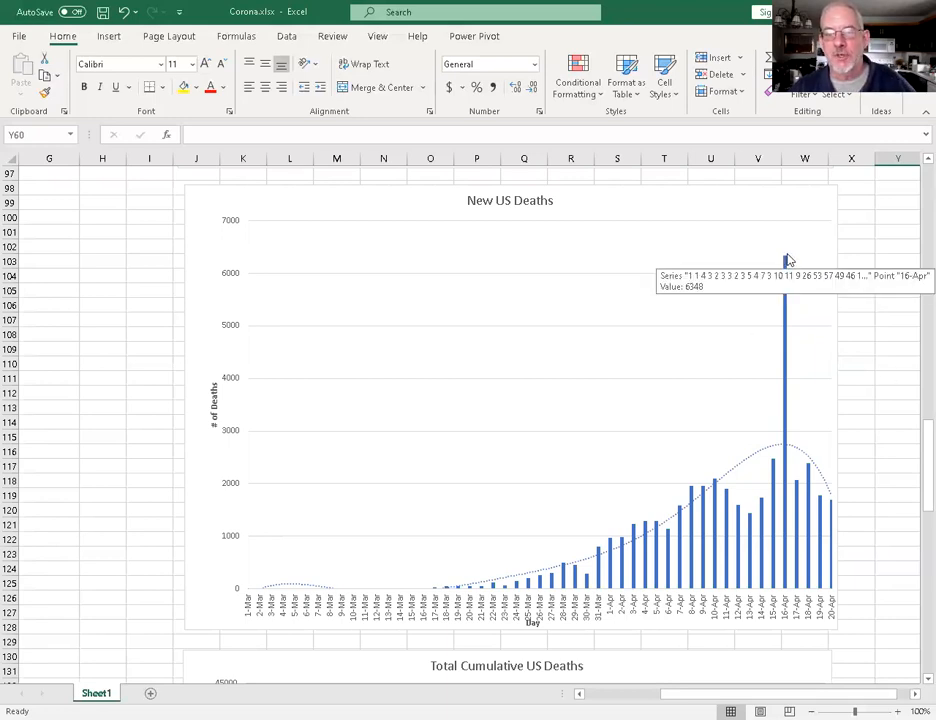
{"action": "mouse_move", "coordinate": [792, 252]}
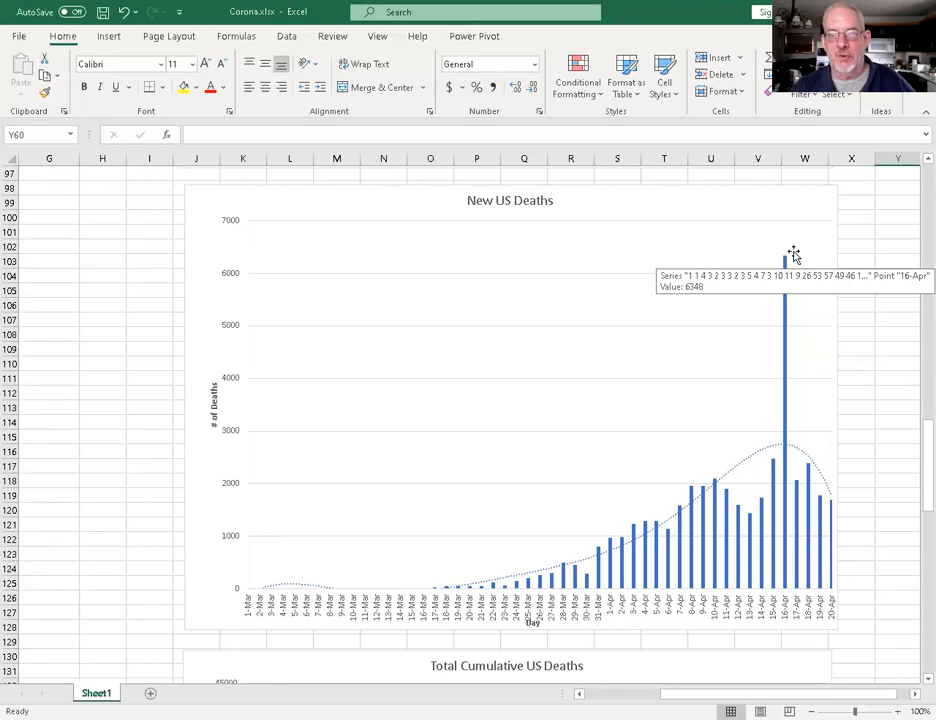
{"action": "mouse_move", "coordinate": [900, 356]}
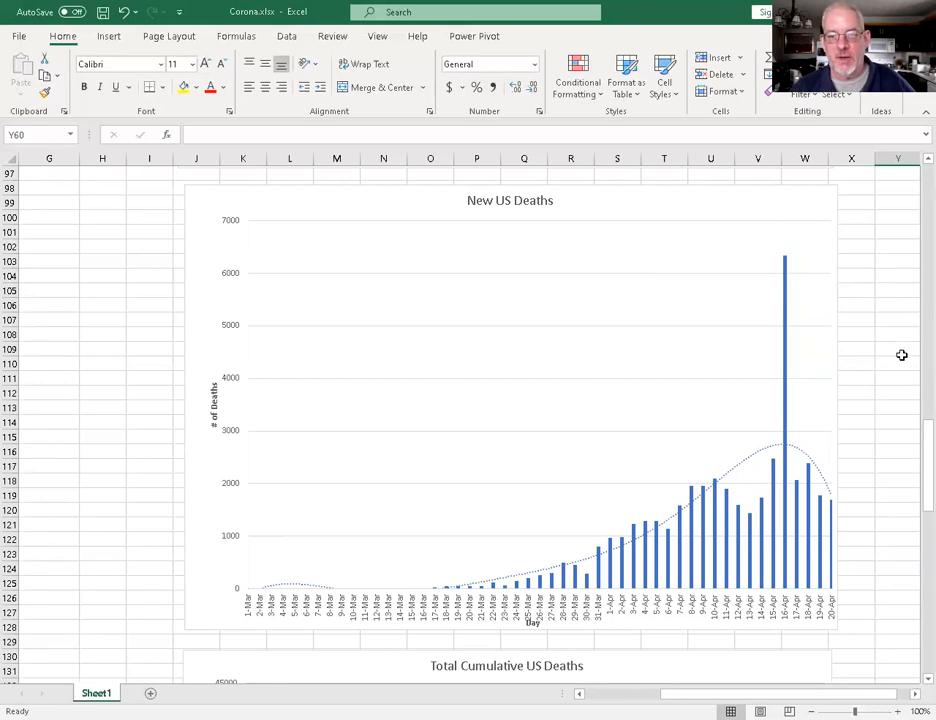
{"action": "mouse_move", "coordinate": [786, 388]}
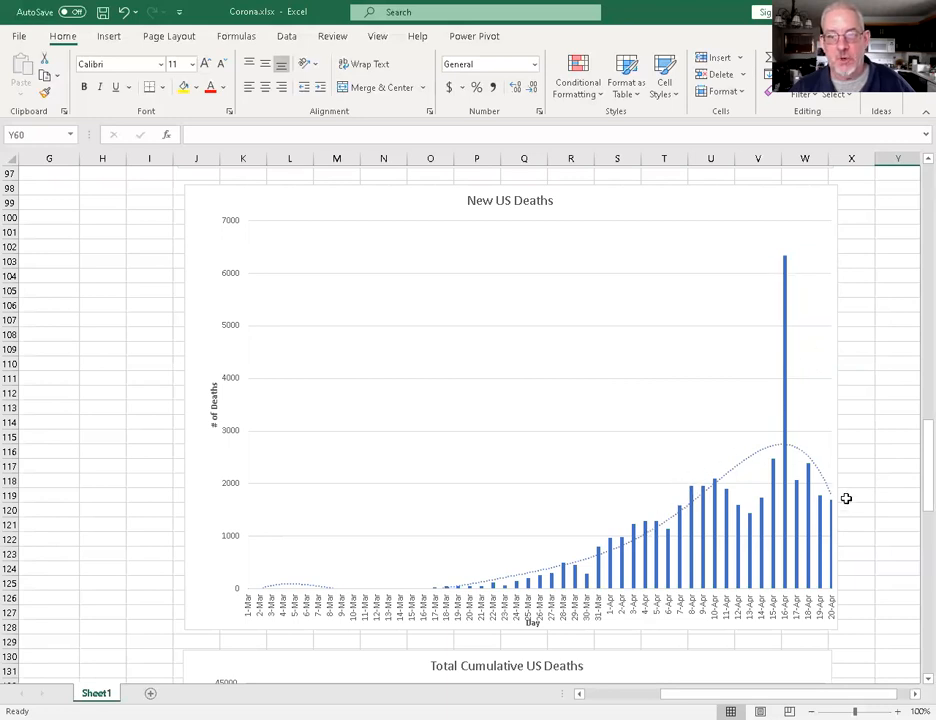
{"action": "mouse_move", "coordinate": [808, 452]}
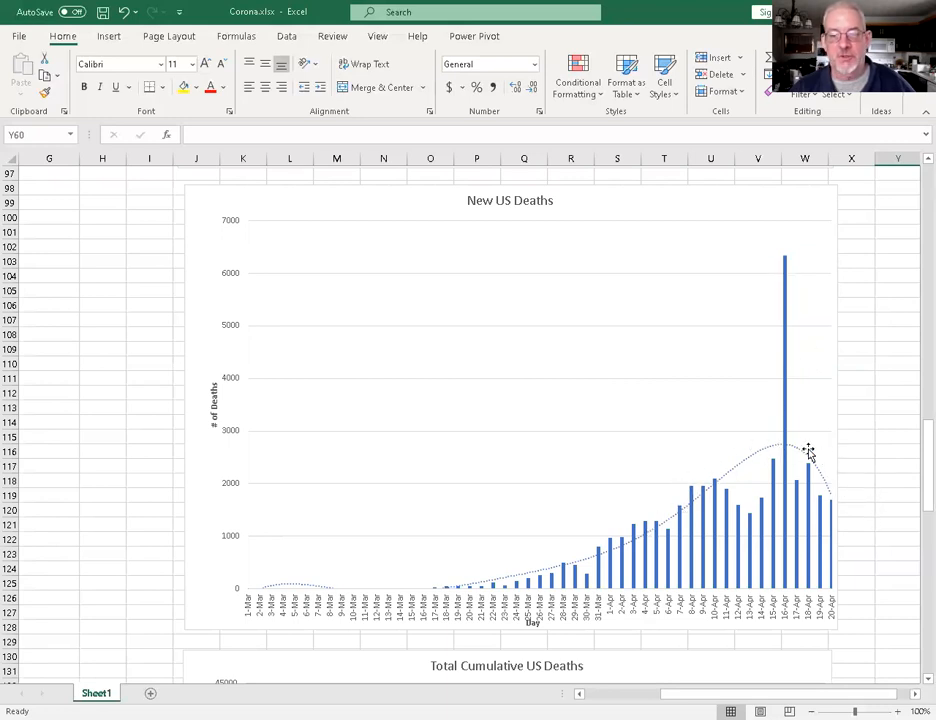
{"action": "mouse_move", "coordinate": [788, 308]}
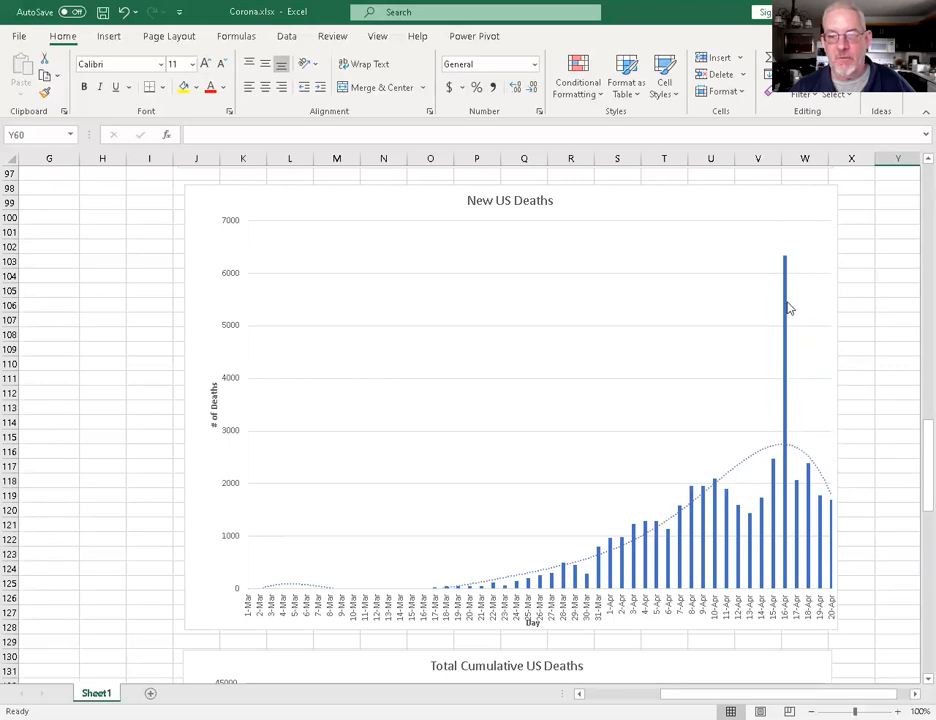
{"action": "mouse_move", "coordinate": [824, 512]}
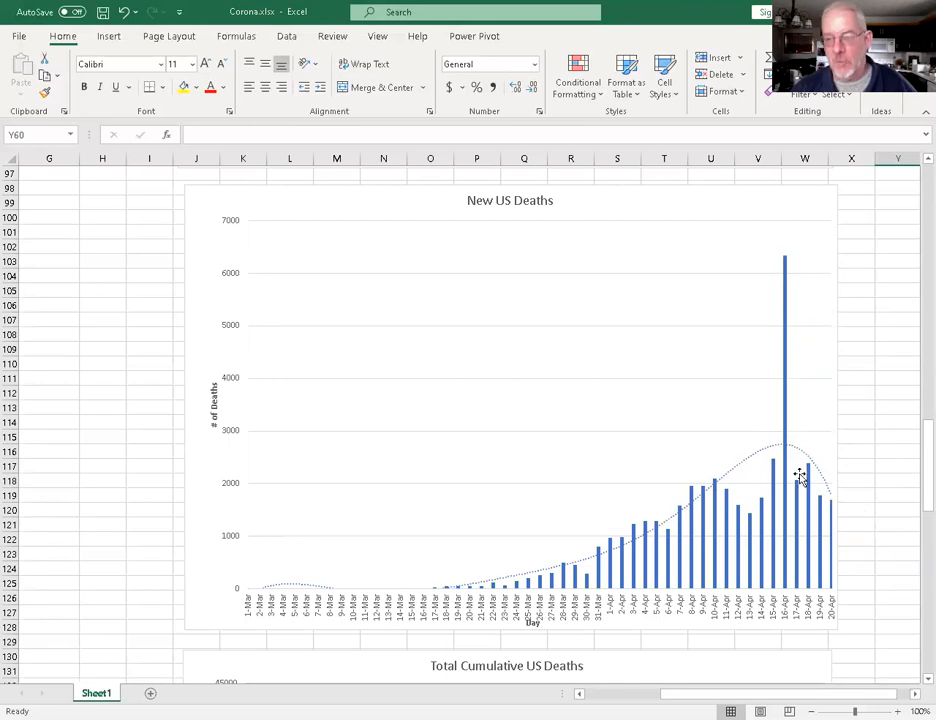
{"action": "scroll", "scroll_direction": "down", "scroll_amount": 3}
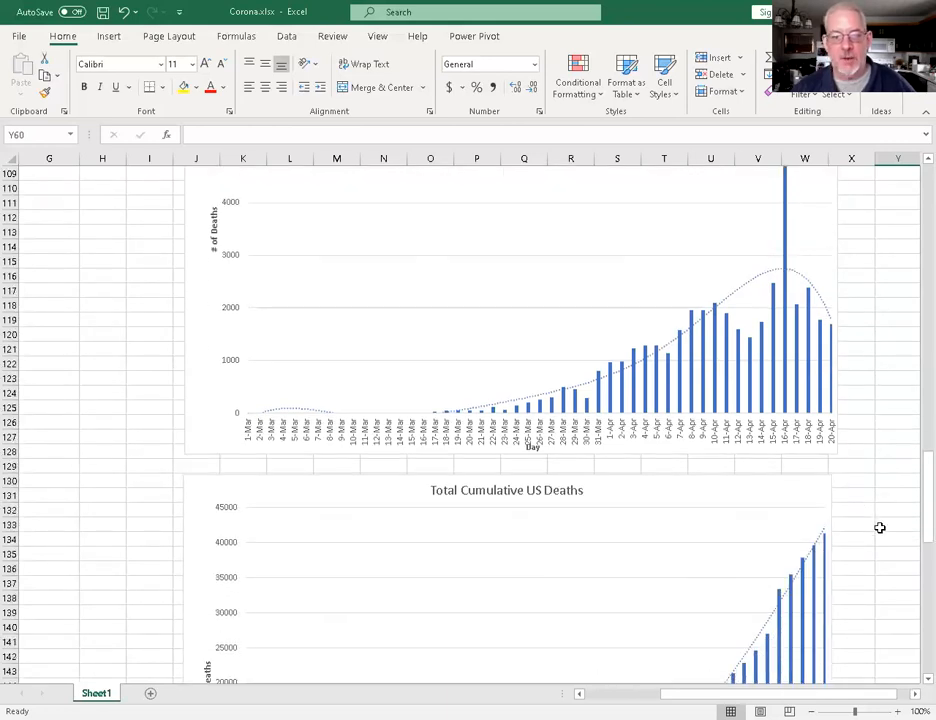
Scroll past the Total Cumulative US Deaths chart to the Percent Increase in Total US Deaths chart.
{"action": "scroll", "scroll_direction": "down", "scroll_amount": 3}
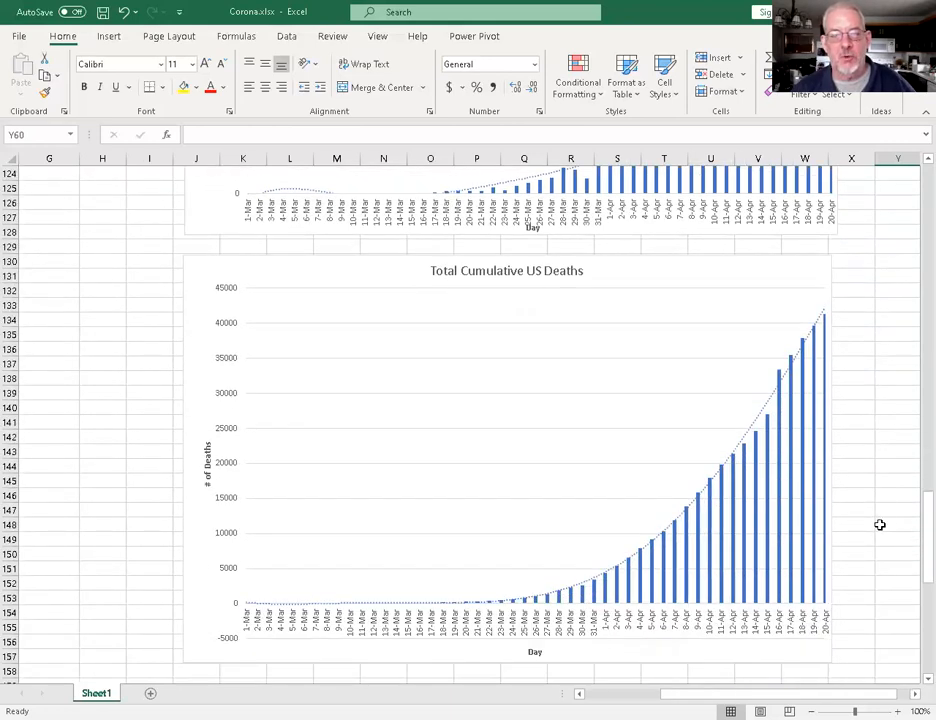
{"action": "mouse_move", "coordinate": [840, 402]}
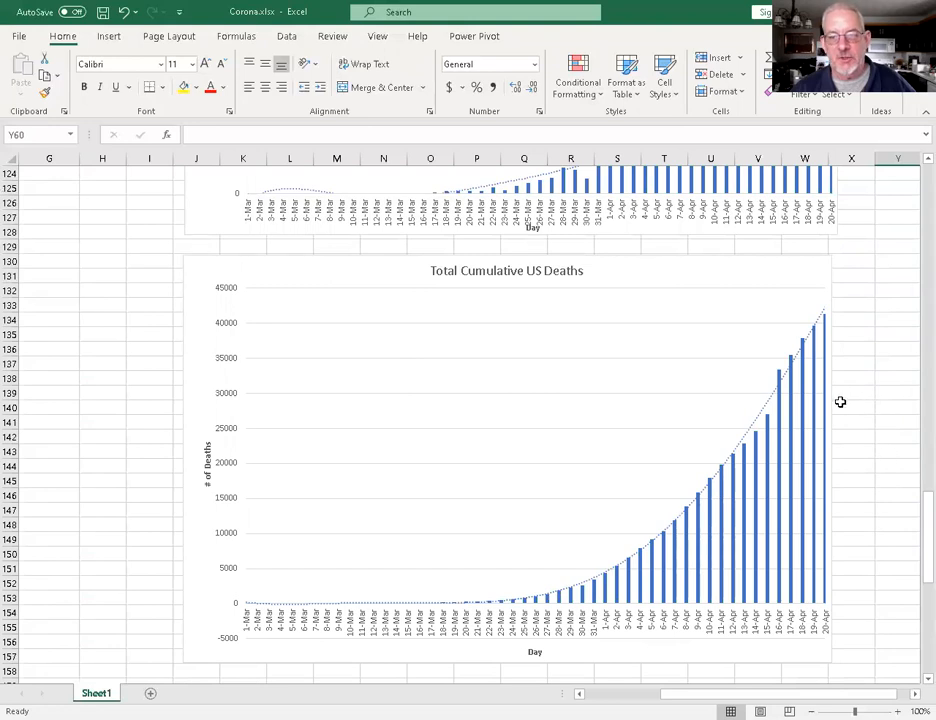
{"action": "mouse_move", "coordinate": [782, 376]}
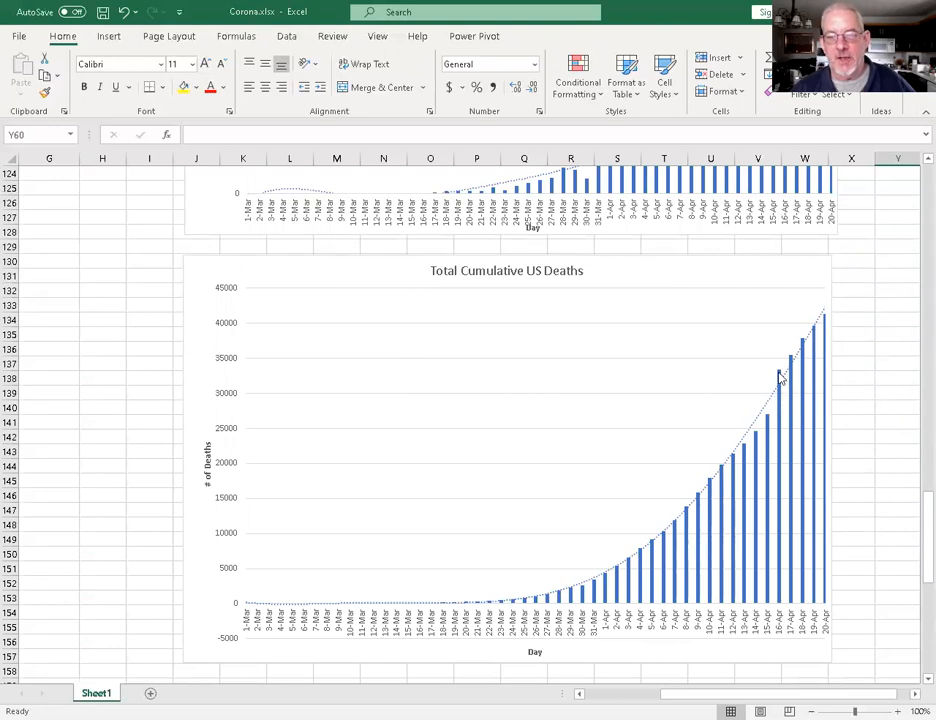
{"action": "mouse_move", "coordinate": [838, 314]}
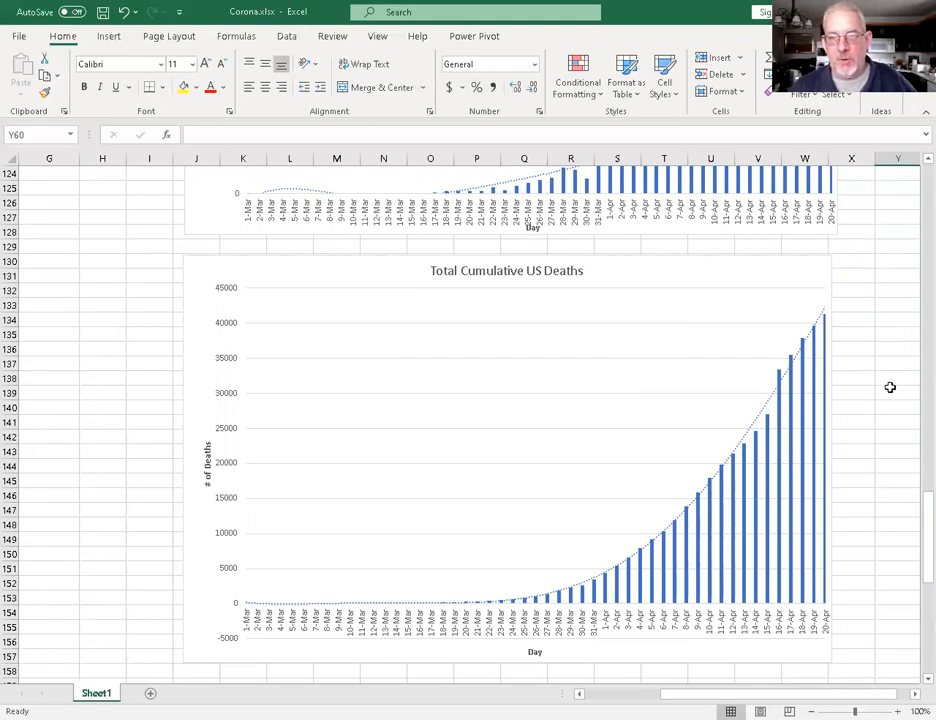
{"action": "scroll", "scroll_direction": "down", "scroll_amount": 3}
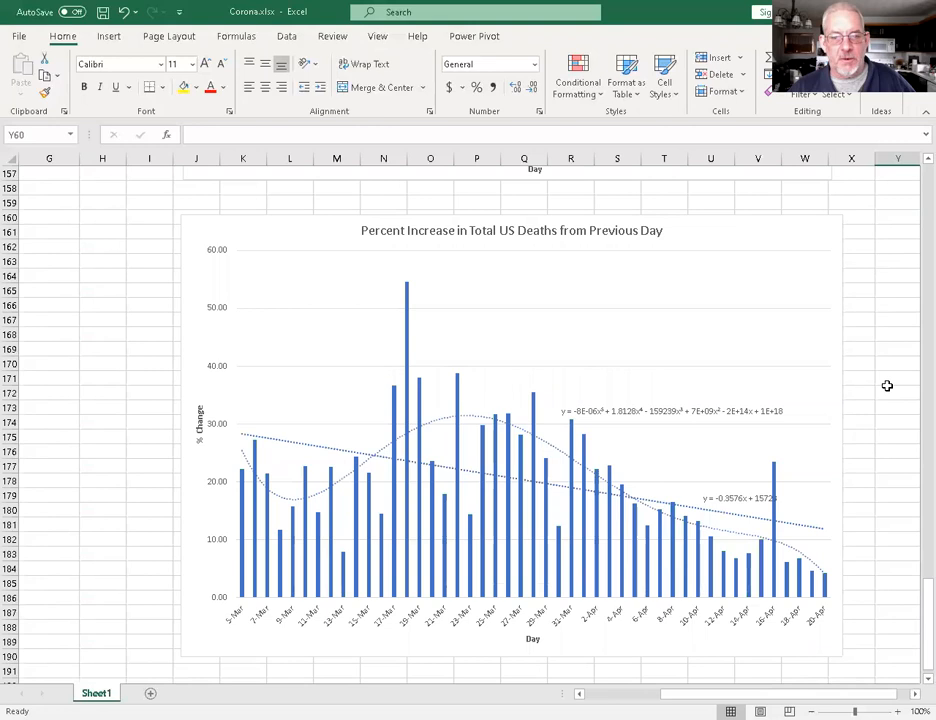
{"action": "mouse_move", "coordinate": [892, 374]}
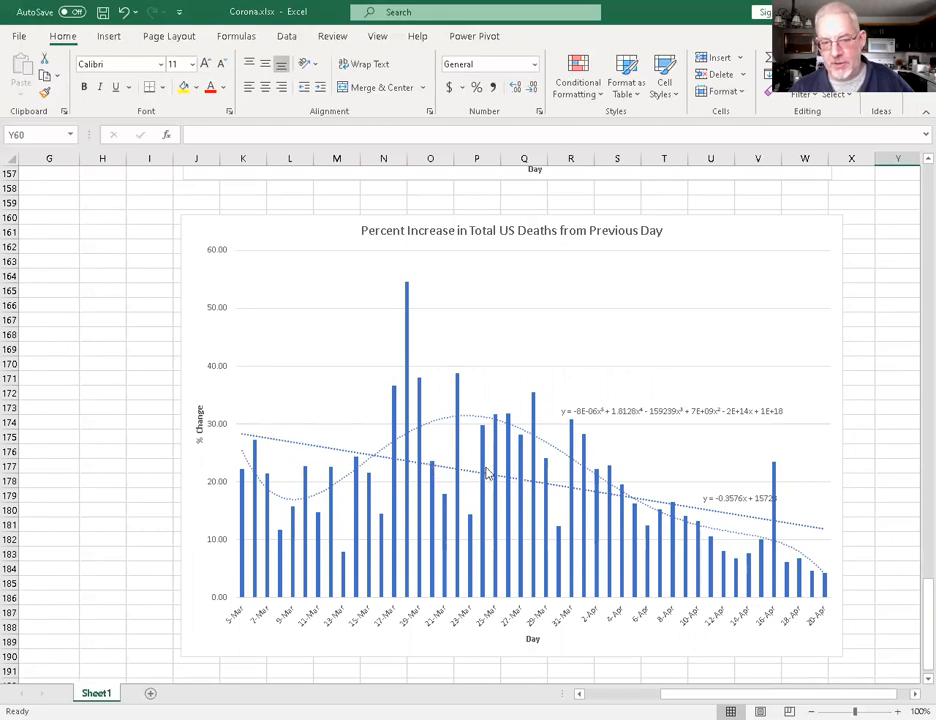
{"action": "mouse_move", "coordinate": [462, 474]}
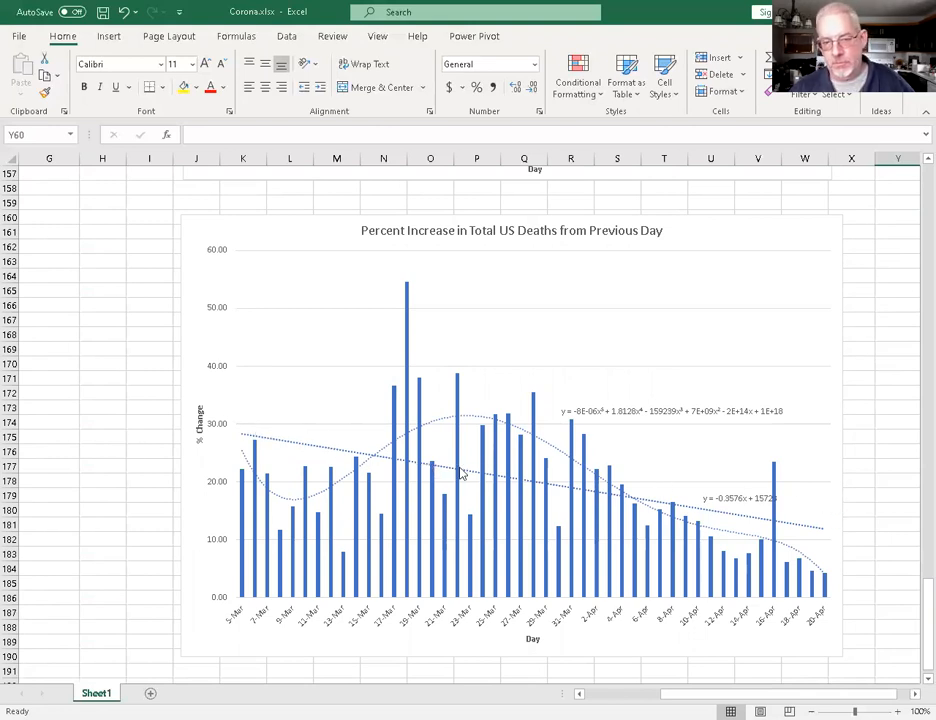
{"action": "mouse_move", "coordinate": [860, 420]}
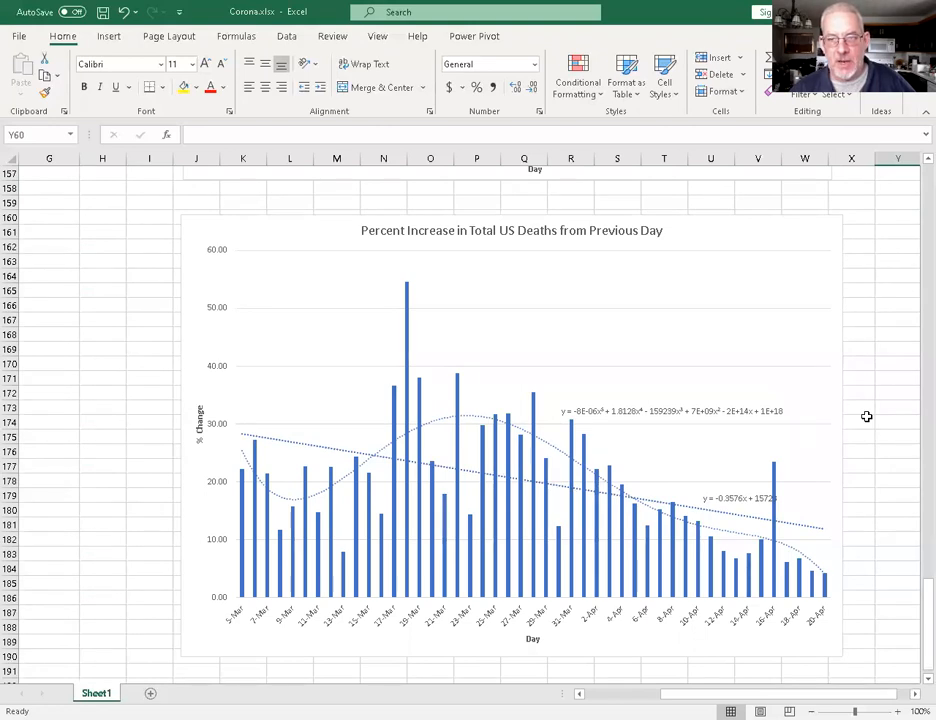
{"action": "mouse_move", "coordinate": [292, 470]}
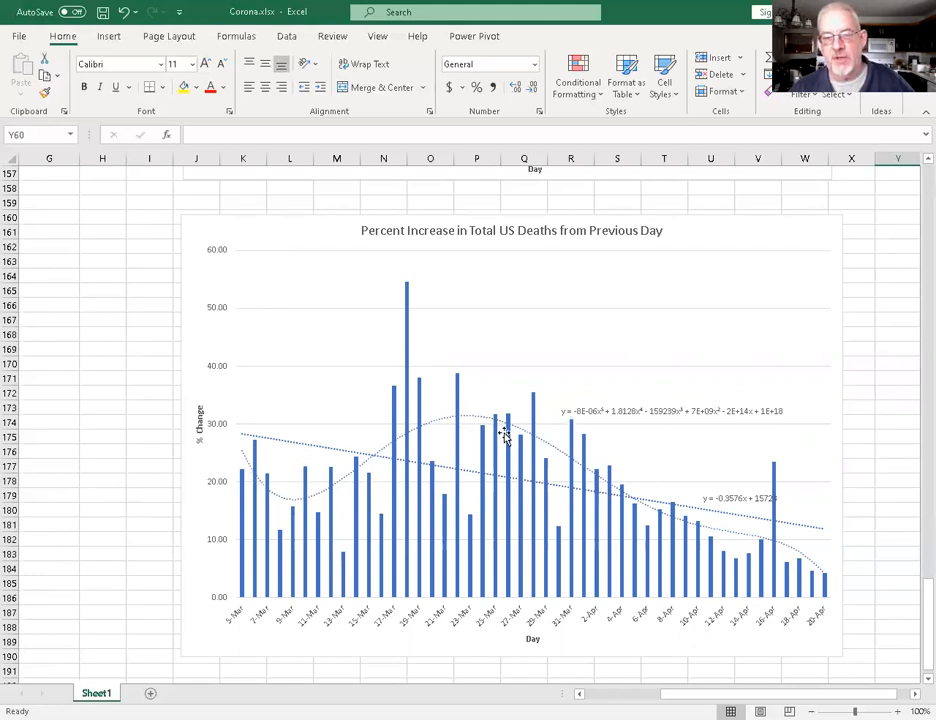
{"action": "mouse_move", "coordinate": [544, 440]}
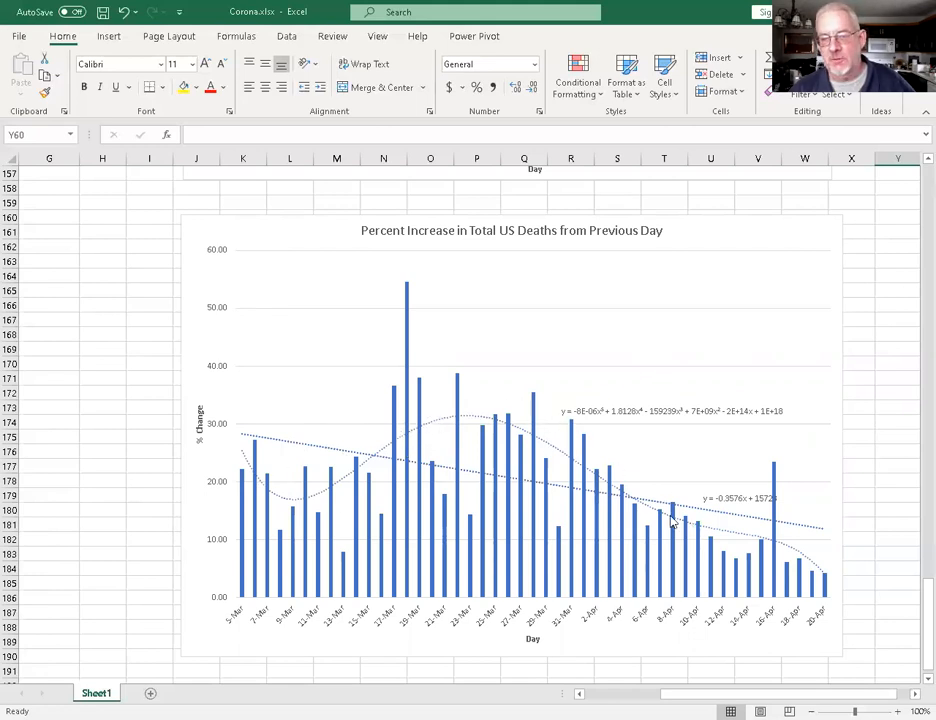
{"action": "mouse_move", "coordinate": [838, 584]}
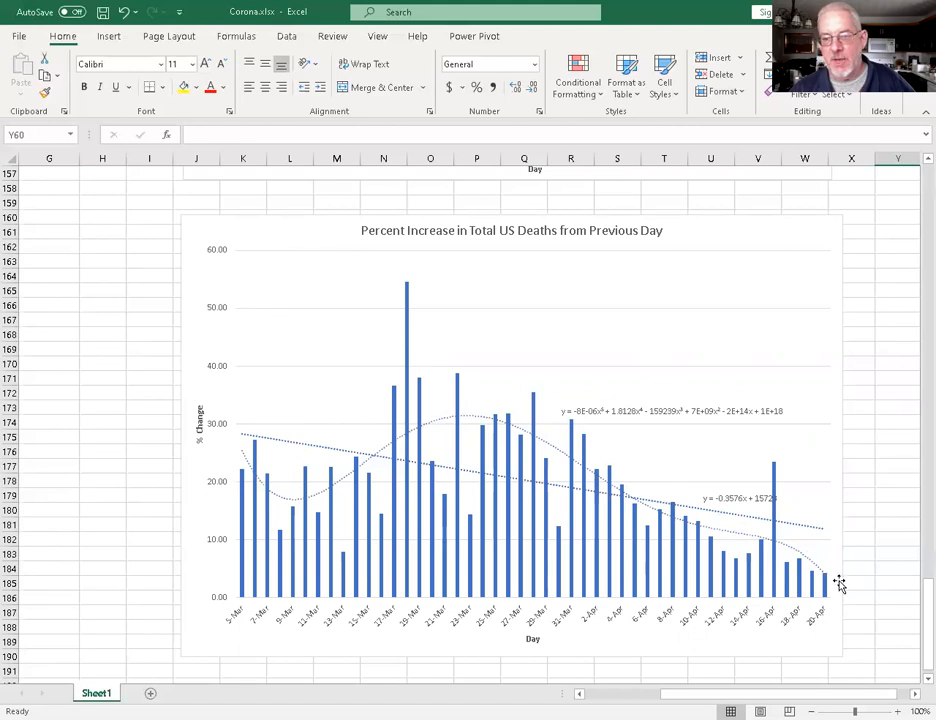
{"action": "mouse_move", "coordinate": [780, 470]}
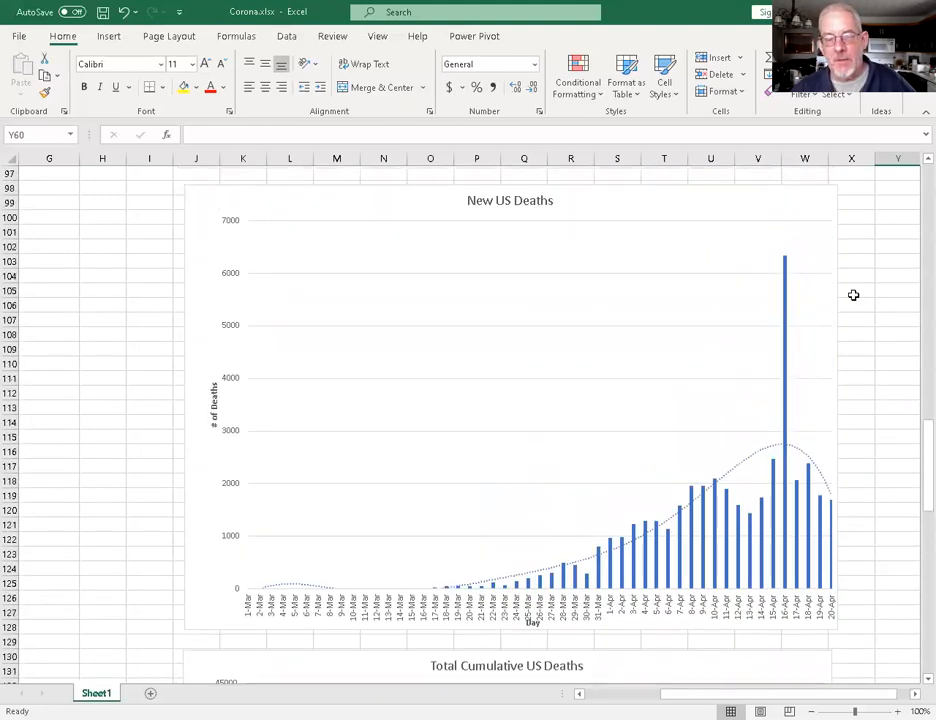
{"action": "mouse_move", "coordinate": [590, 378]}
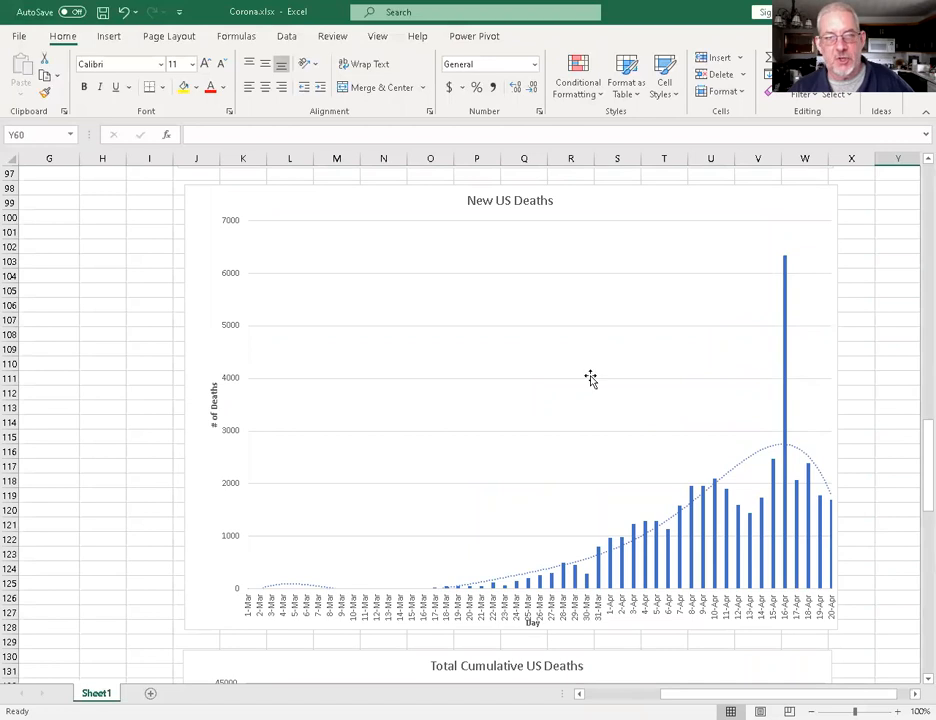
{"action": "mouse_move", "coordinate": [452, 94]}
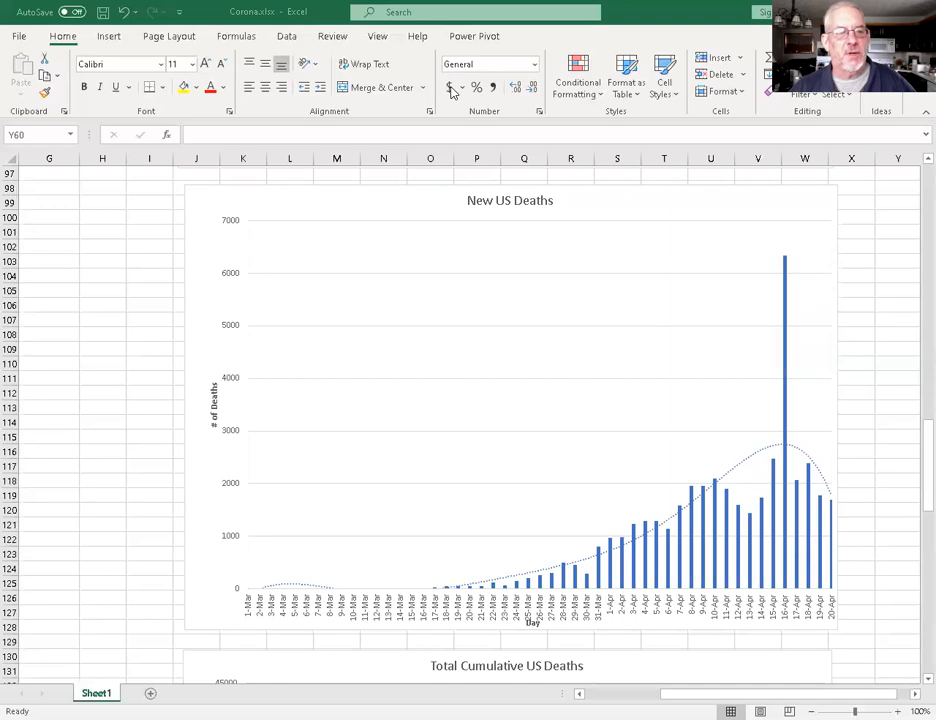
{"action": "mouse_move", "coordinate": [444, 112]}
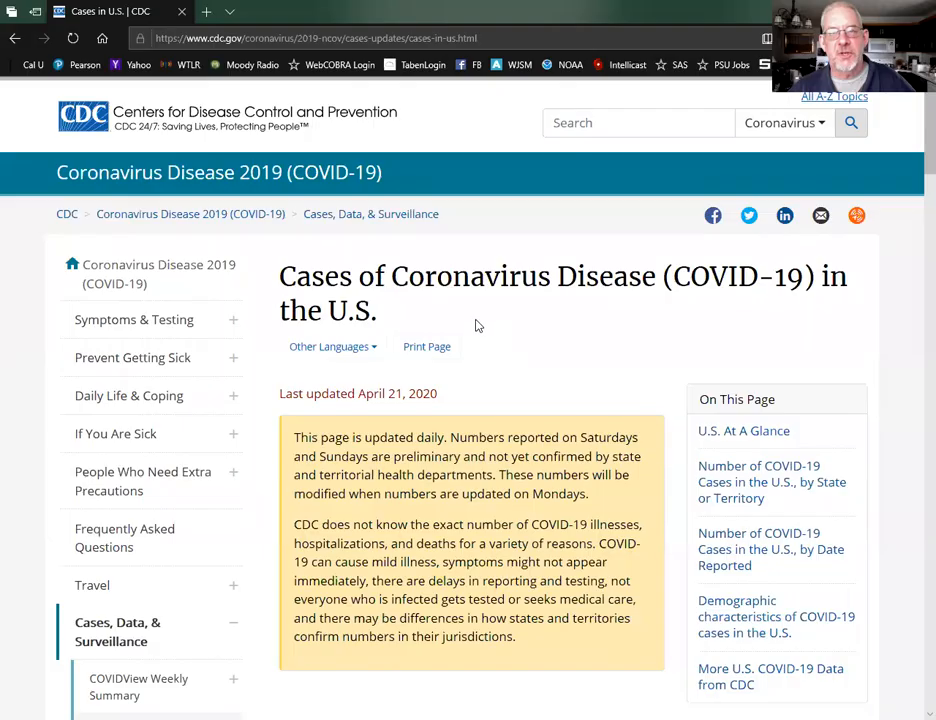
{"action": "mouse_move", "coordinate": [490, 324]}
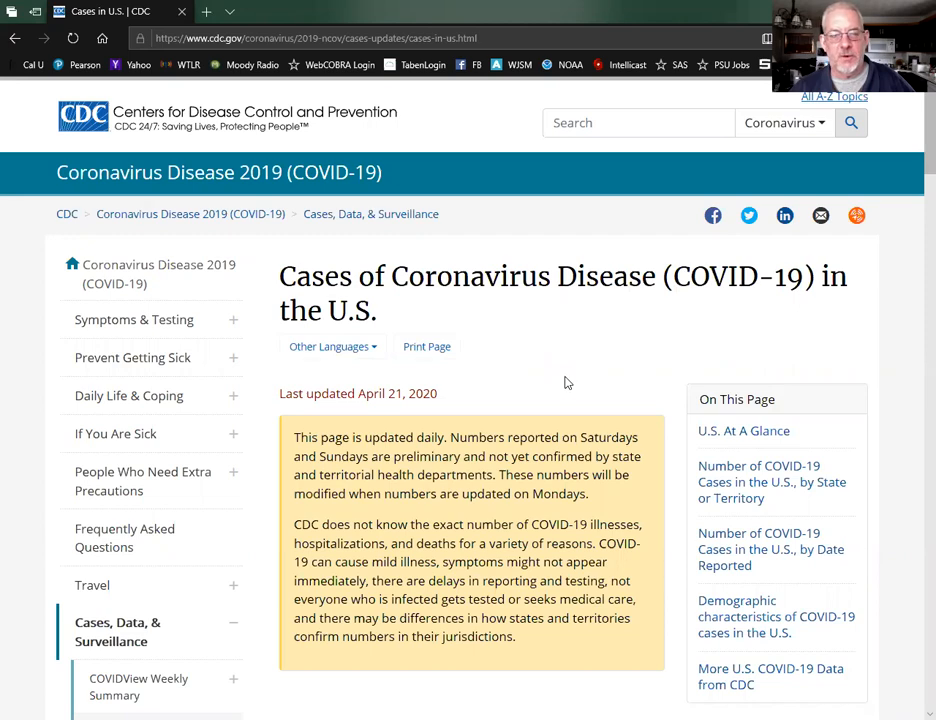
Scroll to the CDC U.S. At A Glance figures and highlight the footnote on probable cases and deaths.
{"action": "scroll", "scroll_direction": "down", "scroll_amount": 3}
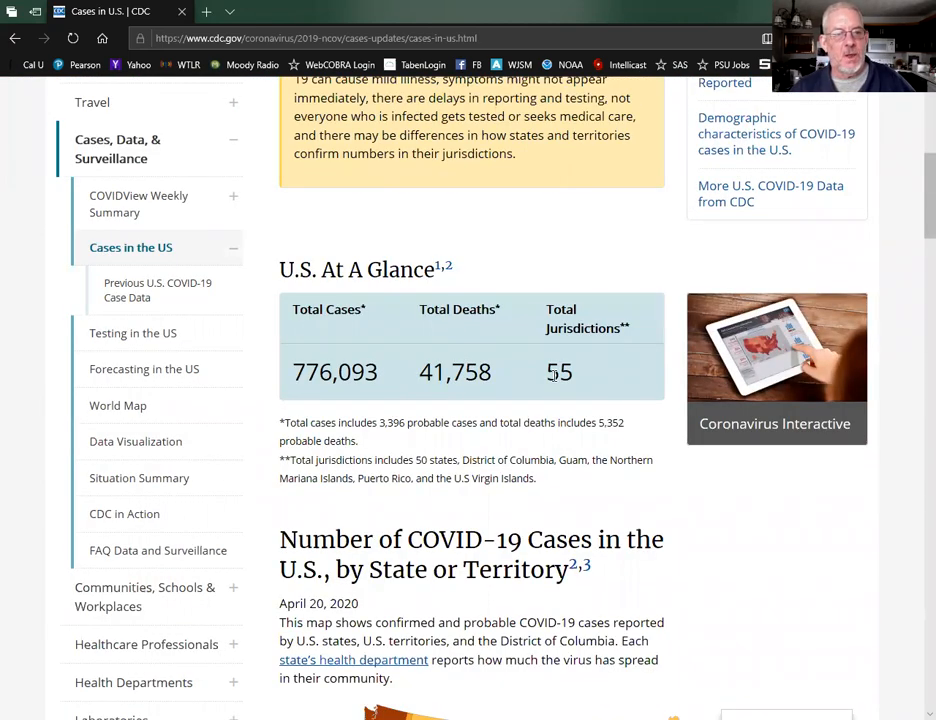
{"action": "scroll", "scroll_direction": "up", "scroll_amount": 3}
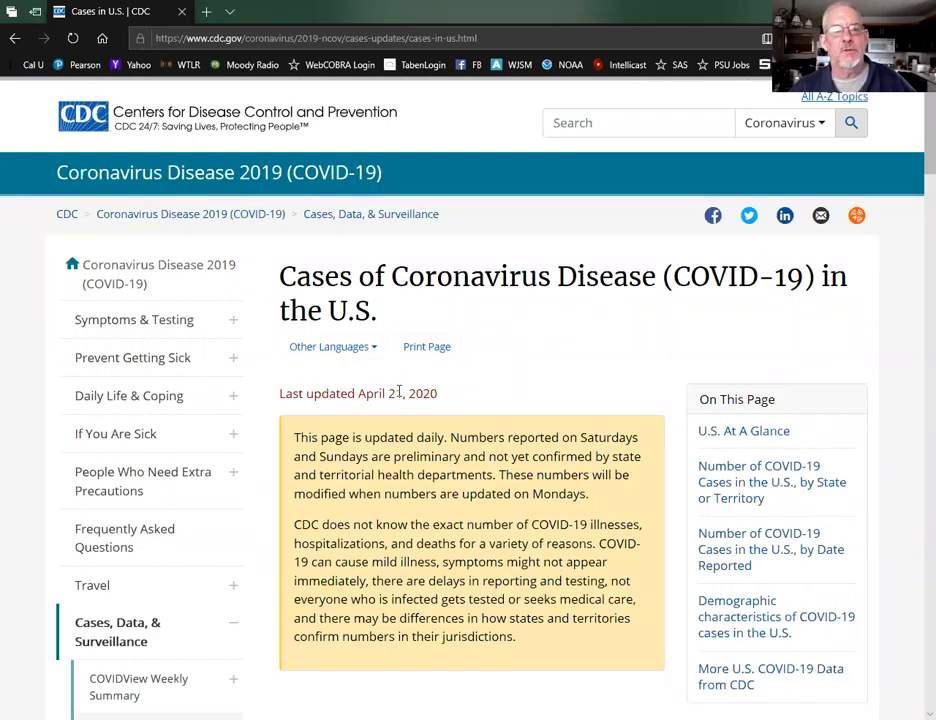
{"action": "scroll", "scroll_direction": "down", "scroll_amount": 3}
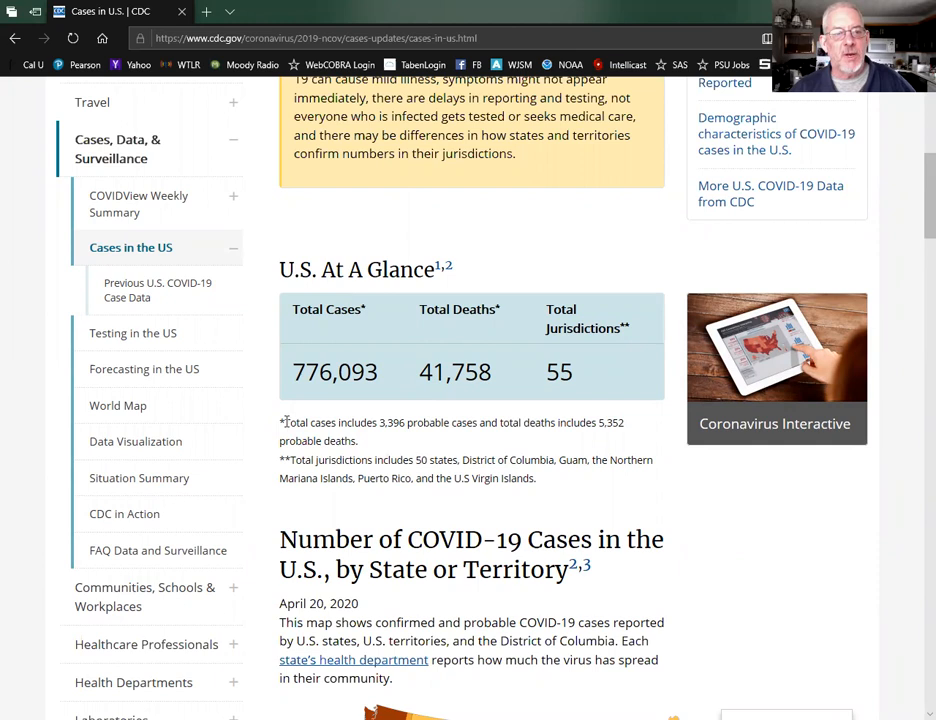
{"action": "left_click_drag", "start_coordinate": [282, 422], "coordinate": [356, 442]}
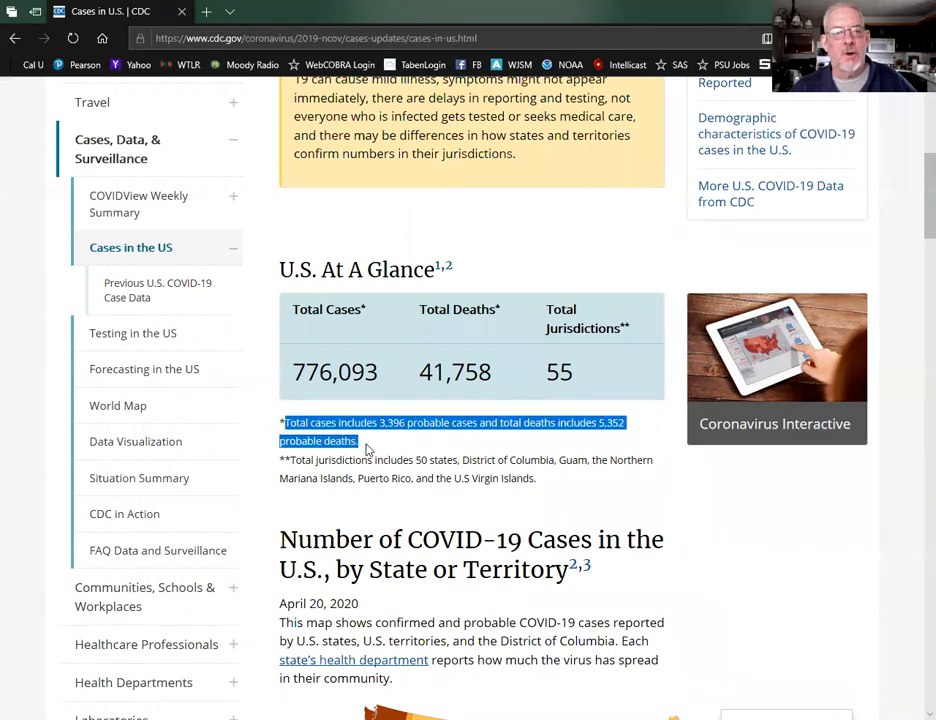
{"action": "mouse_move", "coordinate": [424, 418]}
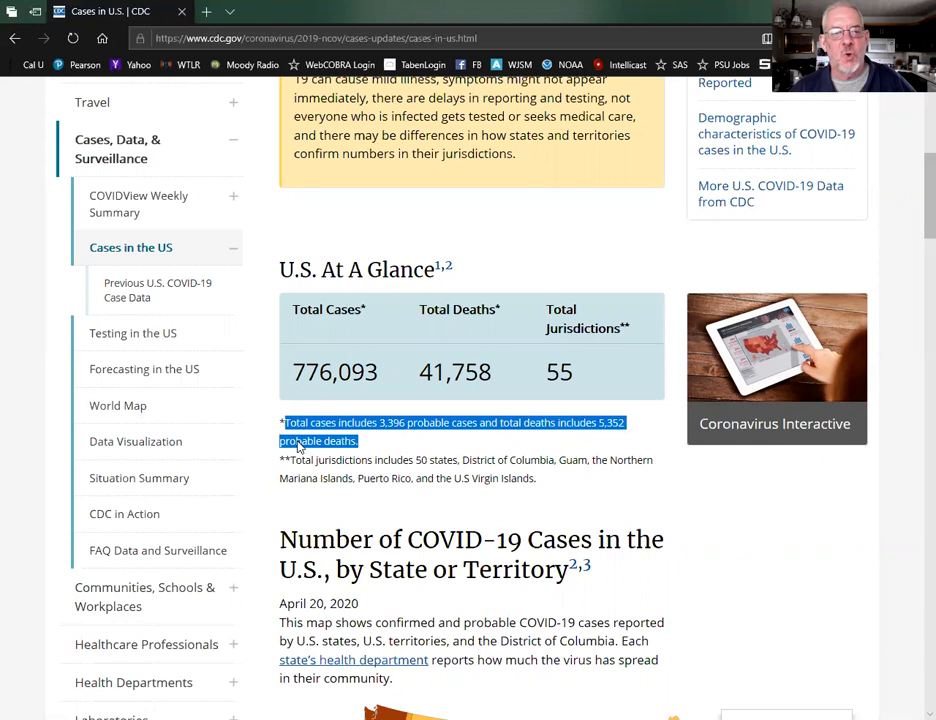
{"action": "mouse_move", "coordinate": [310, 436]}
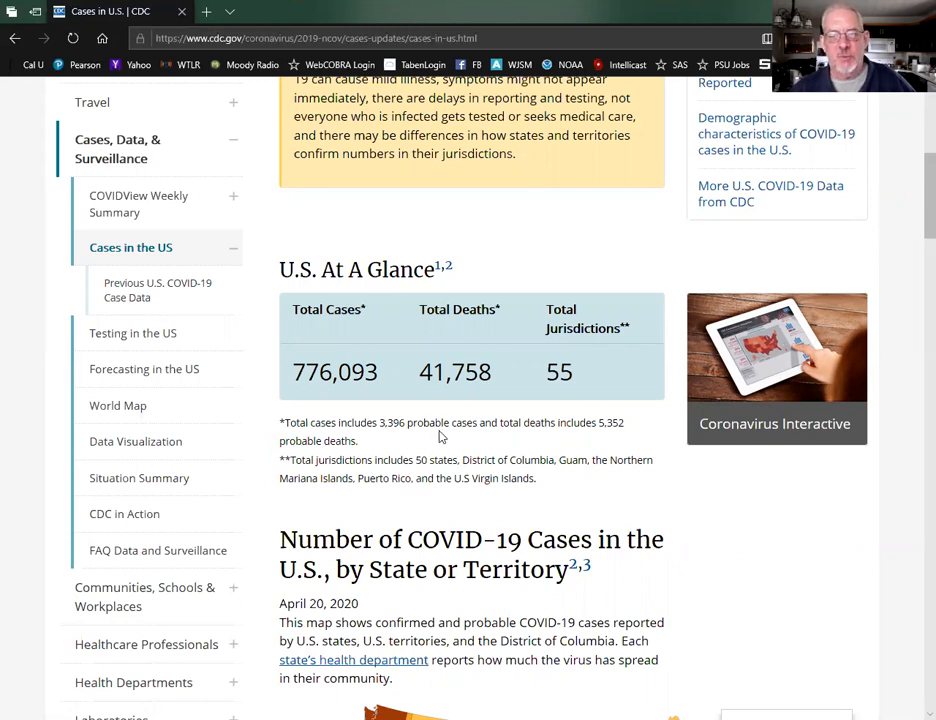
{"action": "mouse_move", "coordinate": [400, 436]}
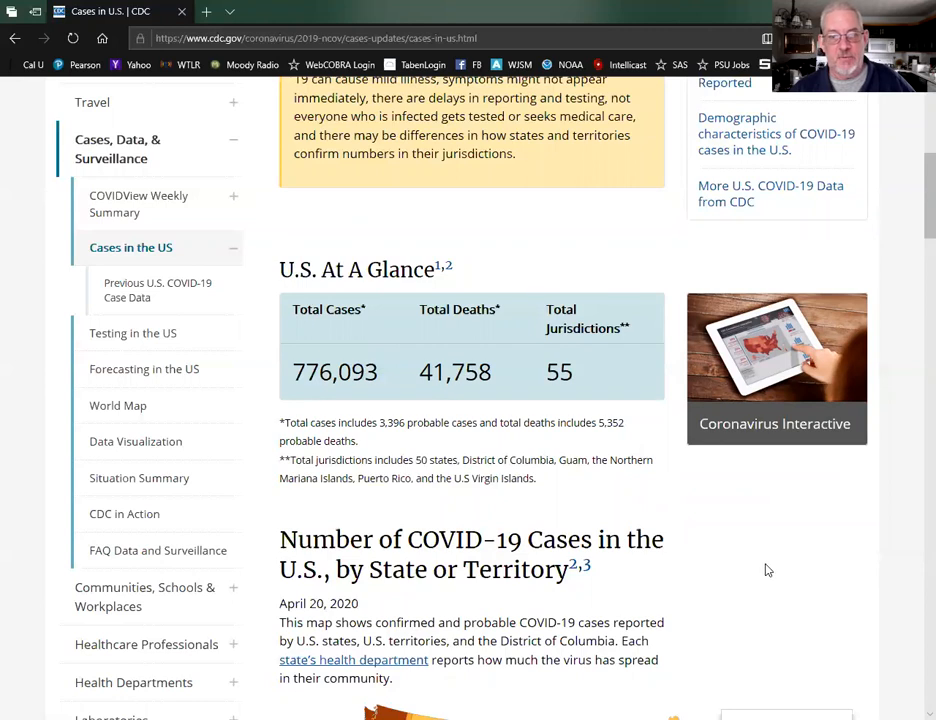
{"action": "mouse_move", "coordinate": [724, 562]}
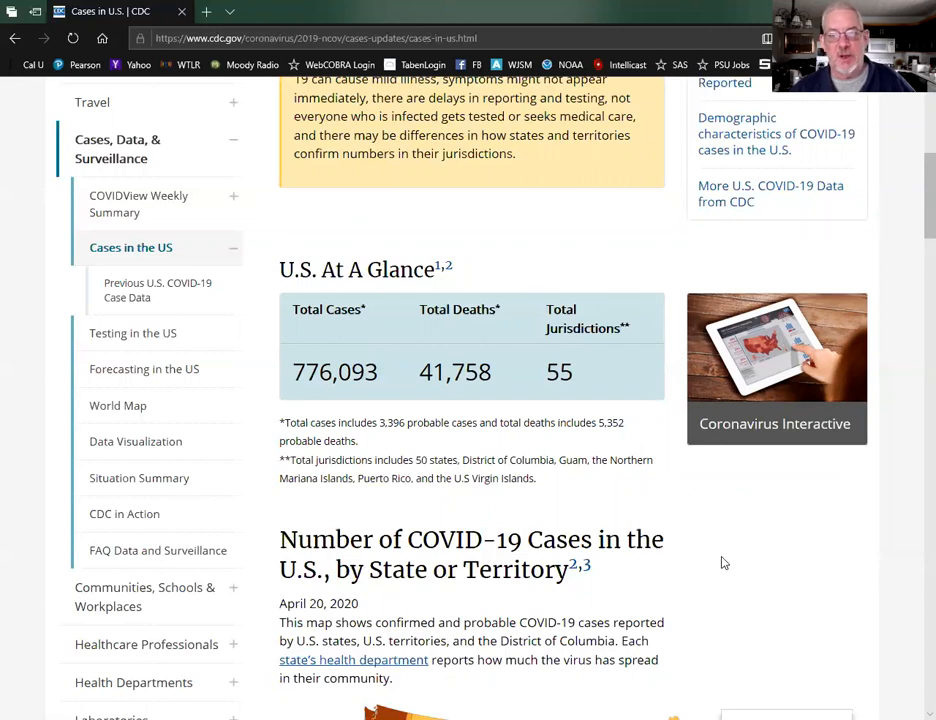
Scroll past the state map, highlighting the phrase 'confirmed and probable', down to the by-date chart.
{"action": "scroll", "scroll_direction": "down", "scroll_amount": 3}
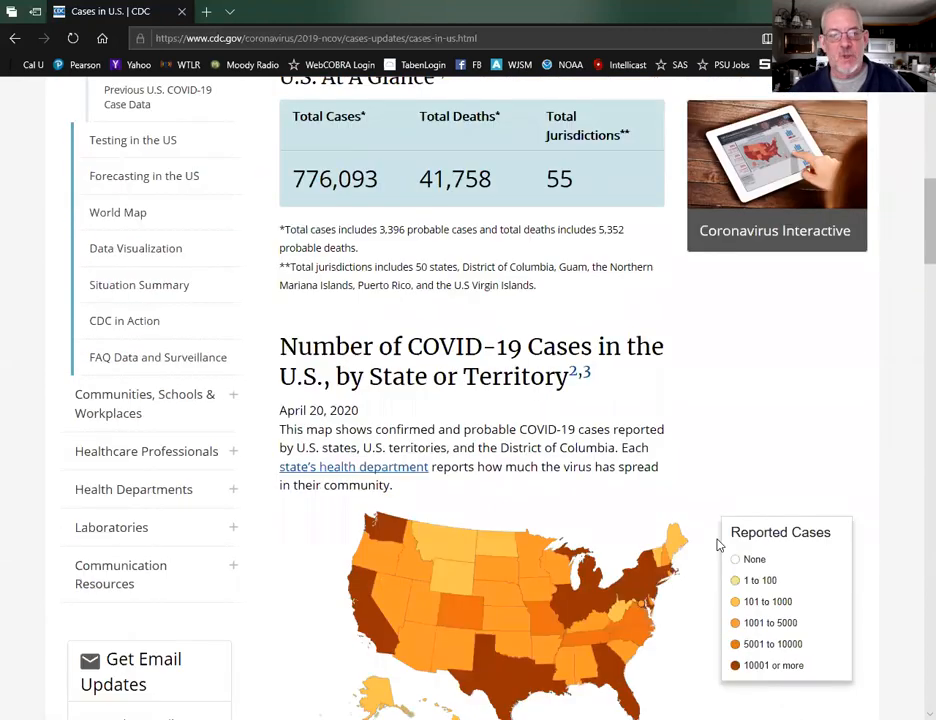
{"action": "scroll", "scroll_direction": "down", "scroll_amount": 3}
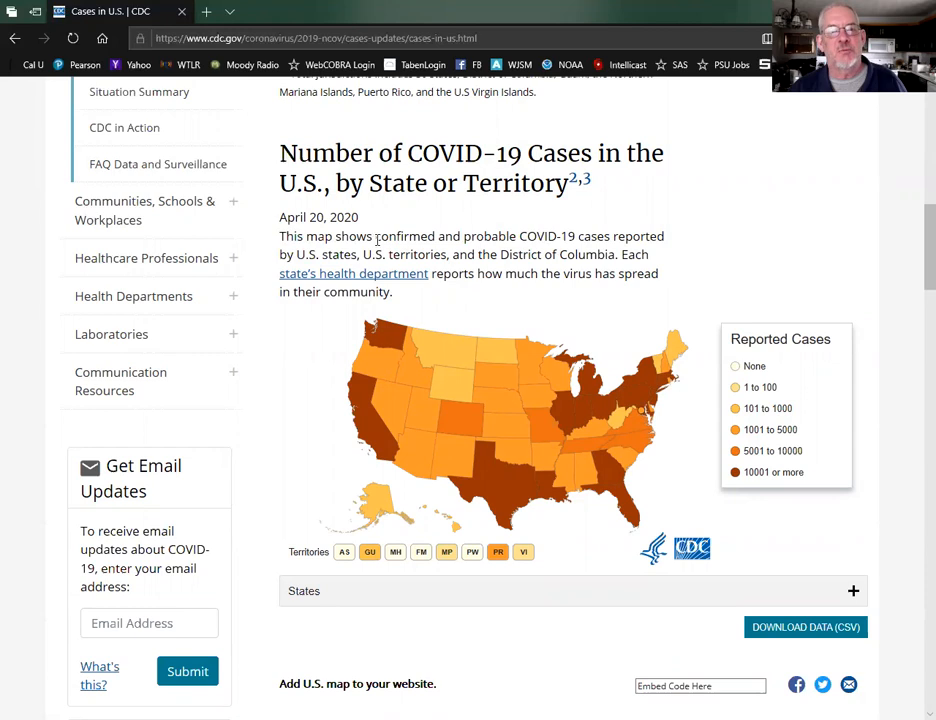
{"action": "left_click_drag", "start_coordinate": [376, 236], "coordinate": [536, 236]}
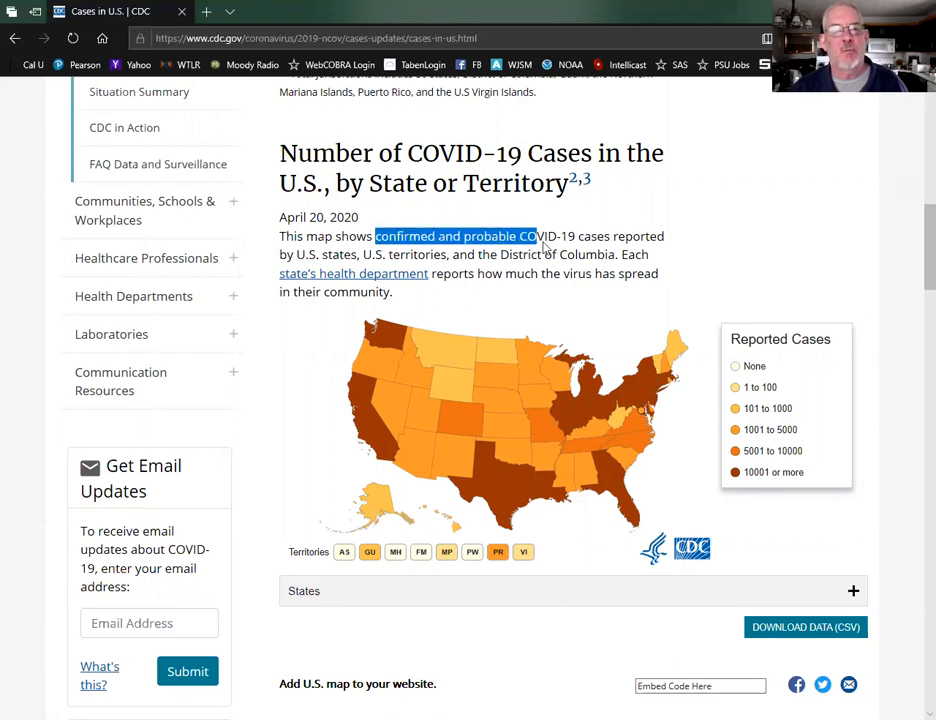
{"action": "scroll", "scroll_direction": "down", "scroll_amount": 3}
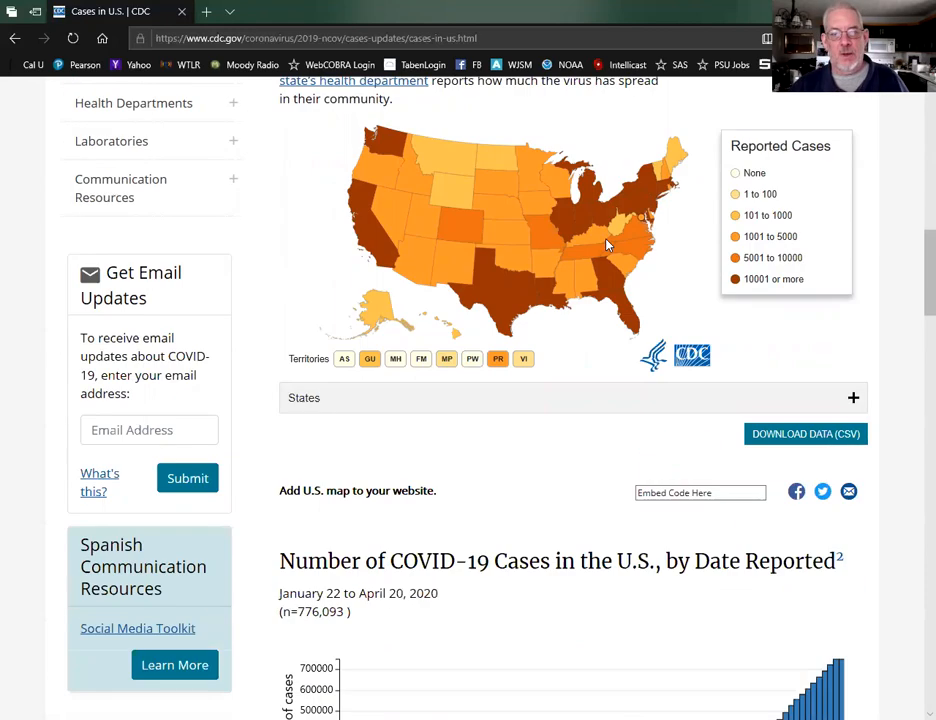
{"action": "scroll", "scroll_direction": "down", "scroll_amount": 3}
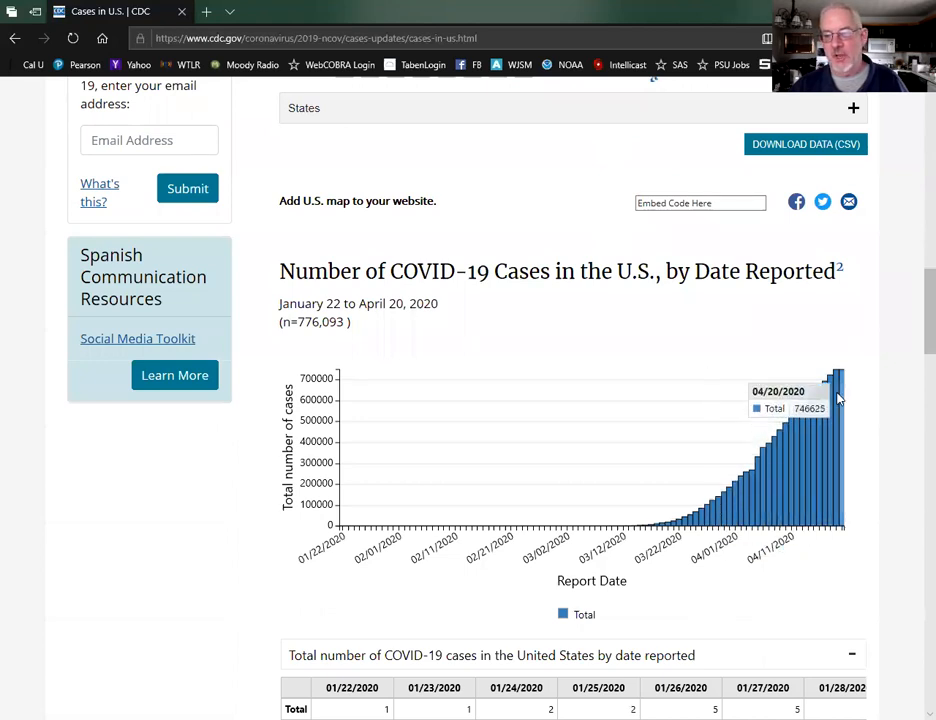
{"action": "scroll", "scroll_direction": "down", "scroll_amount": 3}
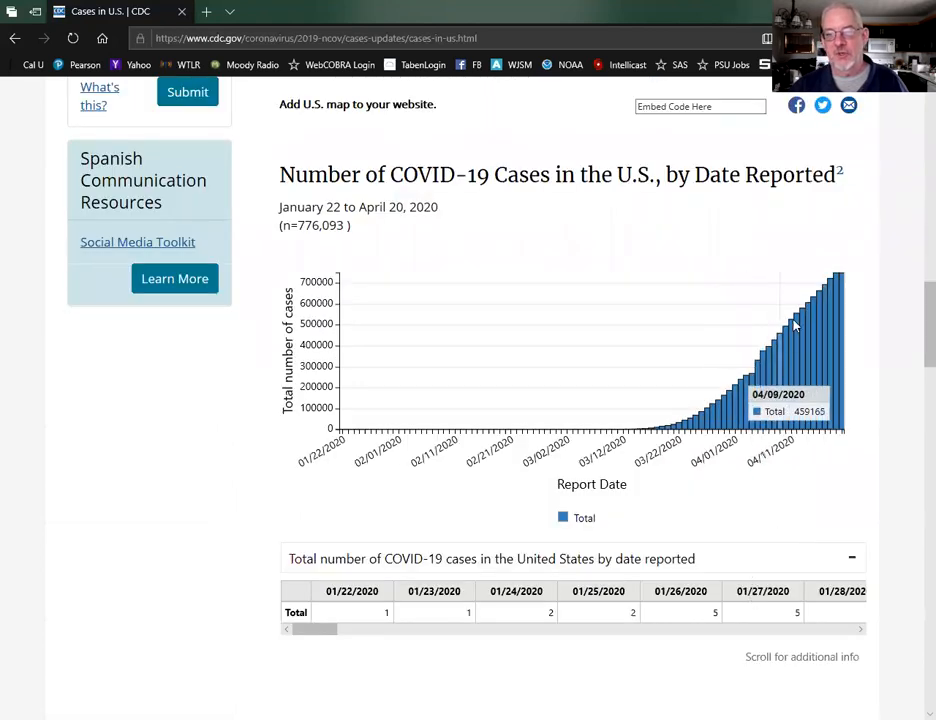
{"action": "mouse_move", "coordinate": [850, 278]}
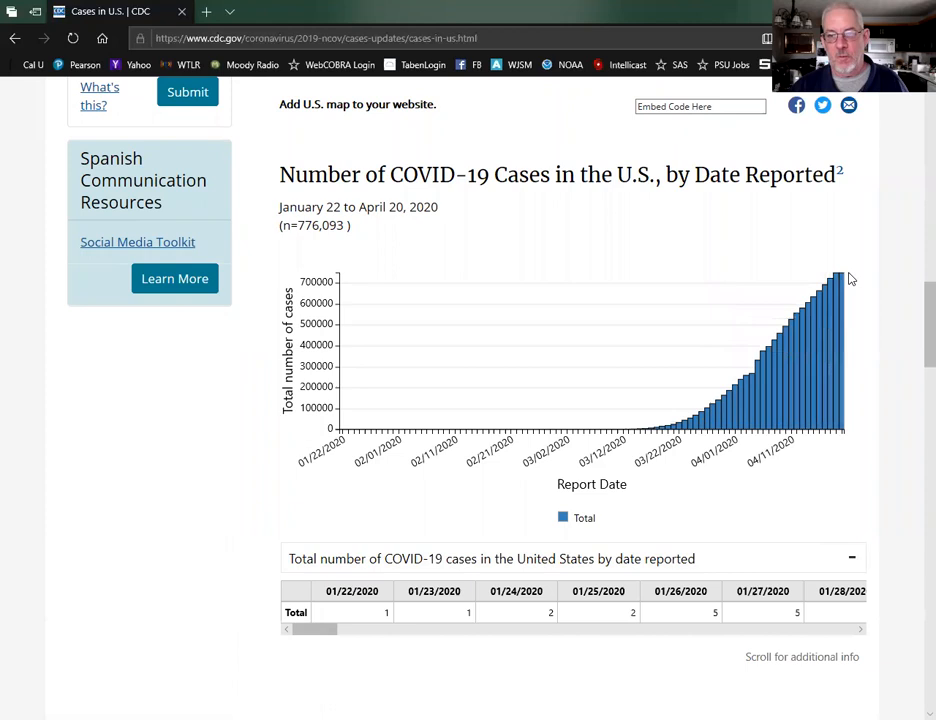
{"action": "mouse_move", "coordinate": [810, 310]}
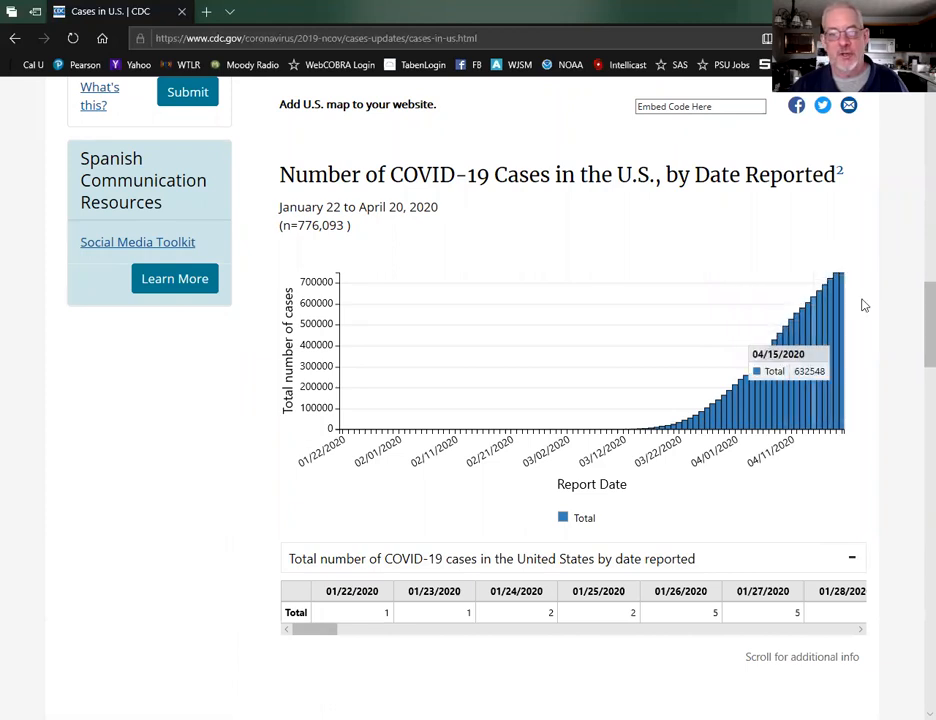
Scroll through the demographics table to the About the Data on This Page notes.
{"action": "scroll", "scroll_direction": "down", "scroll_amount": 3}
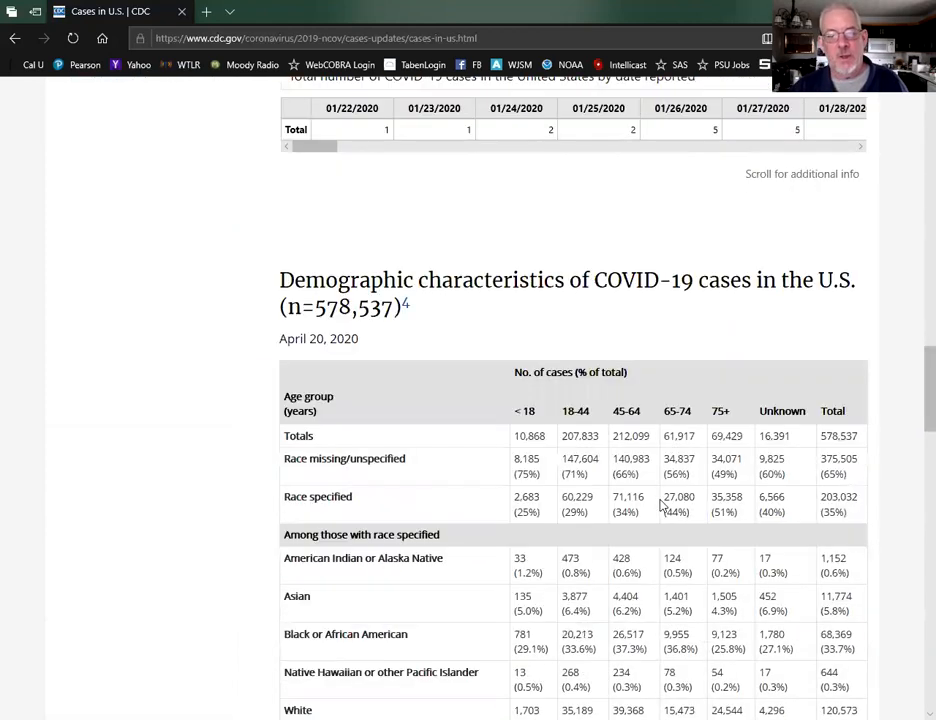
{"action": "scroll", "scroll_direction": "down", "scroll_amount": 3}
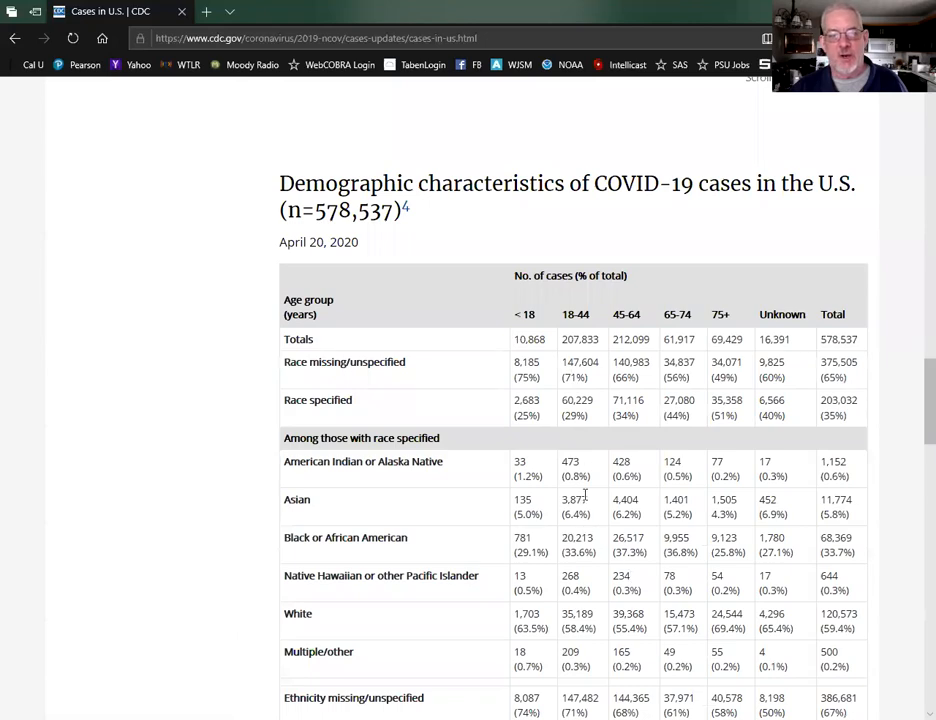
{"action": "scroll", "scroll_direction": "down", "scroll_amount": 3}
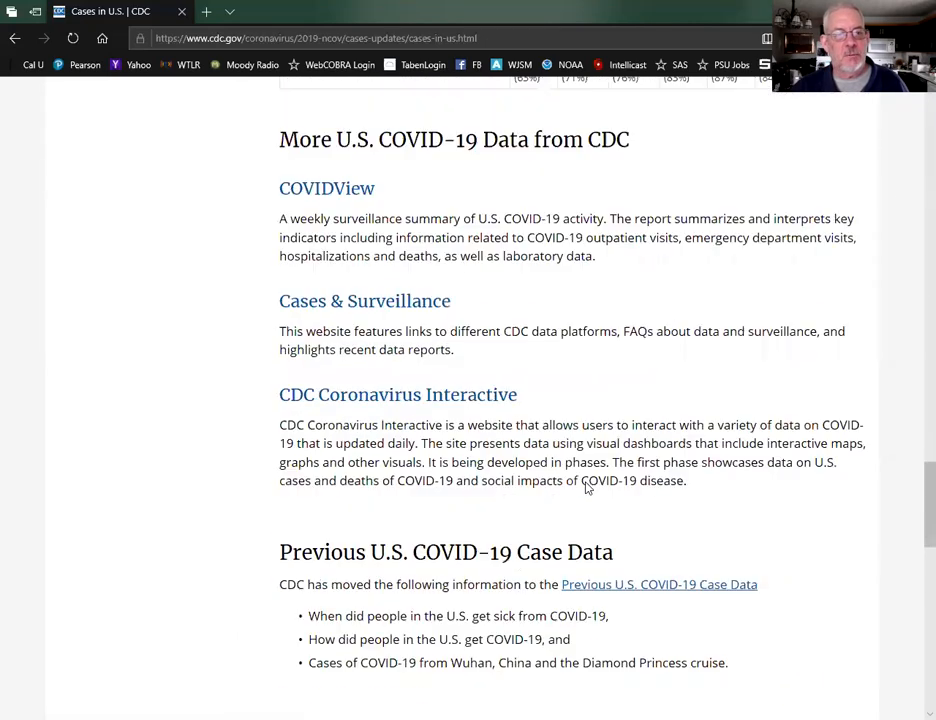
{"action": "scroll", "scroll_direction": "down", "scroll_amount": 3}
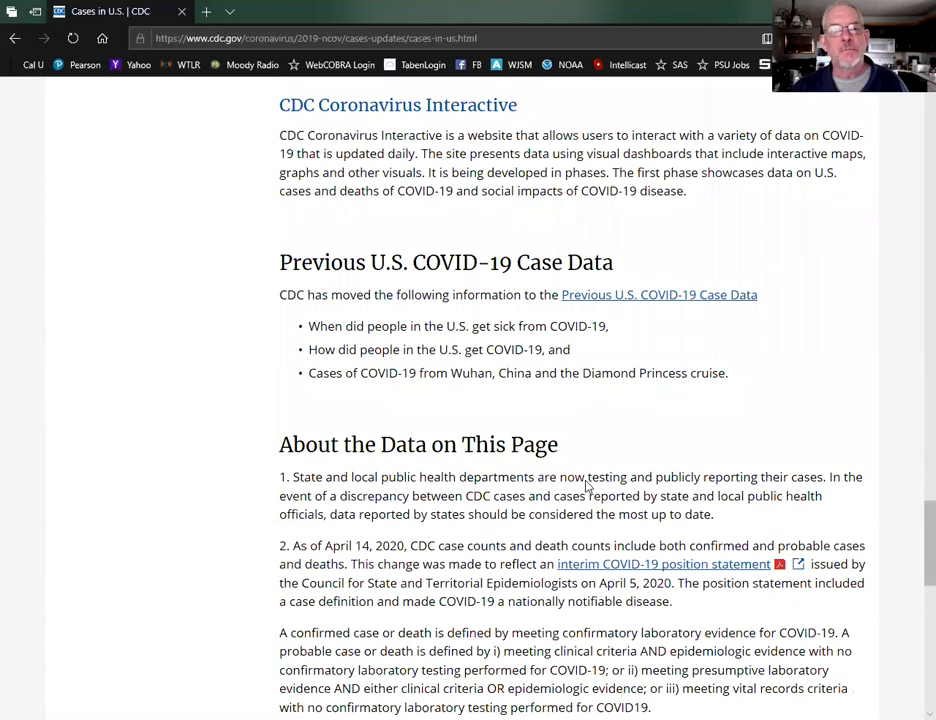
{"action": "scroll", "scroll_direction": "down", "scroll_amount": 3}
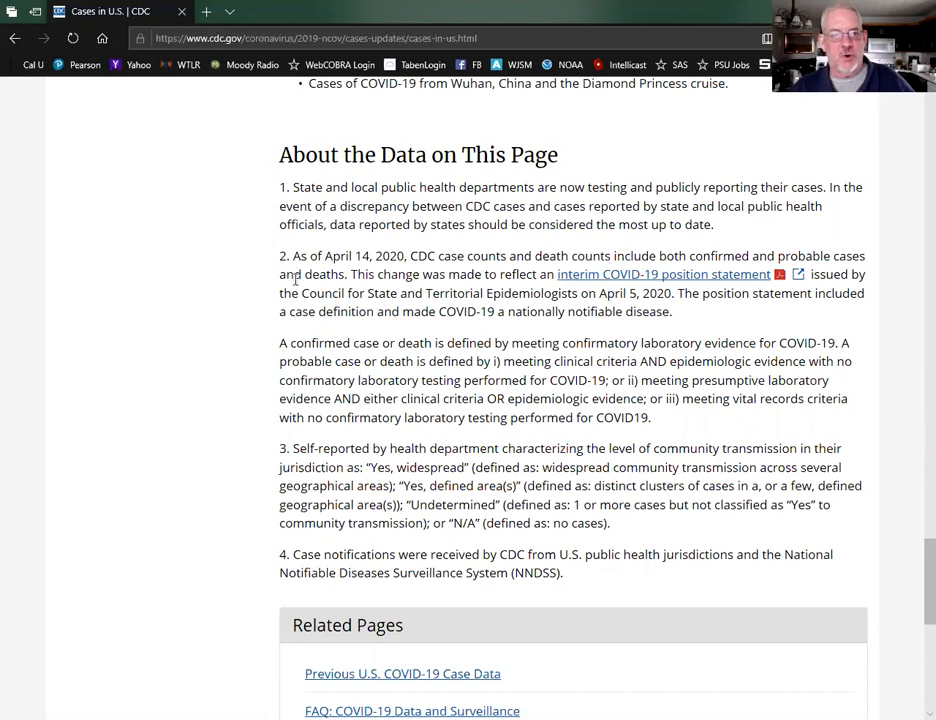
Highlight note 2's April 14, 2020 sentence on confirmed and probable counts and emphasise the word probable.
{"action": "double_click", "coordinate": [304, 256]}
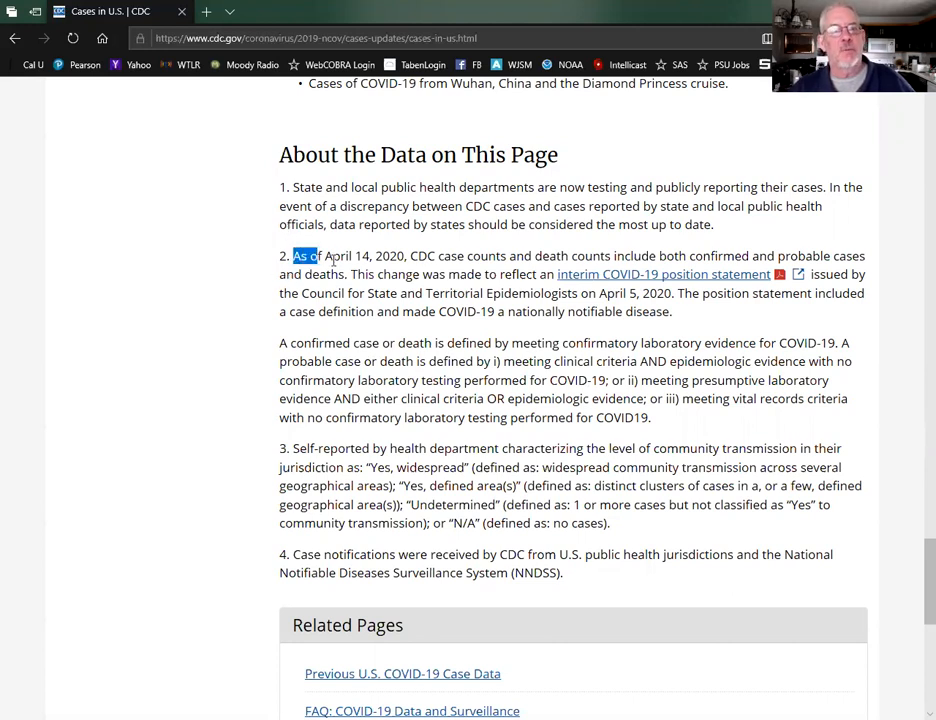
{"action": "left_click_drag", "start_coordinate": [310, 256], "coordinate": [420, 274]}
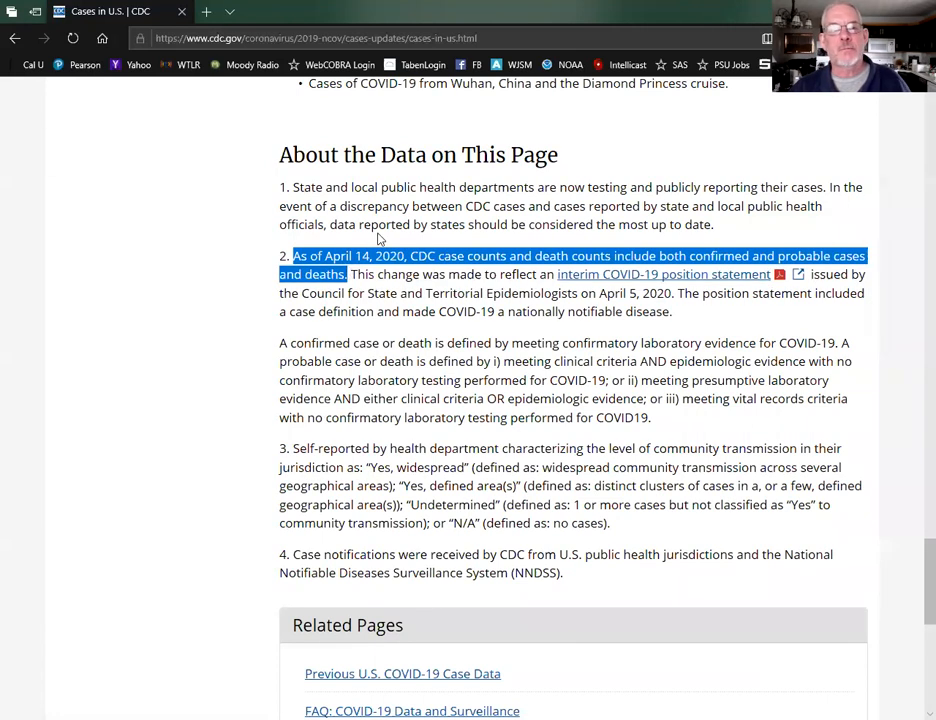
{"action": "mouse_move", "coordinate": [464, 244]}
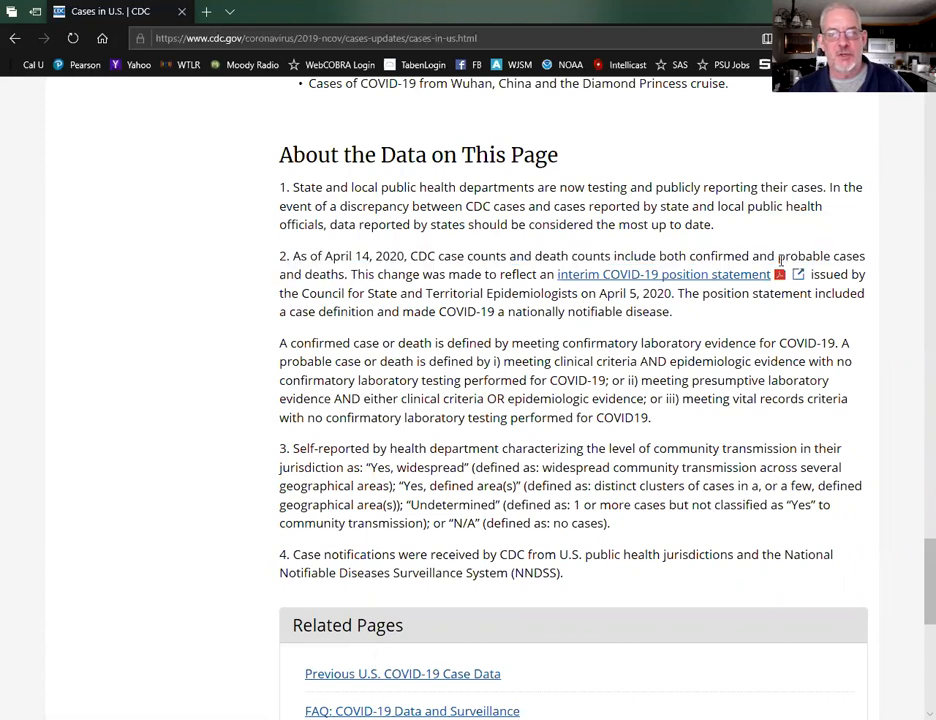
{"action": "double_click", "coordinate": [804, 256]}
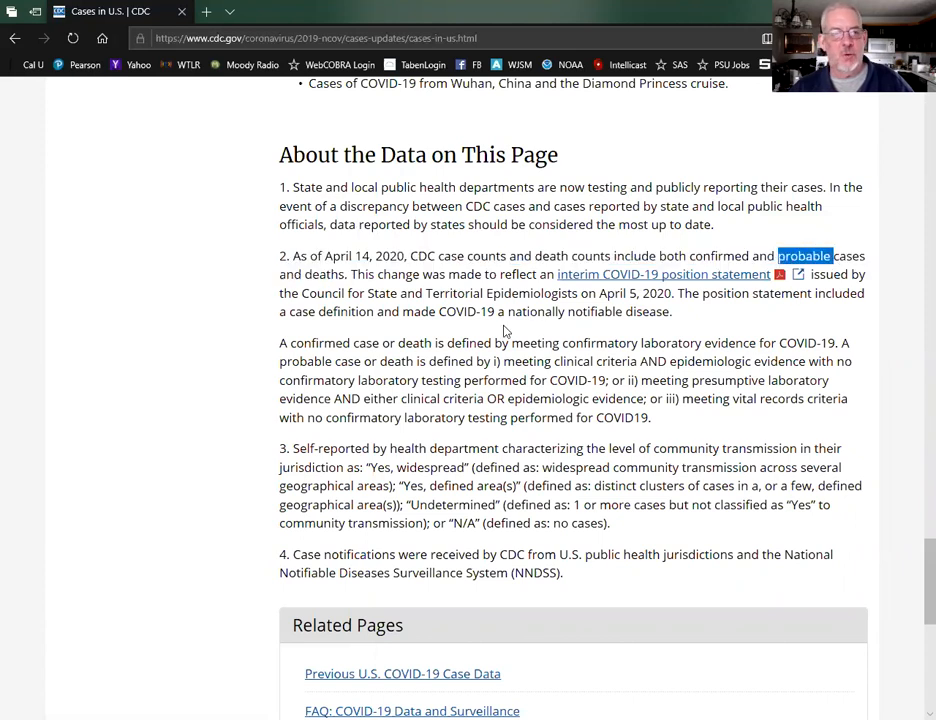
{"action": "scroll", "scroll_direction": "down", "scroll_amount": 3}
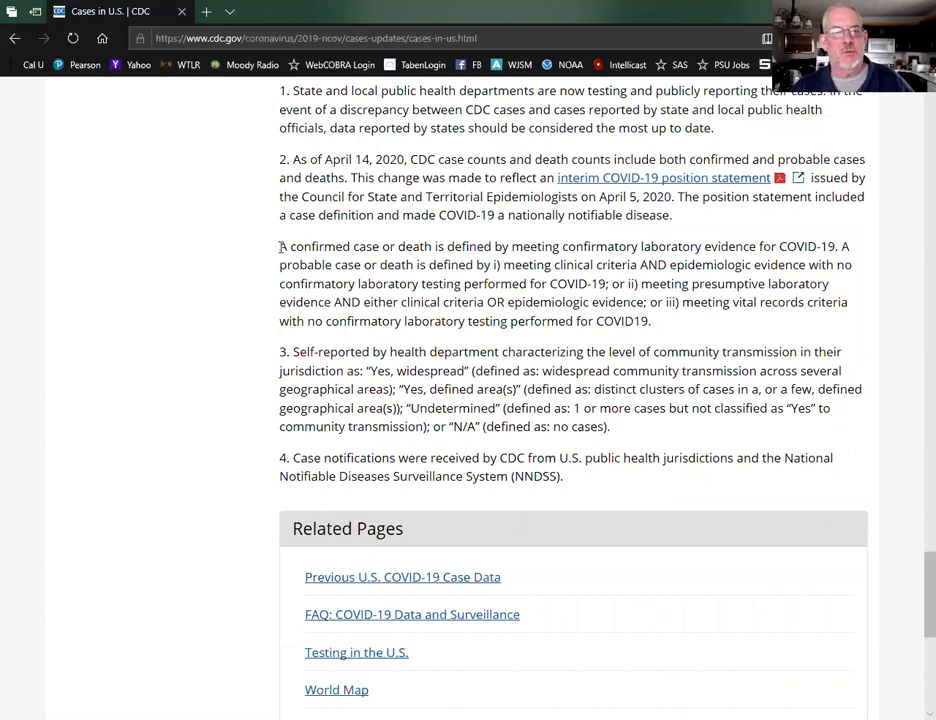
{"action": "left_click_drag", "start_coordinate": [280, 246], "coordinate": [456, 246]}
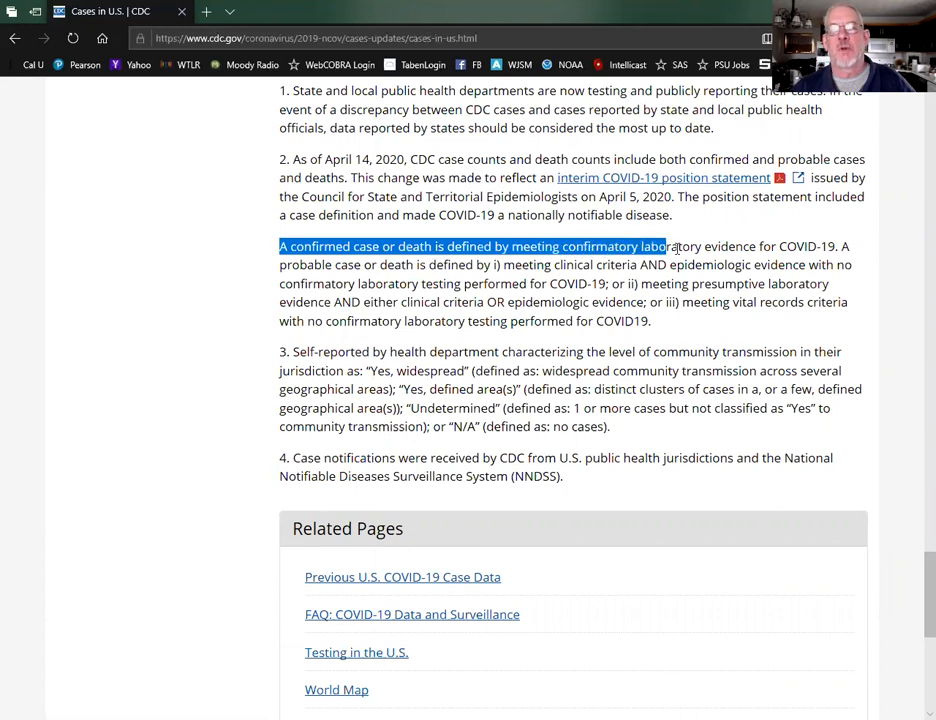
{"action": "left_click", "coordinate": [838, 252]}
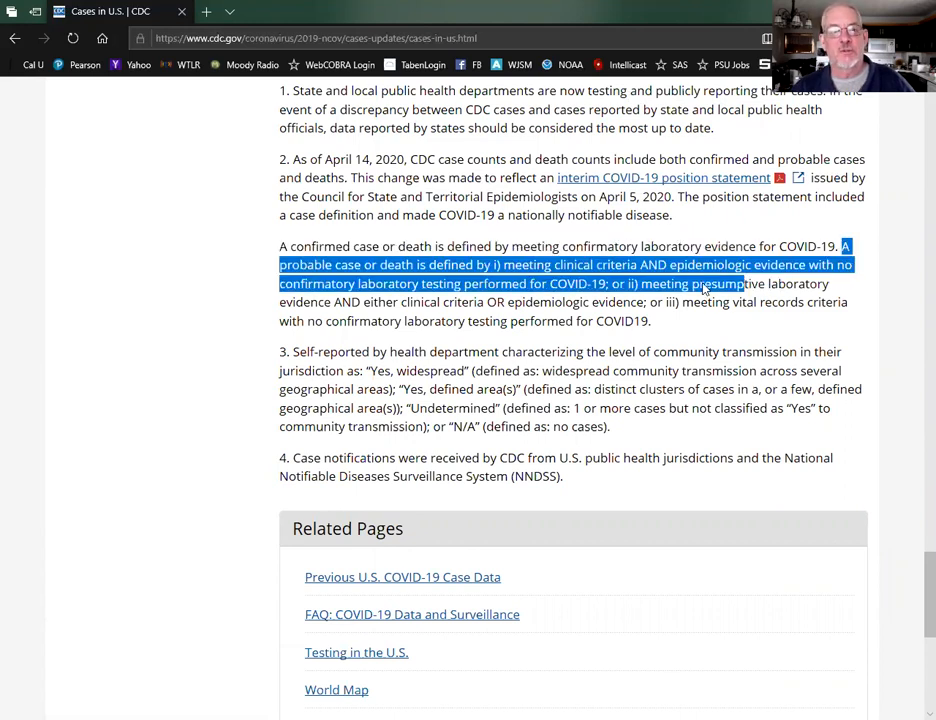
{"action": "left_click_drag", "start_coordinate": [700, 286], "coordinate": [650, 320]}
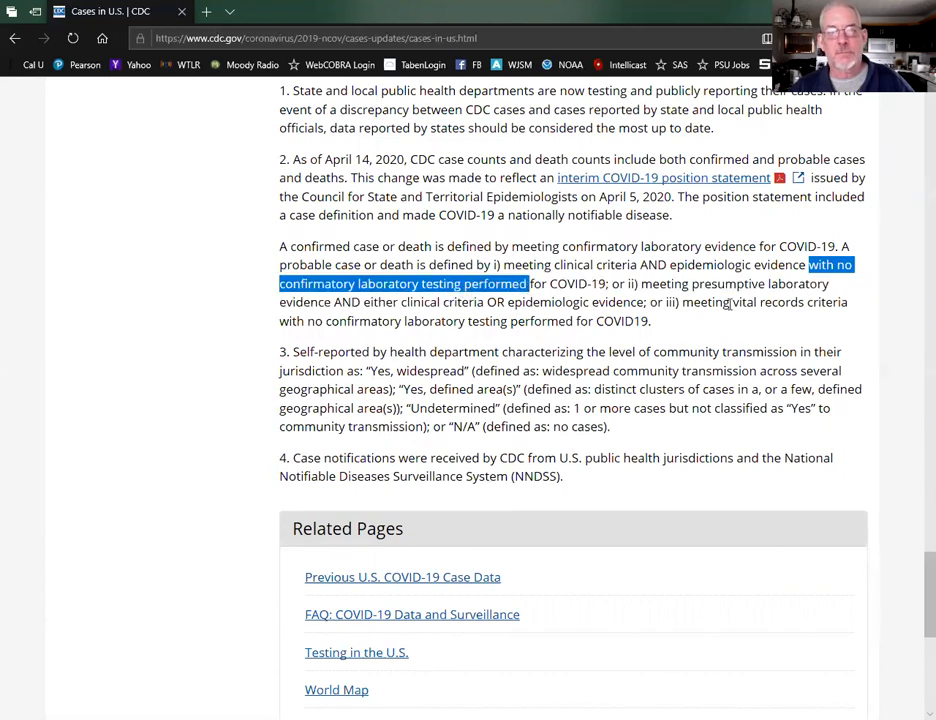
{"action": "left_click", "coordinate": [648, 284]}
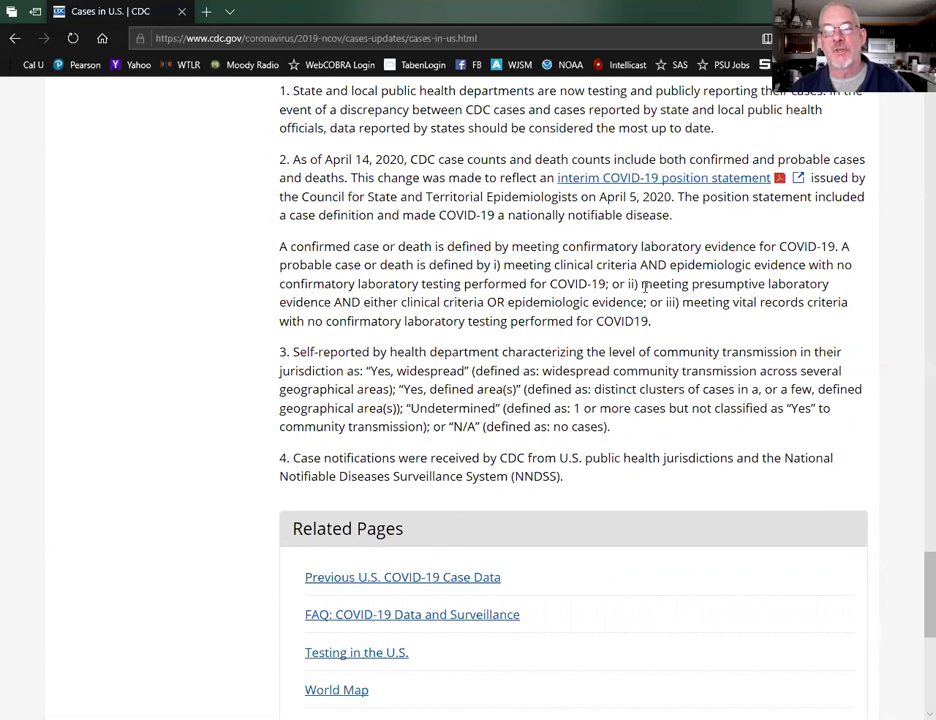
{"action": "double_click", "coordinate": [724, 284]}
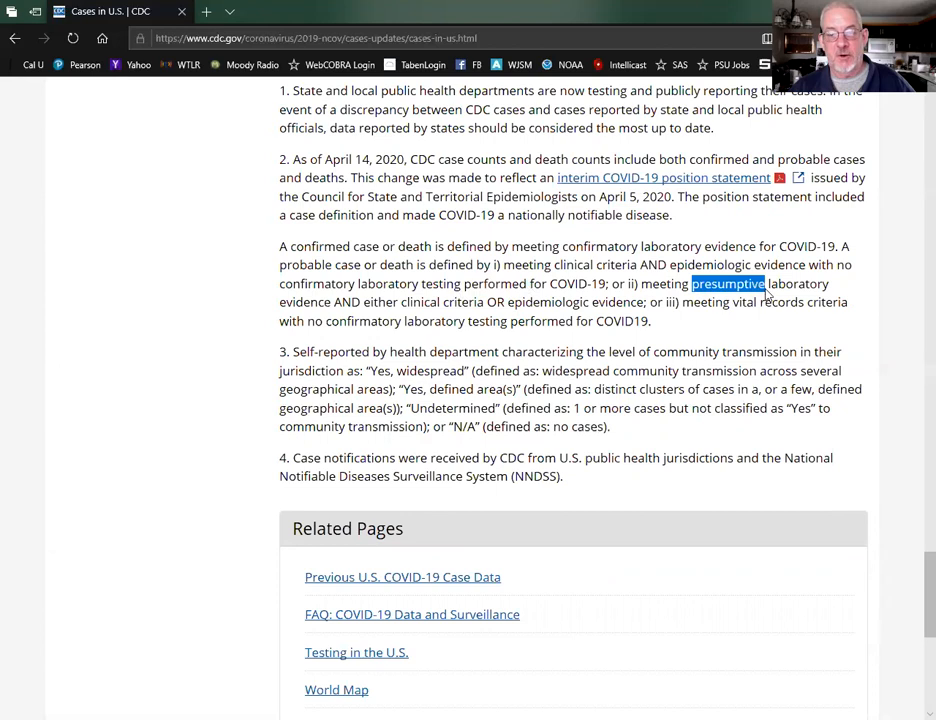
{"action": "mouse_move", "coordinate": [764, 296]}
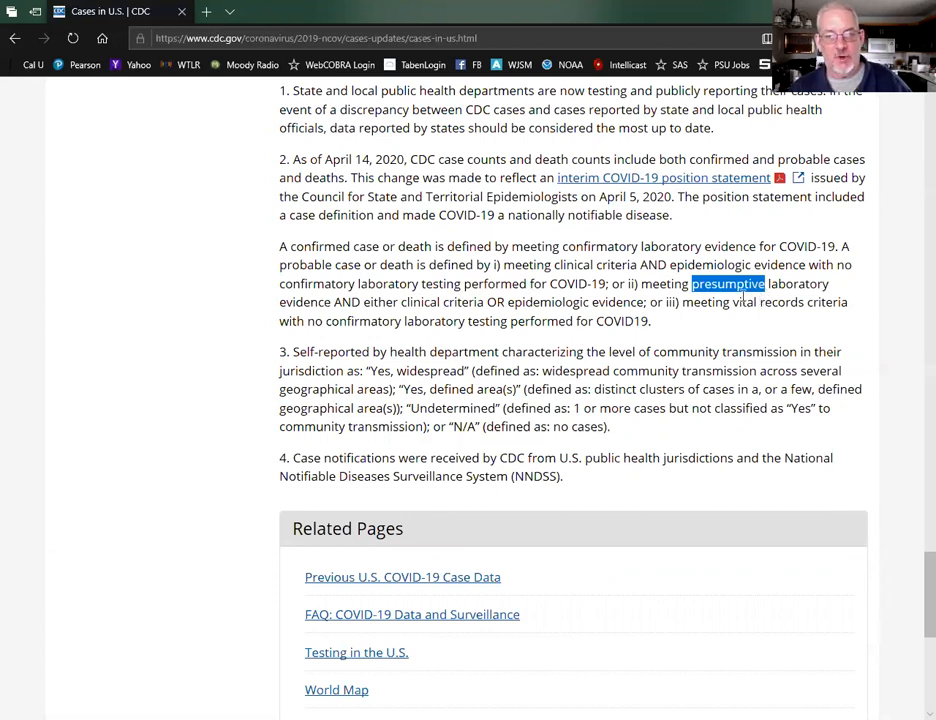
{"action": "left_click", "coordinate": [686, 322]}
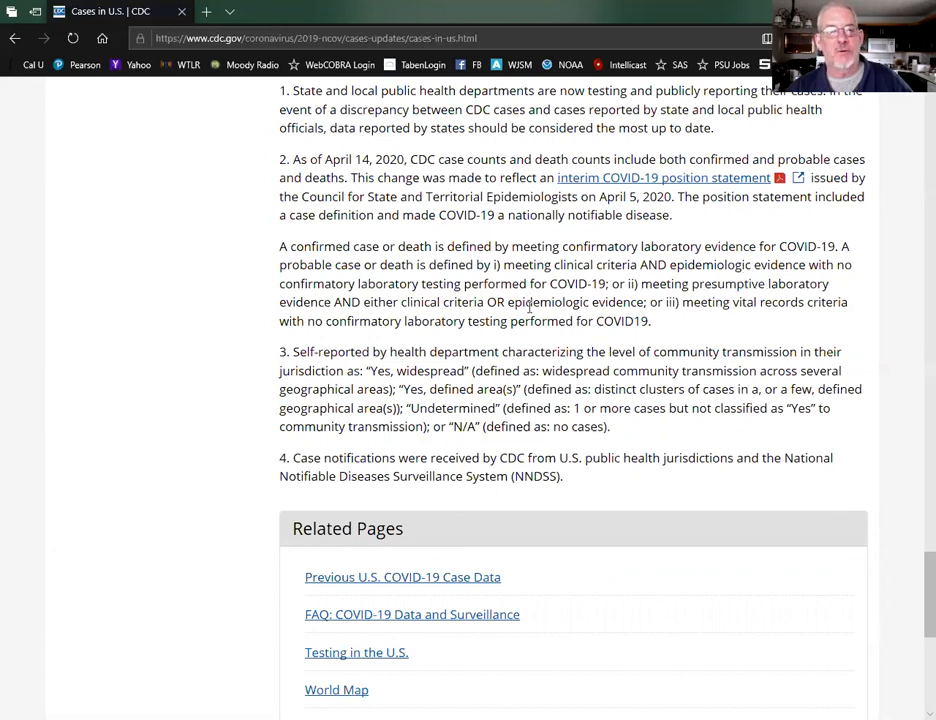
{"action": "double_click", "coordinate": [290, 320]}
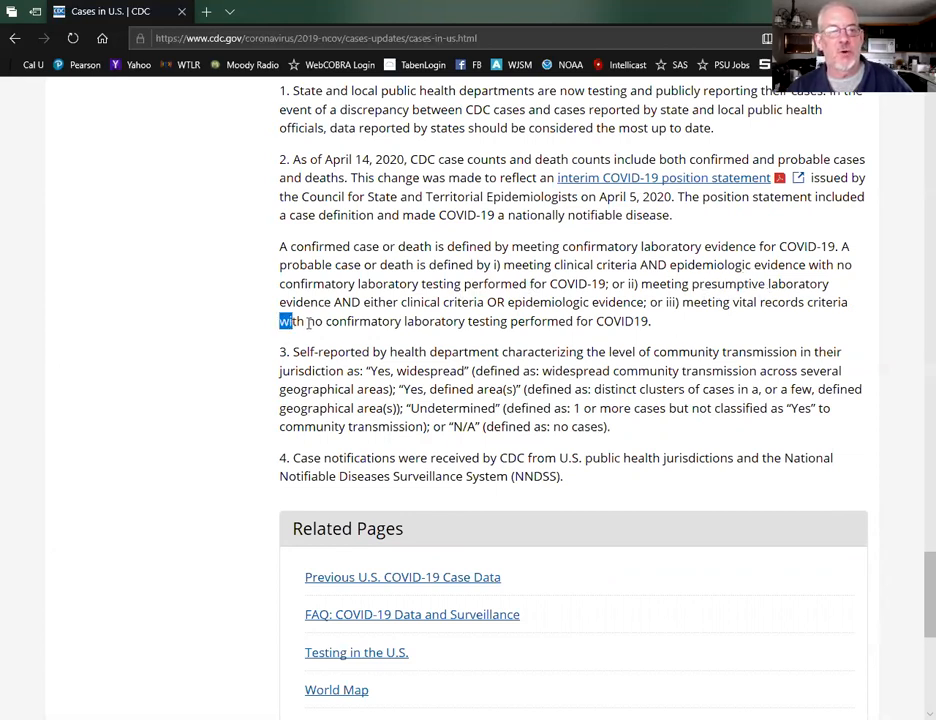
{"action": "left_click_drag", "start_coordinate": [280, 320], "coordinate": [548, 320]}
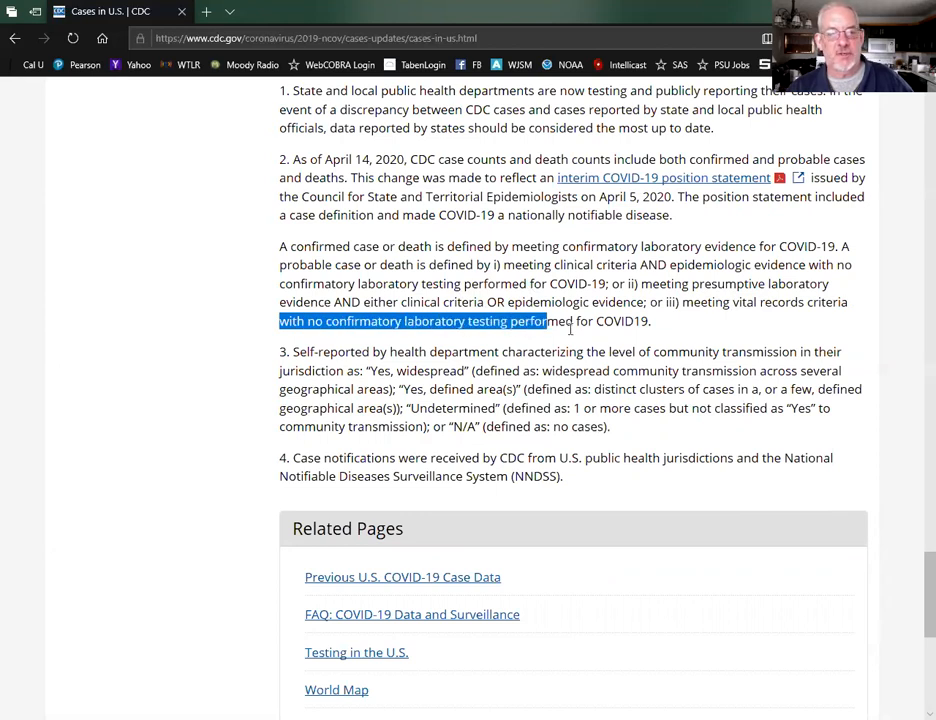
{"action": "left_click_drag", "start_coordinate": [544, 320], "coordinate": [648, 320]}
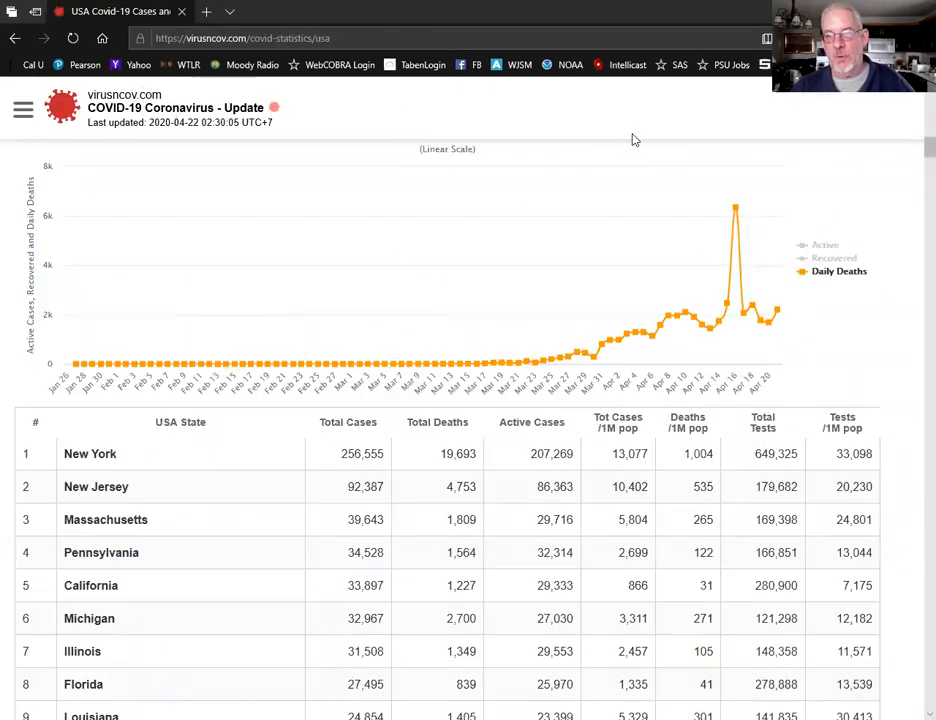
{"action": "mouse_move", "coordinate": [736, 206]}
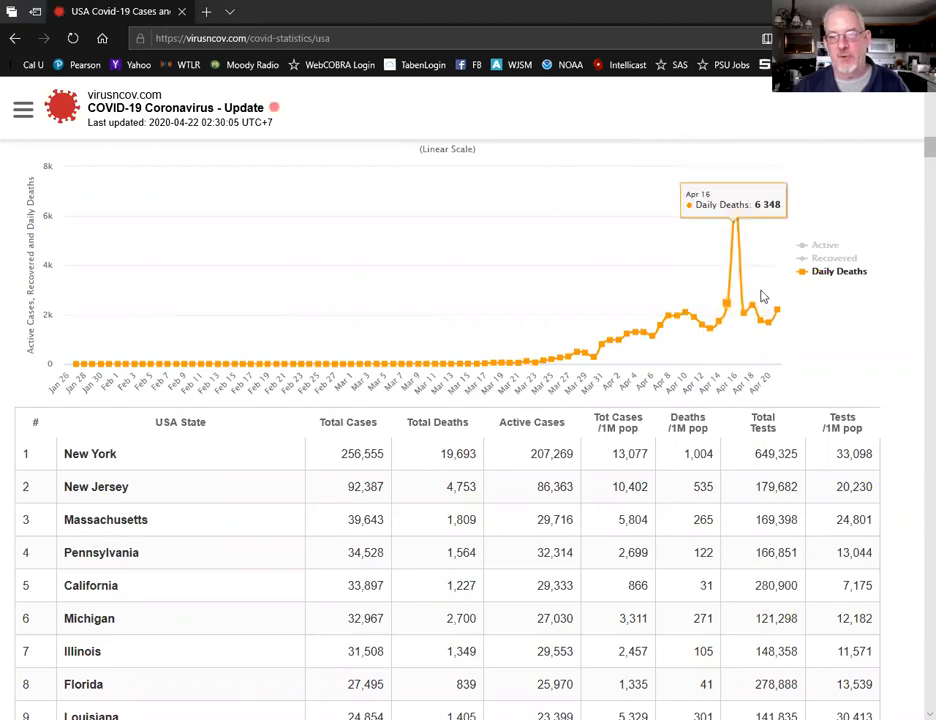
{"action": "mouse_move", "coordinate": [896, 320]}
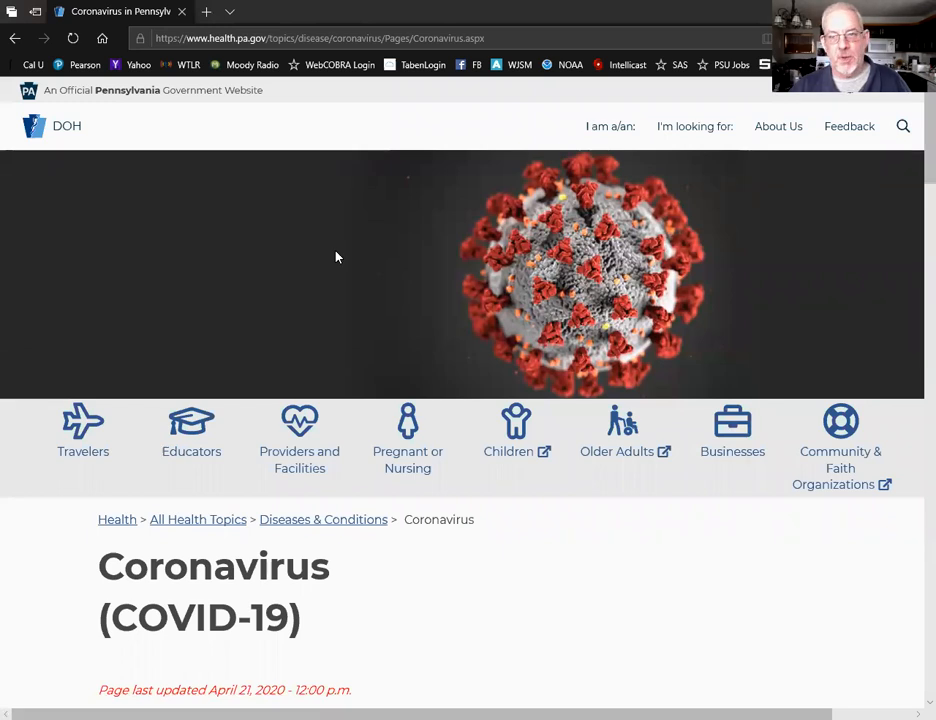
Scroll down the Pennsylvania Coronavirus page and open the 'county data in table form' link.
{"action": "scroll", "scroll_direction": "down", "scroll_amount": 3}
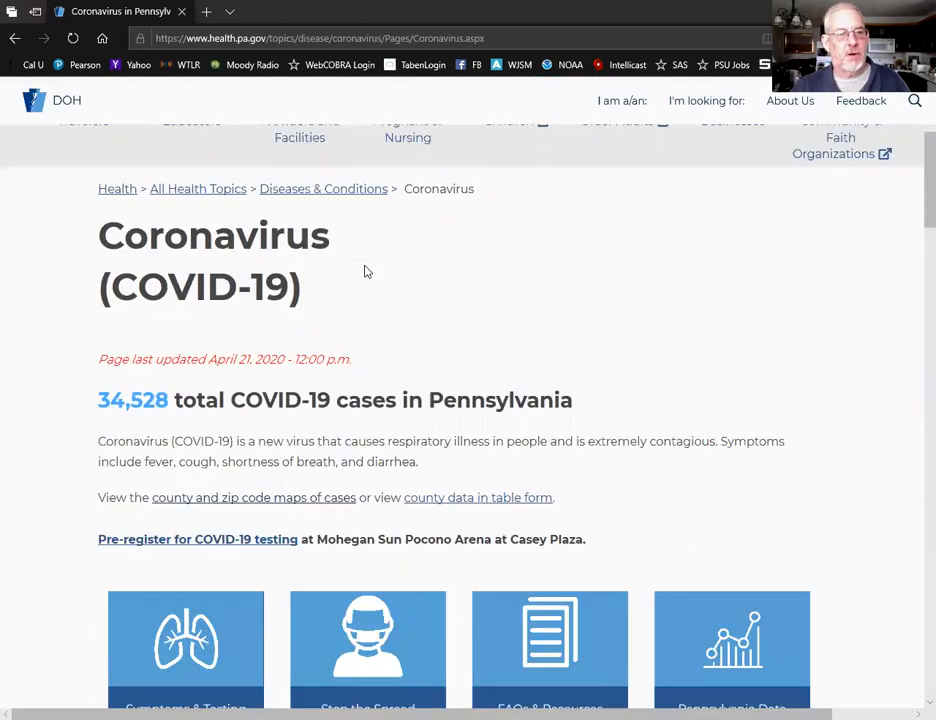
{"action": "scroll", "scroll_direction": "down", "scroll_amount": 3}
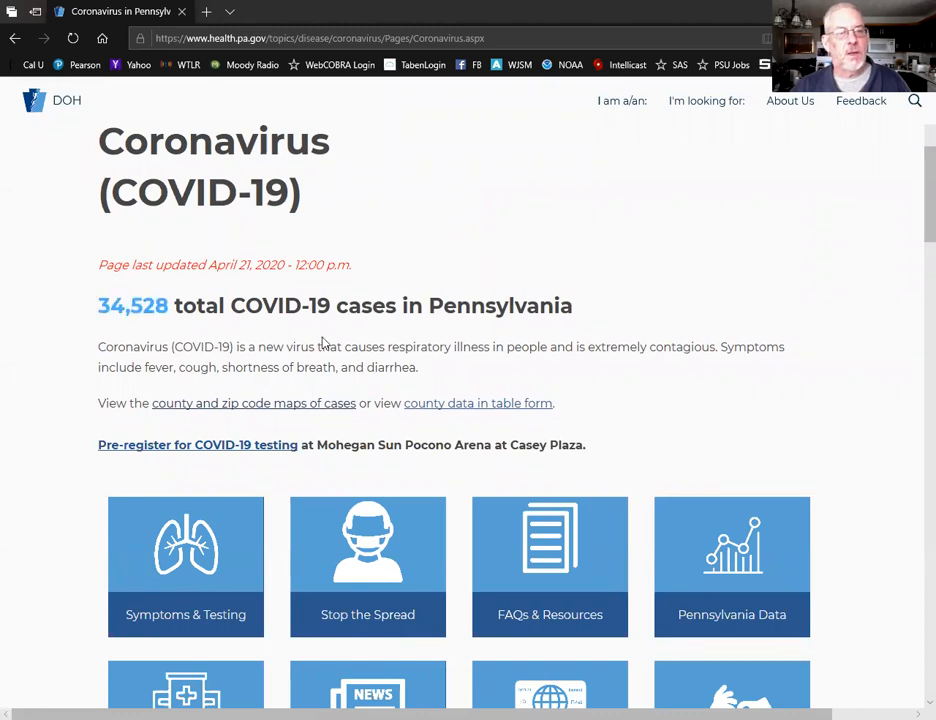
{"action": "scroll", "scroll_direction": "down", "scroll_amount": 3}
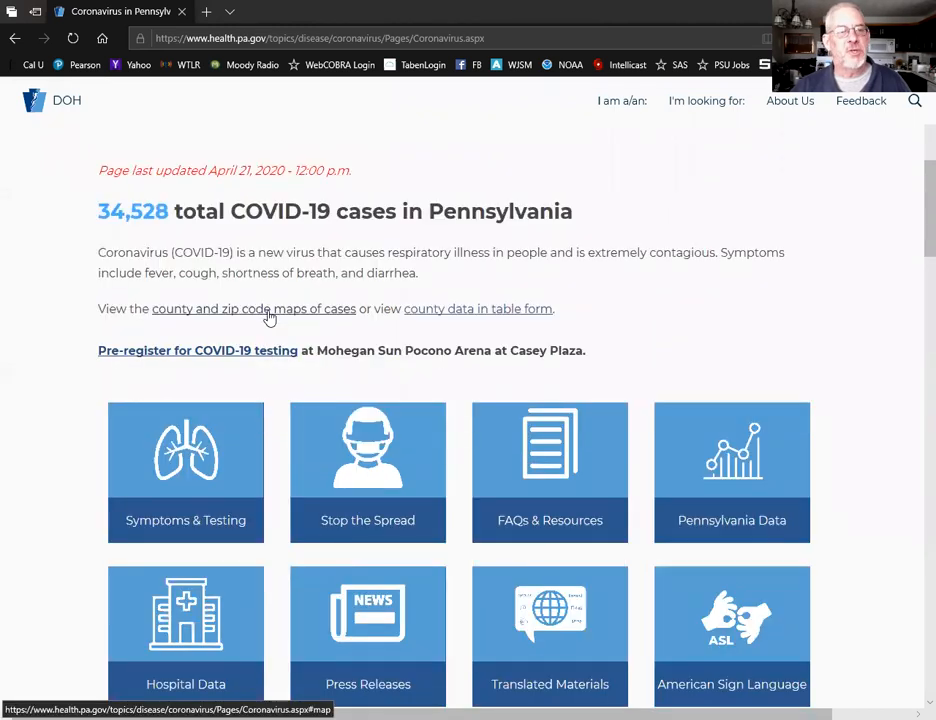
{"action": "left_click", "coordinate": [476, 308]}
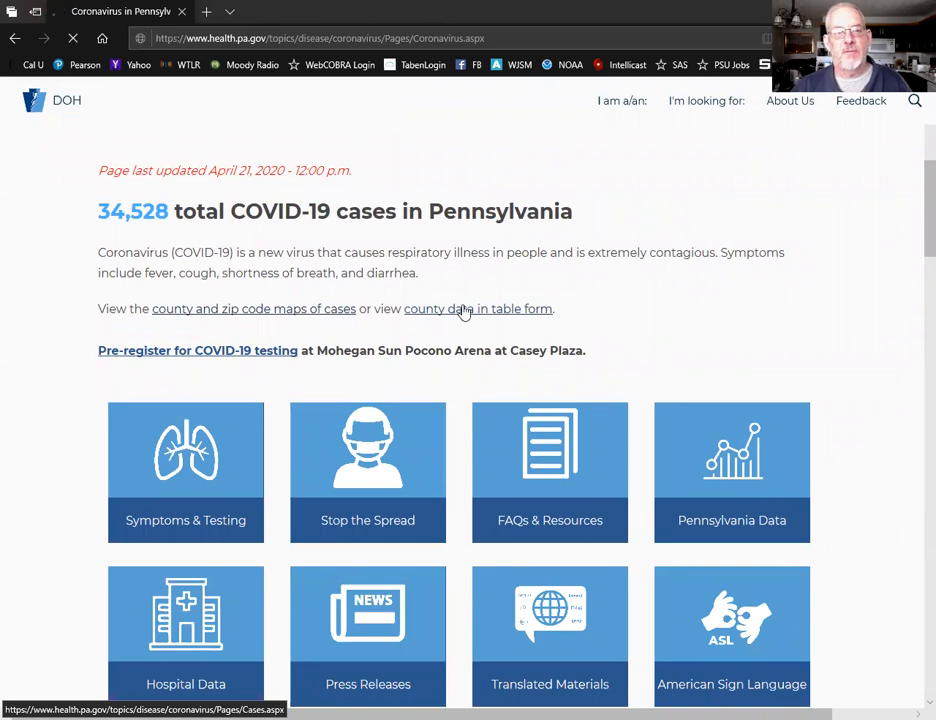
{"action": "left_click", "coordinate": [478, 308]}
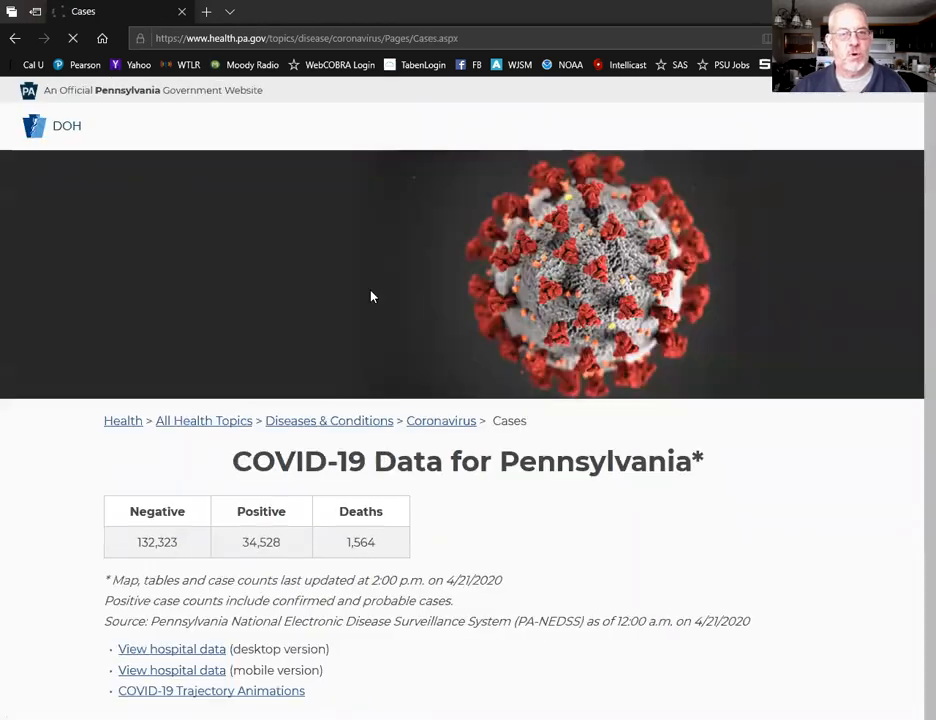
{"action": "scroll", "scroll_direction": "down", "scroll_amount": 3}
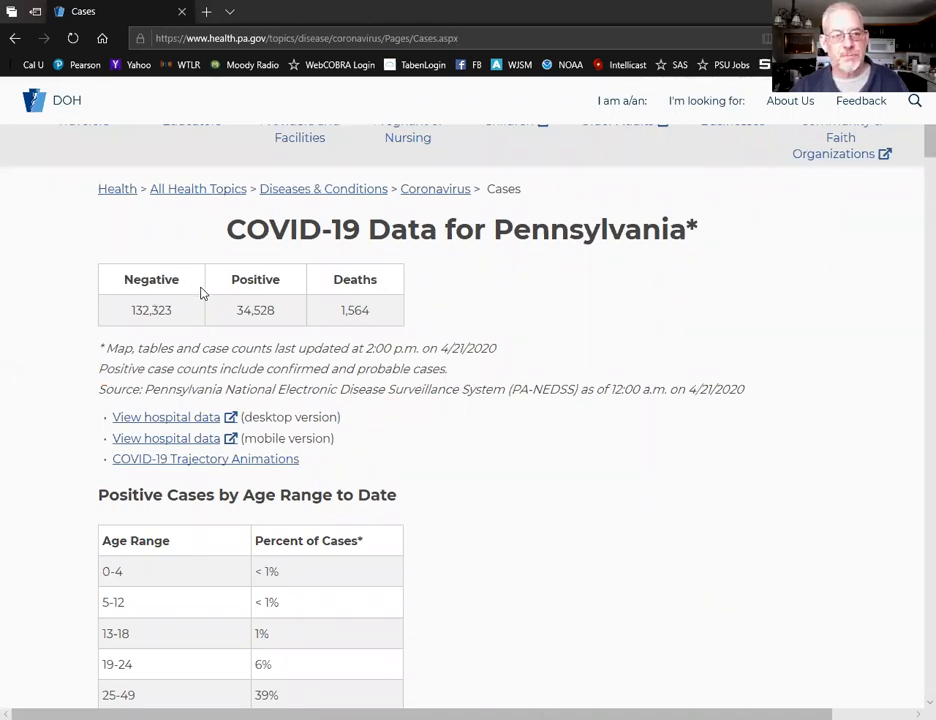
{"action": "mouse_move", "coordinate": [372, 318]}
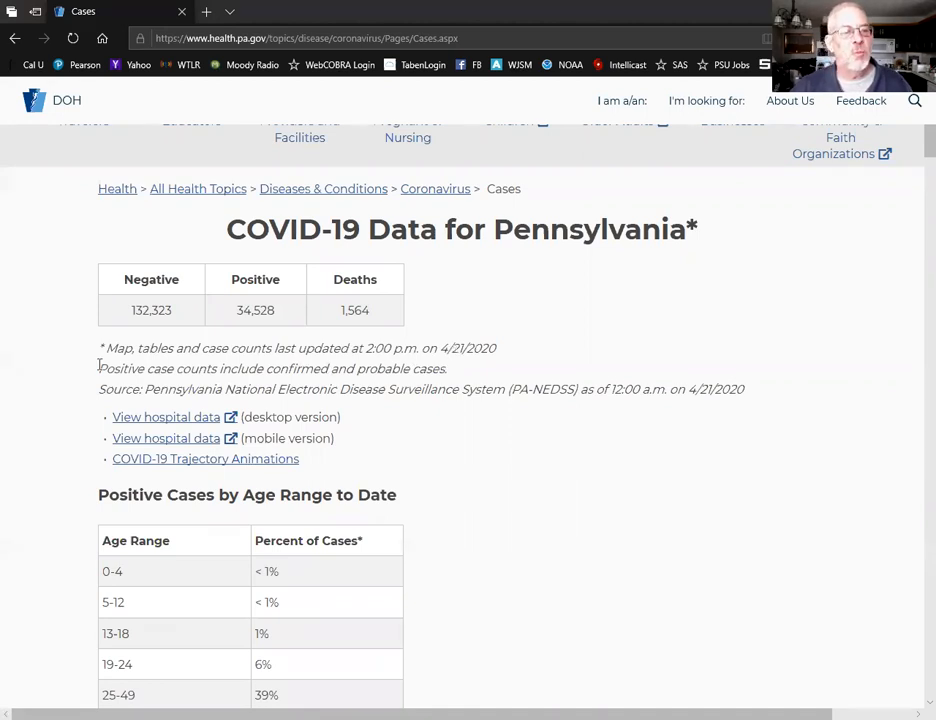
{"action": "left_click_drag", "start_coordinate": [98, 368], "coordinate": [344, 368]}
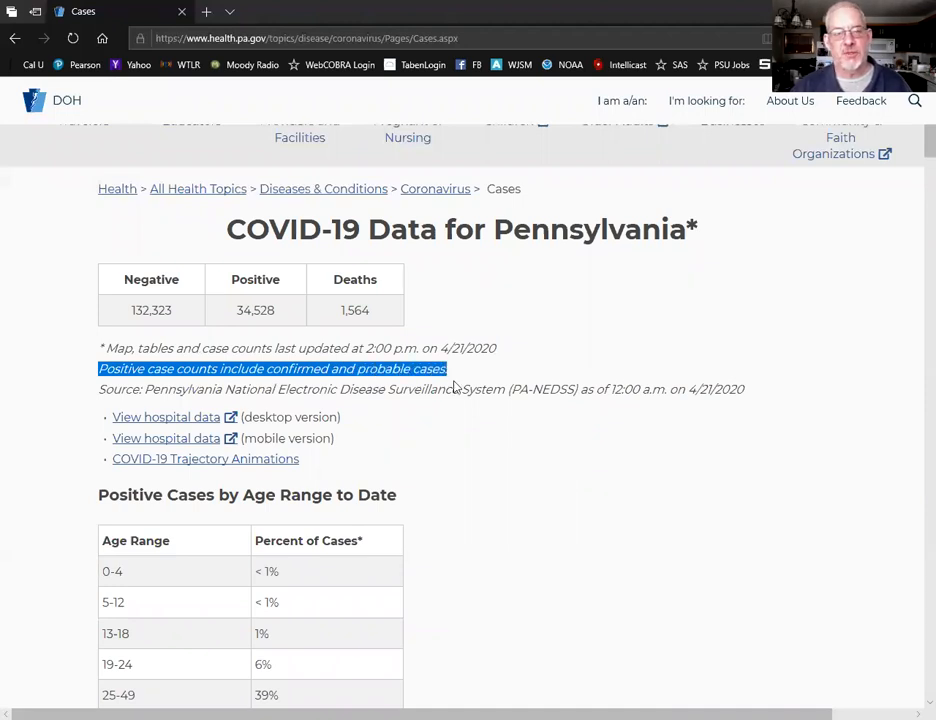
{"action": "mouse_move", "coordinate": [506, 414]}
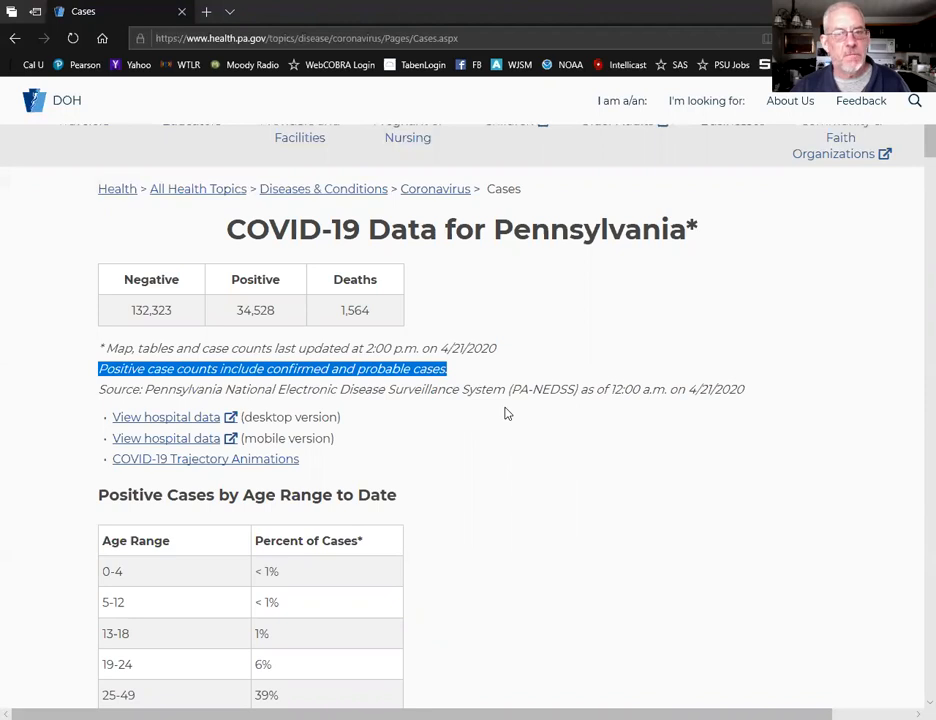
{"action": "mouse_move", "coordinate": [480, 368]}
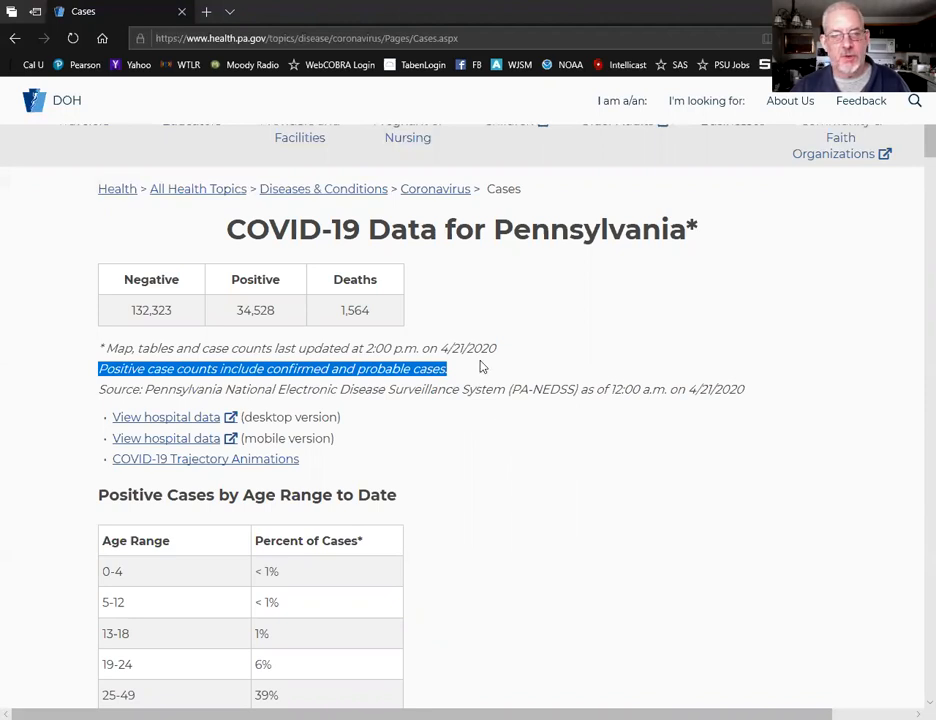
{"action": "double_click", "coordinate": [374, 368]}
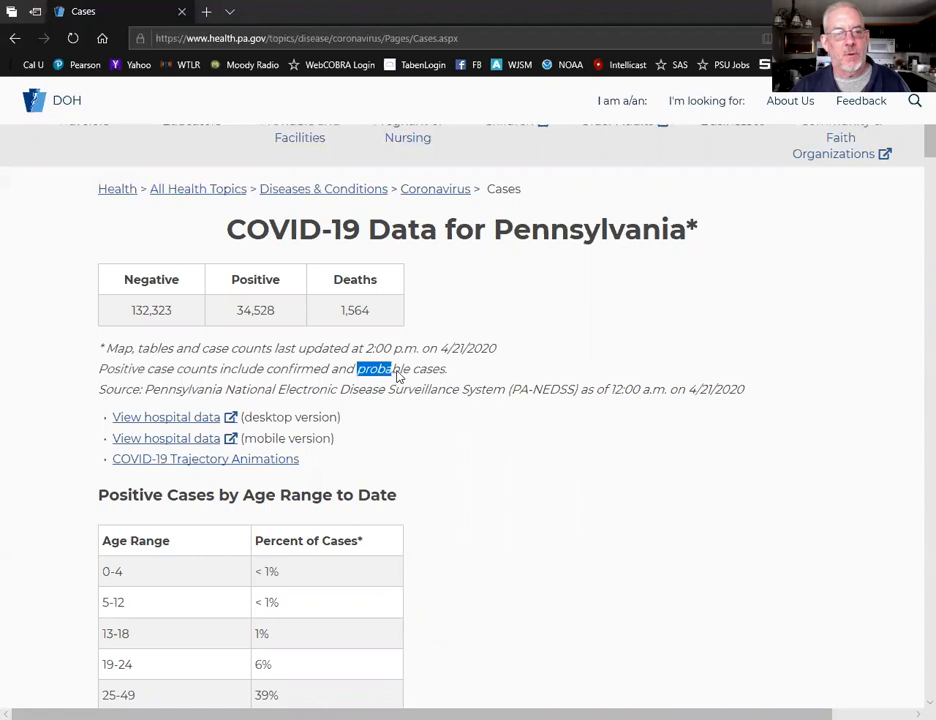
Scroll past the county case table to the Incidence by County map and select part of its source note.
{"action": "scroll", "scroll_direction": "down", "scroll_amount": 3}
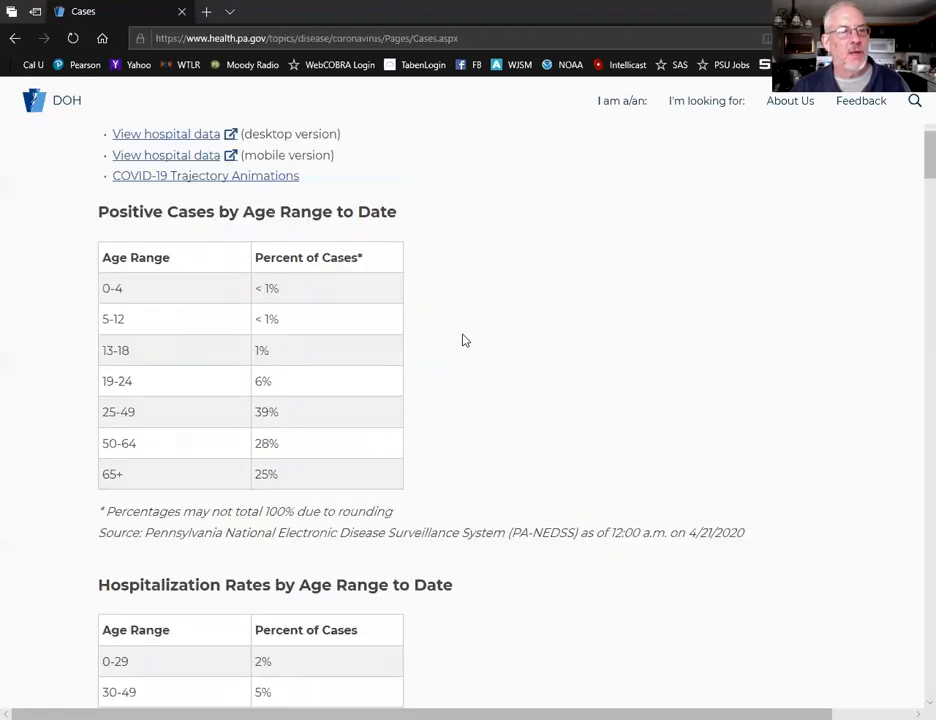
{"action": "scroll", "scroll_direction": "down", "scroll_amount": 3}
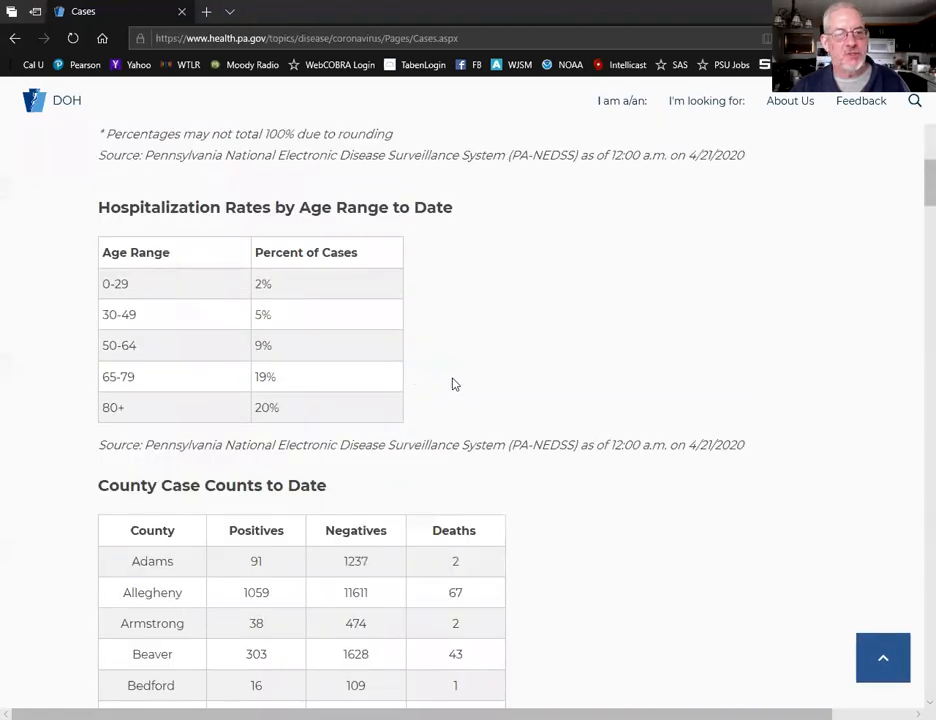
{"action": "scroll", "scroll_direction": "down", "scroll_amount": 3}
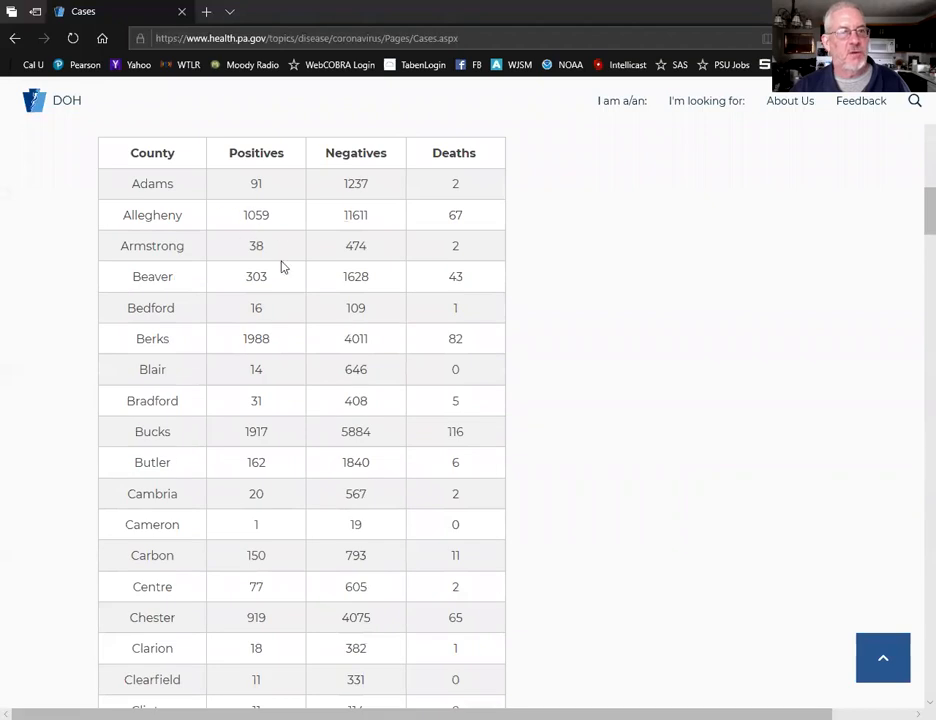
{"action": "mouse_move", "coordinate": [332, 304]}
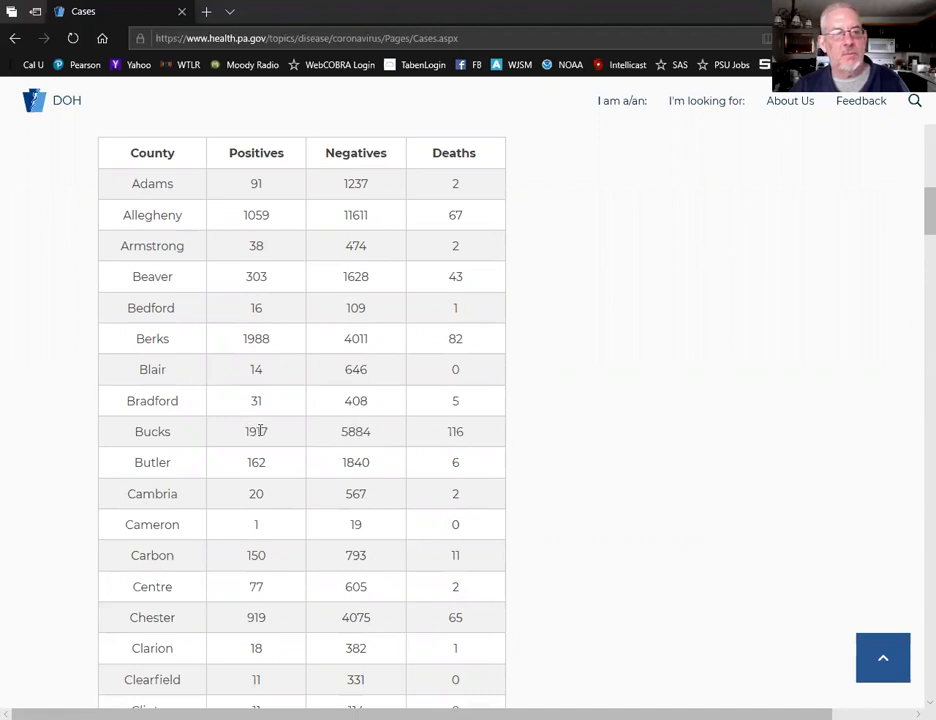
{"action": "scroll", "scroll_direction": "down", "scroll_amount": 3}
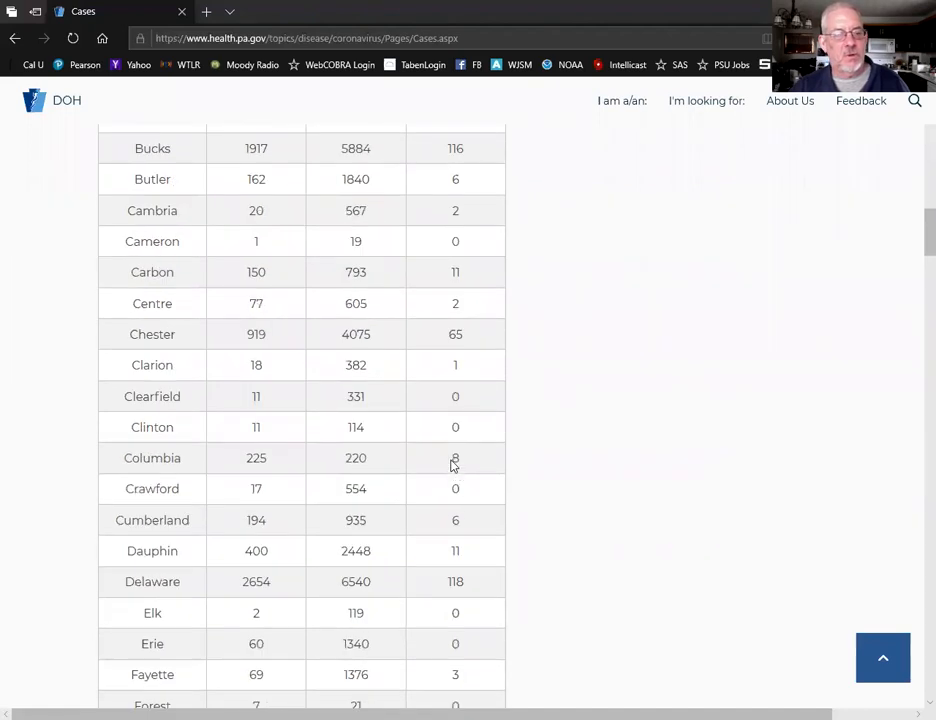
{"action": "scroll", "scroll_direction": "down", "scroll_amount": 3}
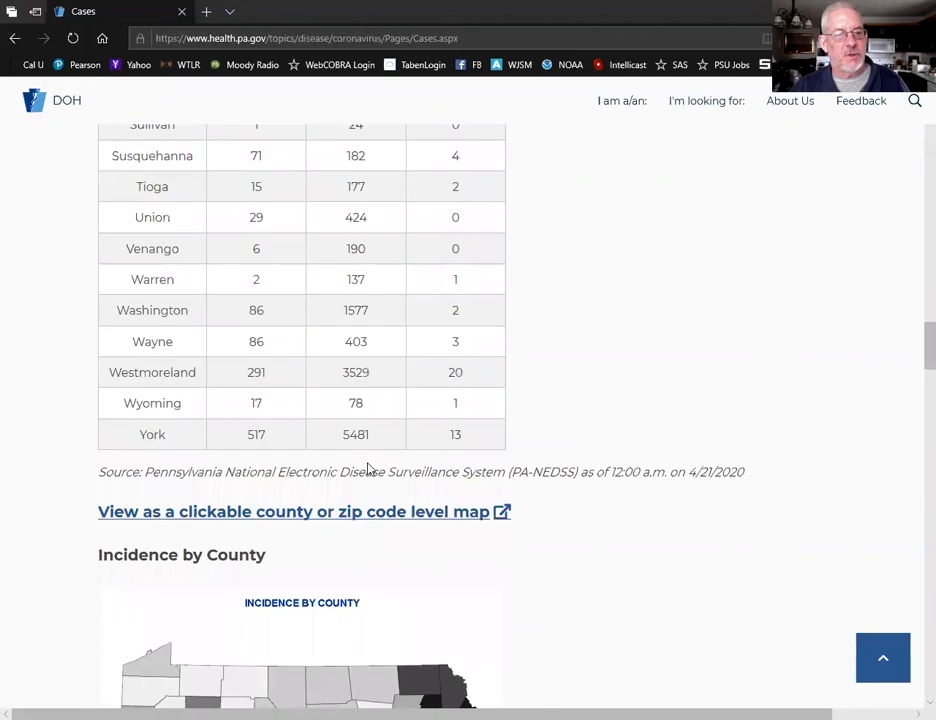
{"action": "scroll", "scroll_direction": "down", "scroll_amount": 3}
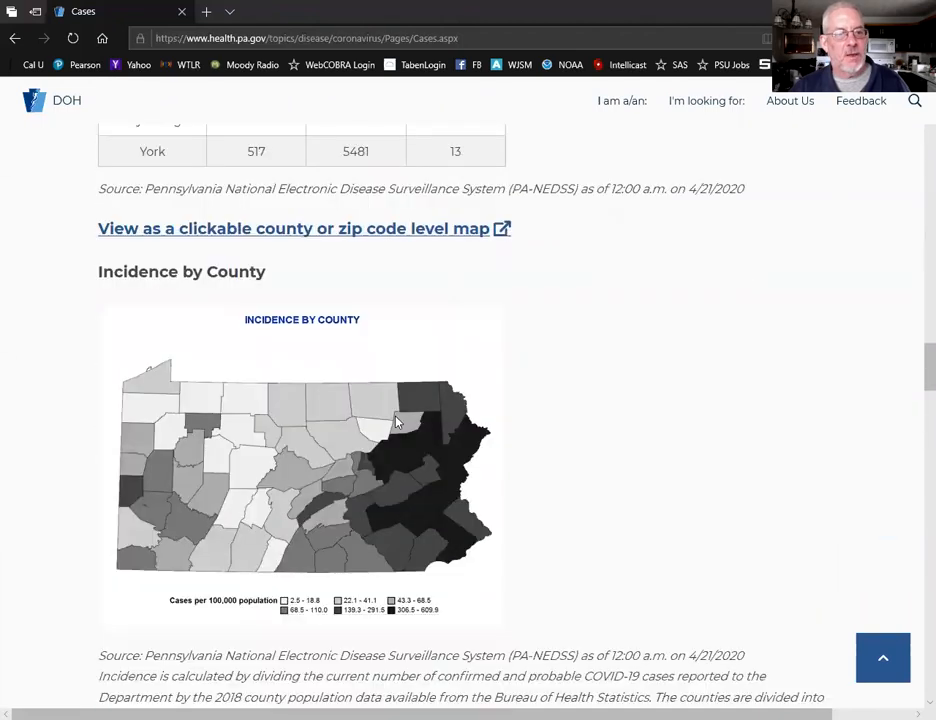
{"action": "scroll", "scroll_direction": "down", "scroll_amount": 3}
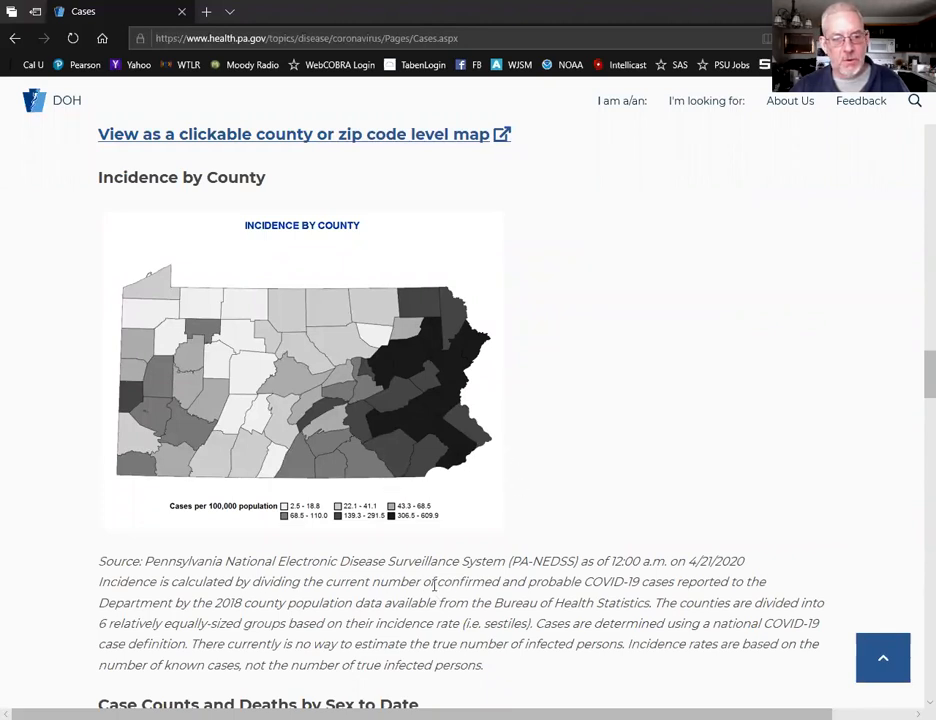
{"action": "left_click_drag", "start_coordinate": [438, 580], "coordinate": [516, 580]}
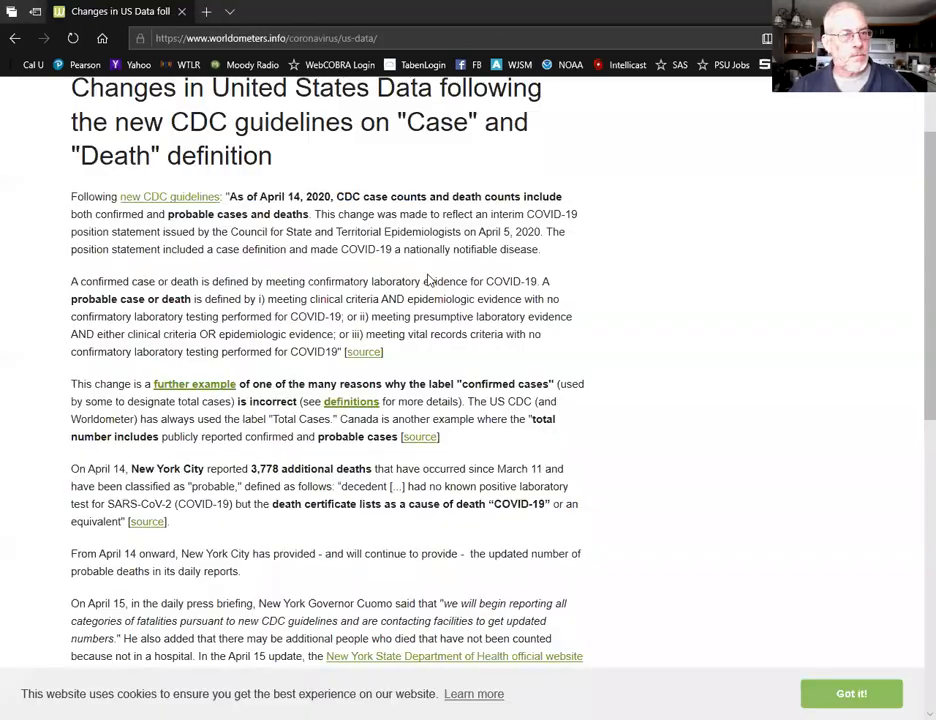
Highlight Worldometer's sentence stating CDC counts include confirmed and probable cases since April 14.
{"action": "scroll", "scroll_direction": "up", "scroll_amount": 3}
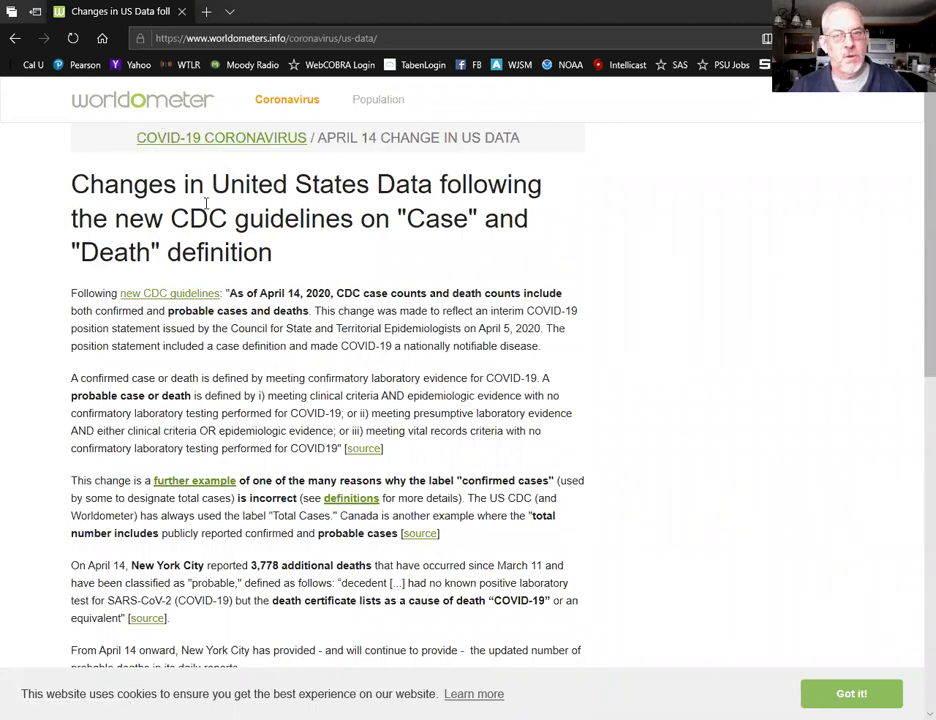
{"action": "mouse_move", "coordinate": [230, 204]}
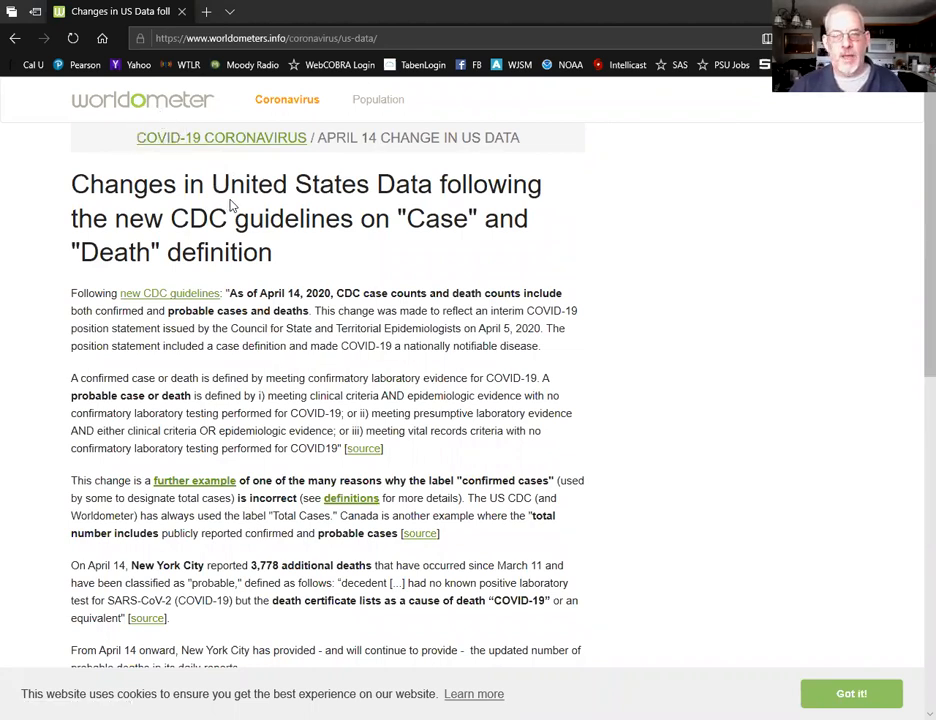
{"action": "mouse_move", "coordinate": [244, 306]}
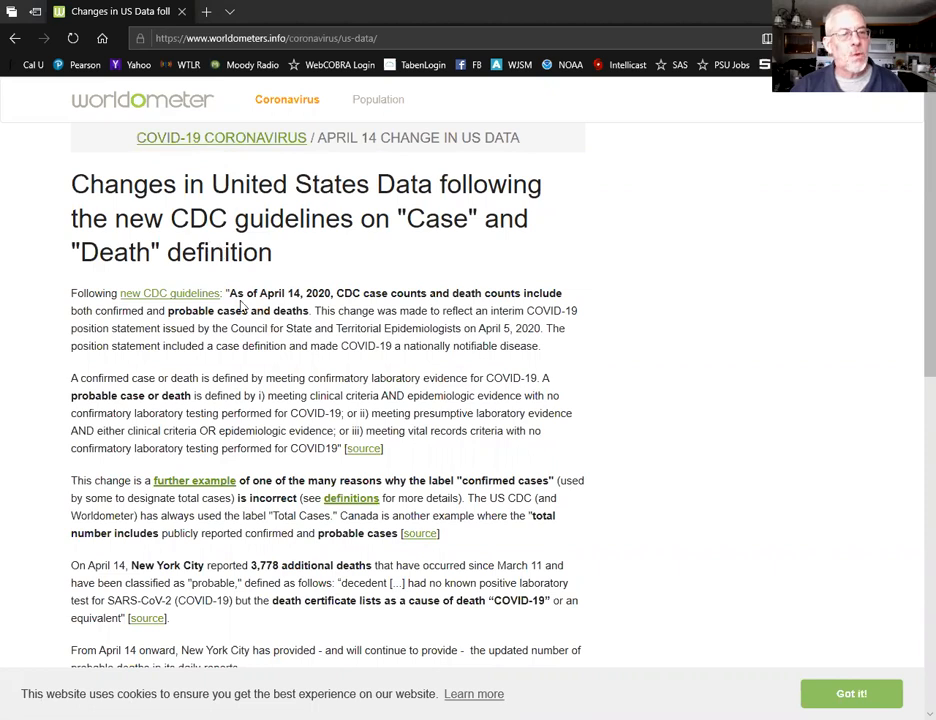
{"action": "mouse_move", "coordinate": [170, 292]}
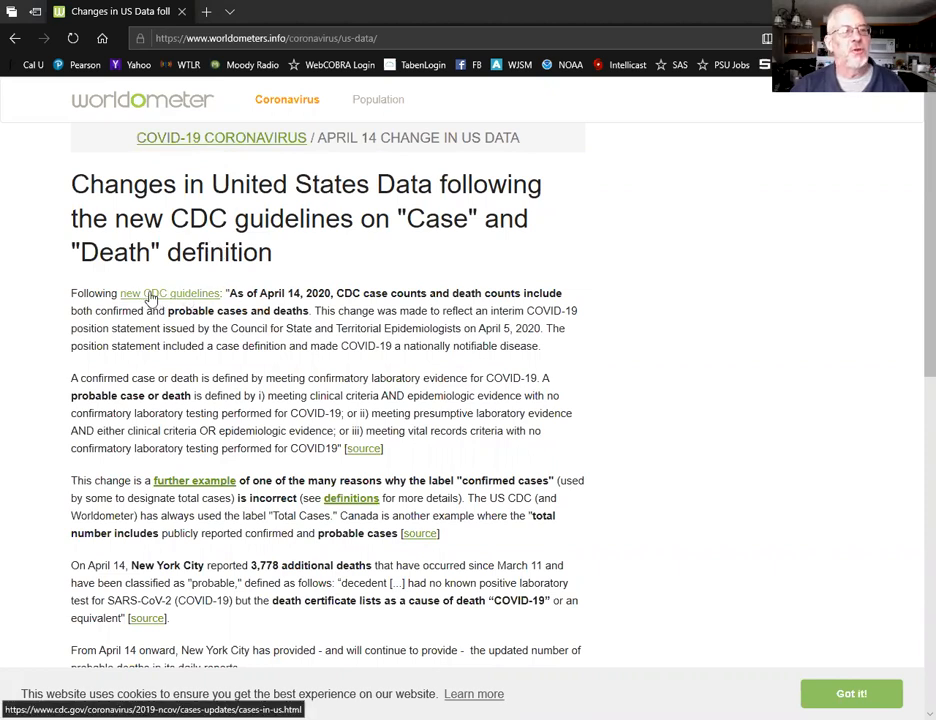
{"action": "mouse_move", "coordinate": [304, 292]}
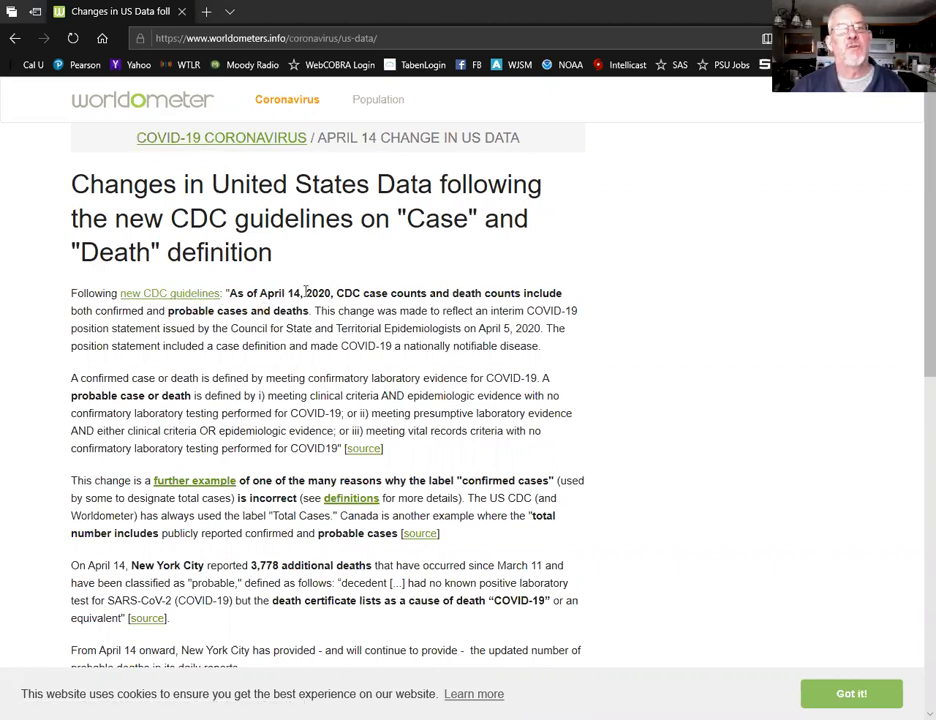
{"action": "left_click_drag", "start_coordinate": [228, 292], "coordinate": [284, 310]}
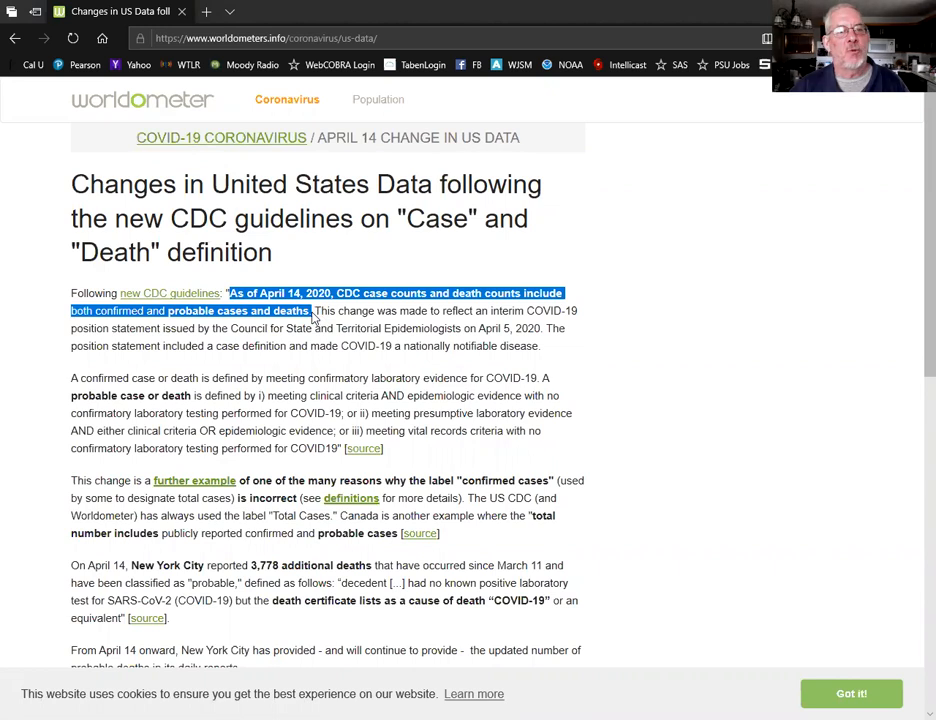
{"action": "mouse_move", "coordinate": [320, 374]}
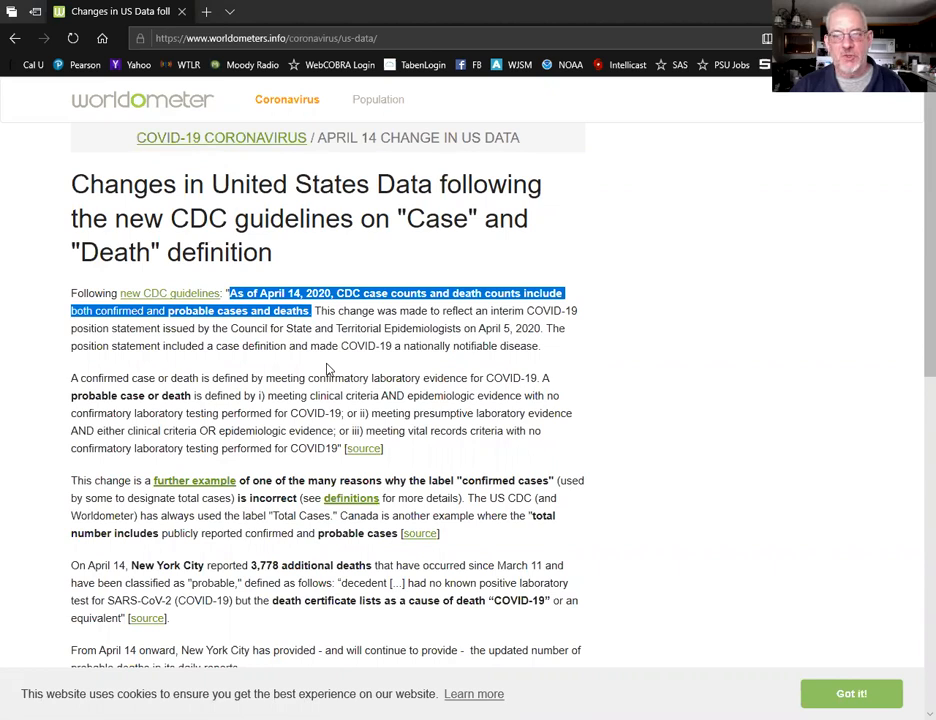
{"action": "mouse_move", "coordinate": [336, 368]}
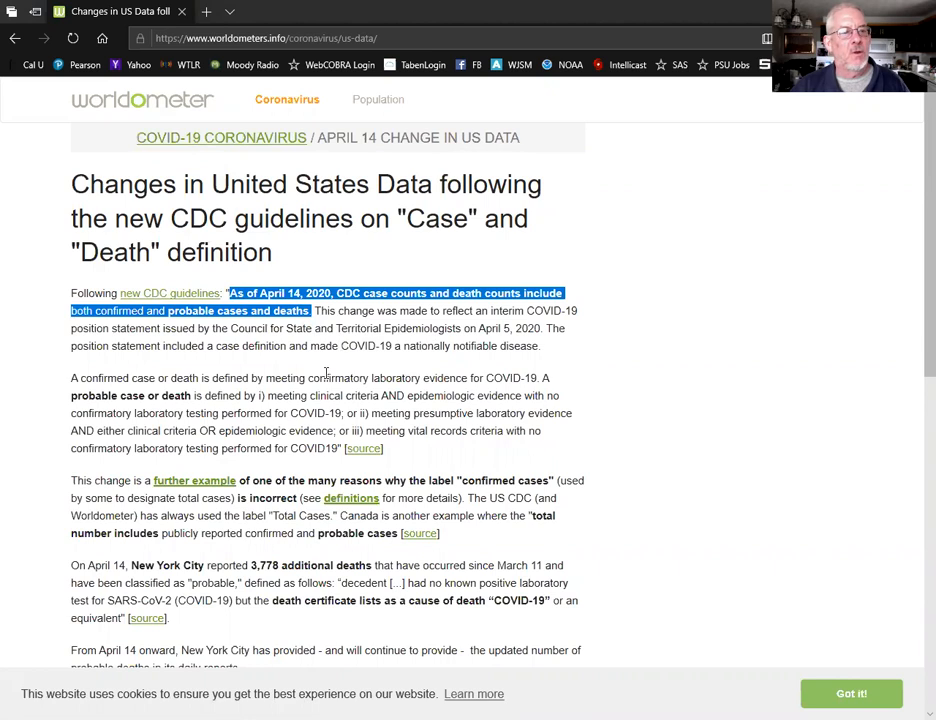
{"action": "scroll", "scroll_direction": "down", "scroll_amount": 3}
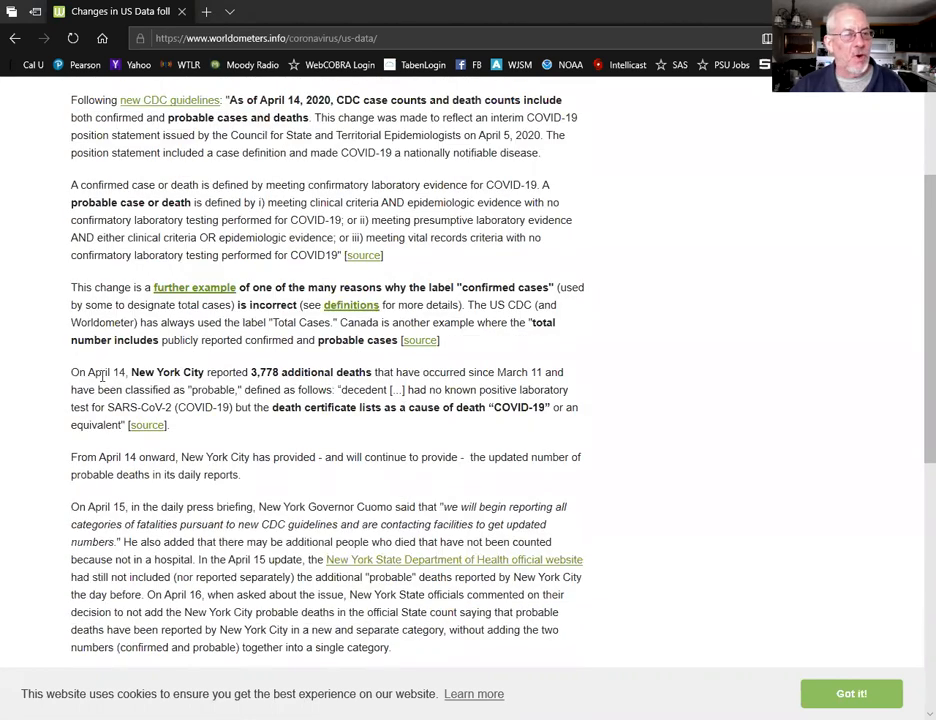
Highlight the New York City passage on 3,778 probable deaths with COVID-19 on death certificates but no positive test.
{"action": "left_click_drag", "start_coordinate": [70, 372], "coordinate": [170, 388]}
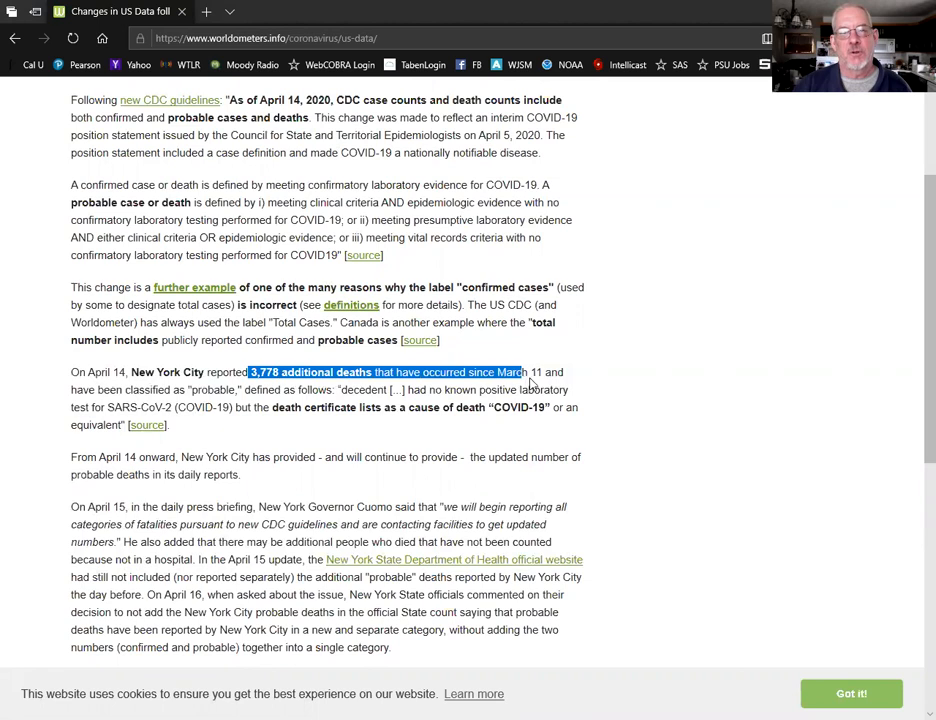
{"action": "left_click_drag", "start_coordinate": [520, 372], "coordinate": [254, 388]}
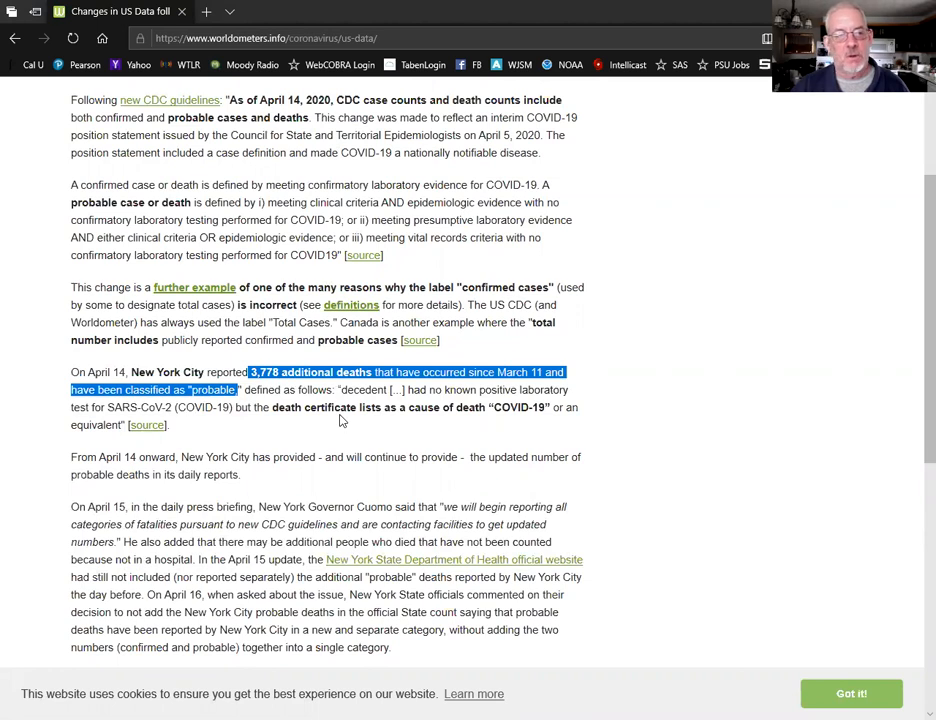
{"action": "mouse_move", "coordinate": [378, 404]}
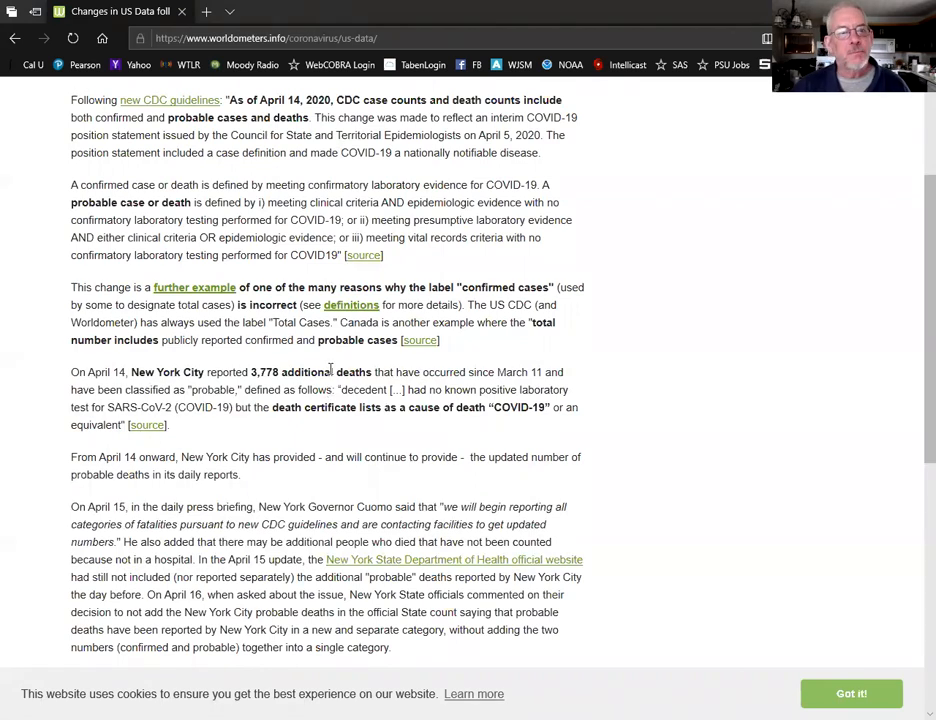
{"action": "mouse_move", "coordinate": [342, 390]}
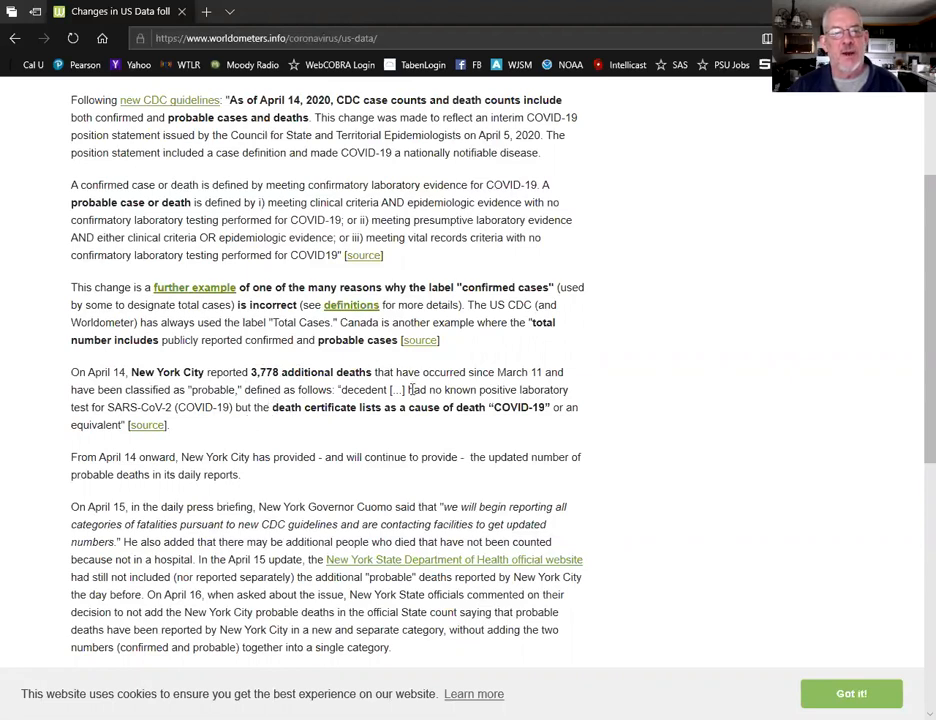
{"action": "left_click_drag", "start_coordinate": [408, 388], "coordinate": [170, 424]}
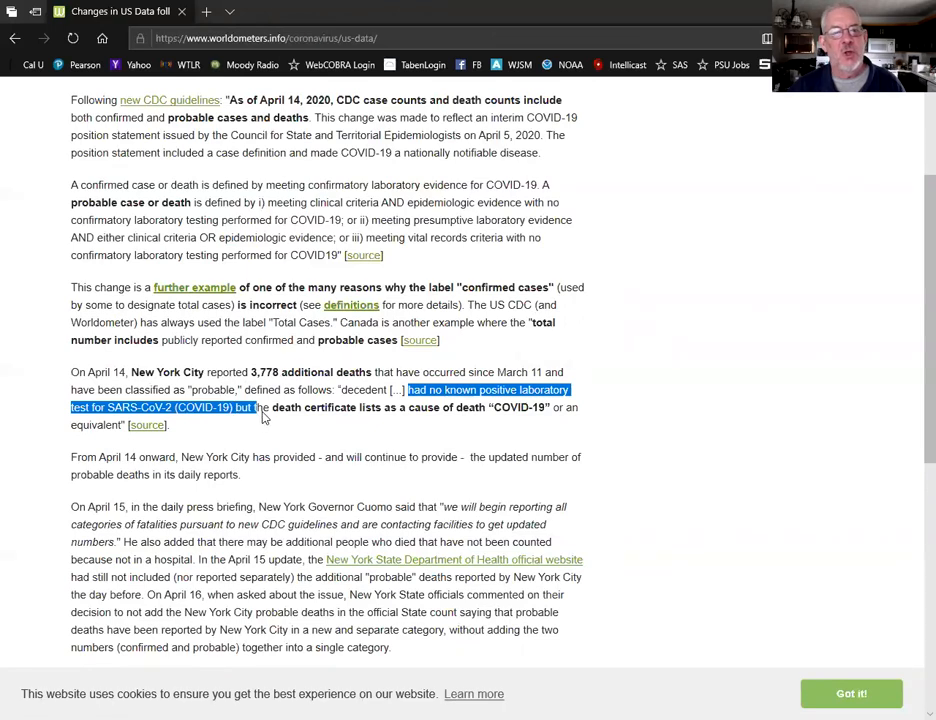
{"action": "left_click_drag", "start_coordinate": [254, 408], "coordinate": [470, 408]}
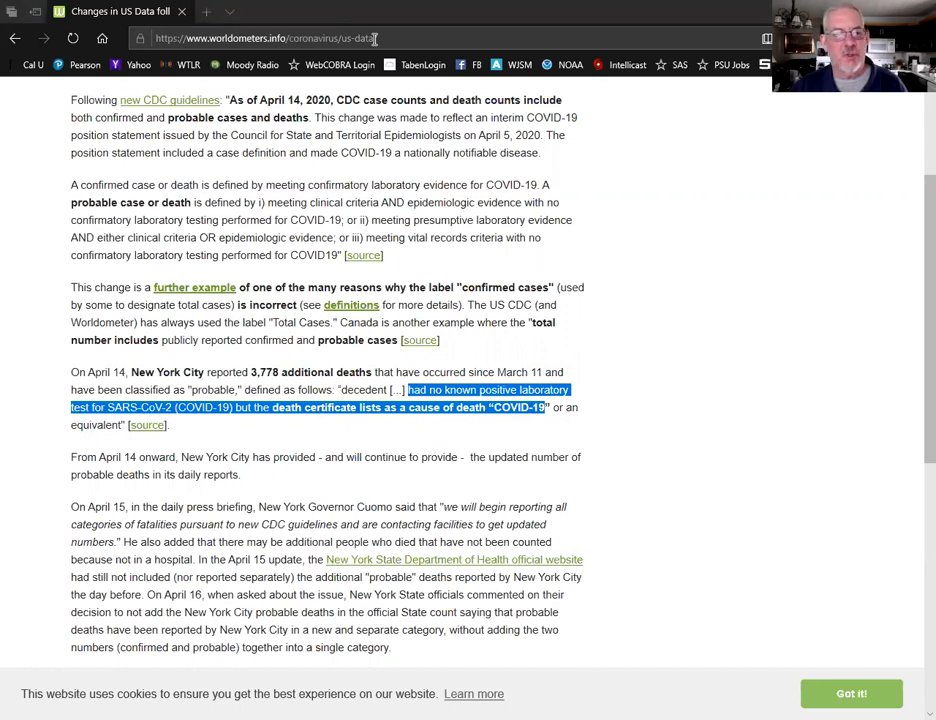
{"action": "mouse_move", "coordinate": [778, 596]}
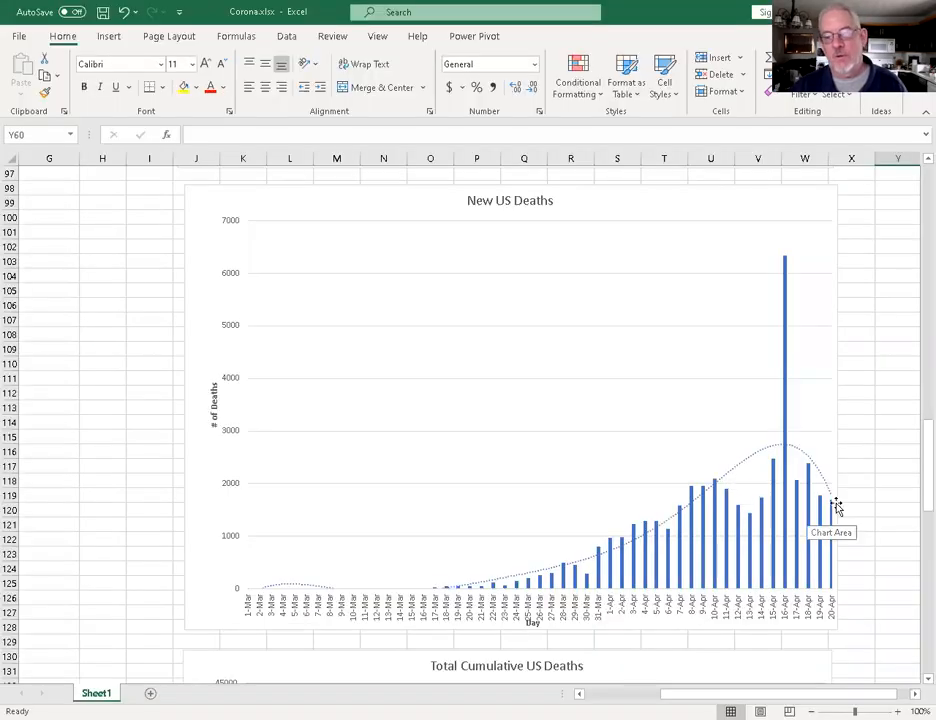
Scroll through the New US Deaths, Total Cumulative US Deaths and New US Cases charts in Corona.xlsx.
{"action": "scroll", "scroll_direction": "down", "scroll_amount": 3}
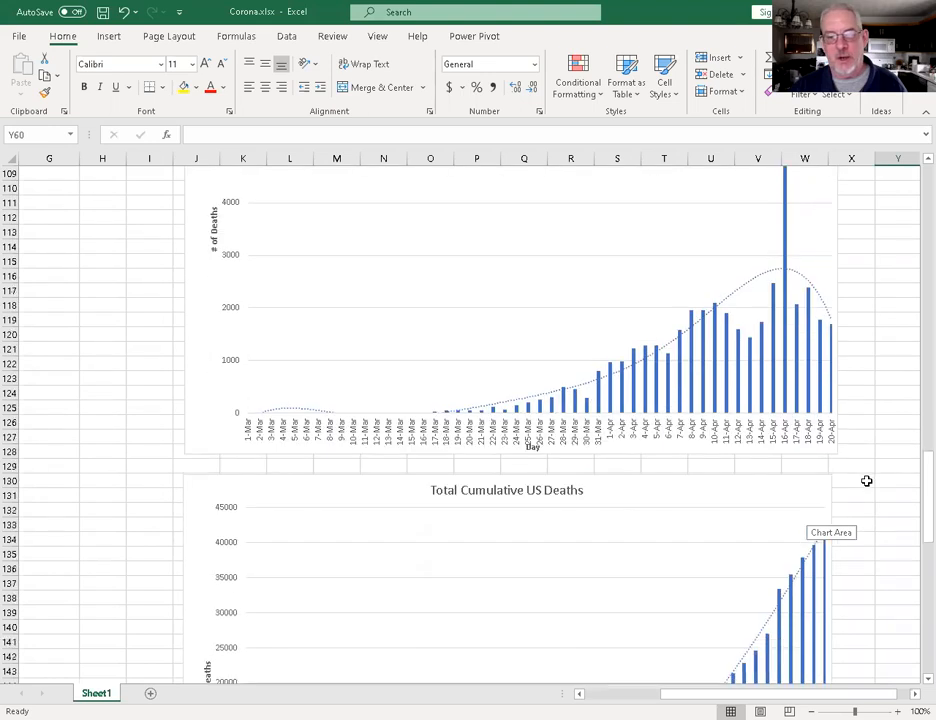
{"action": "scroll", "scroll_direction": "down", "scroll_amount": 3}
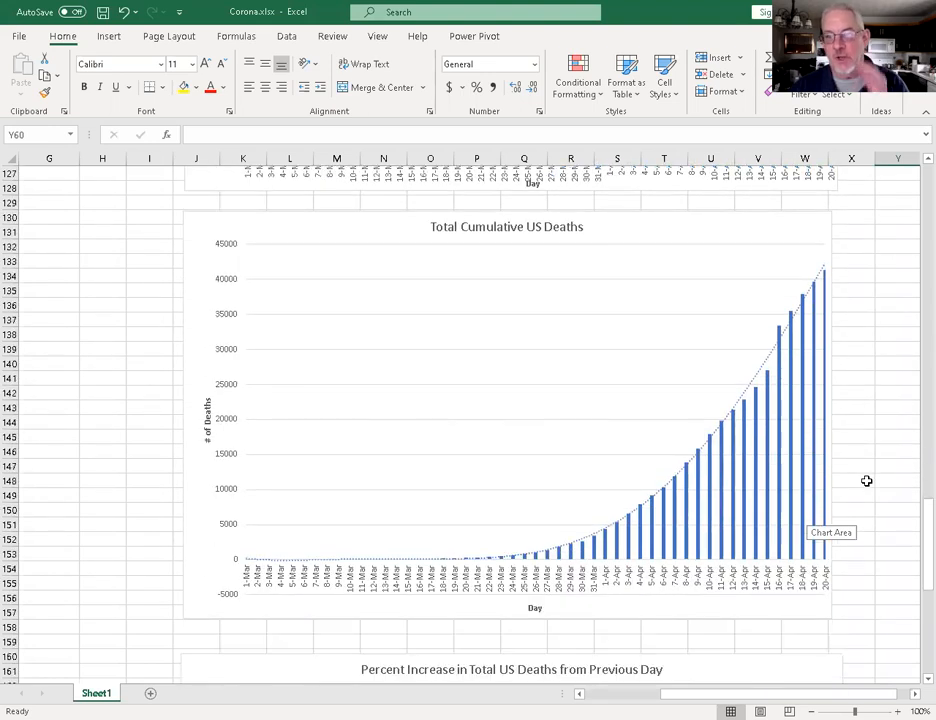
{"action": "scroll", "scroll_direction": "up", "scroll_amount": 3}
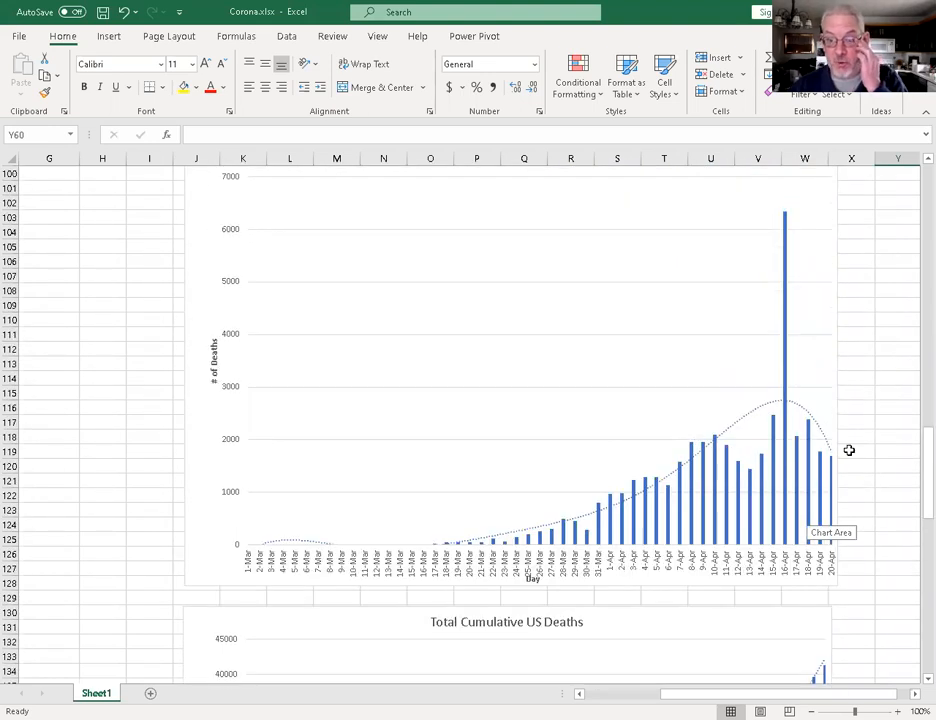
{"action": "scroll", "scroll_direction": "down", "scroll_amount": 3}
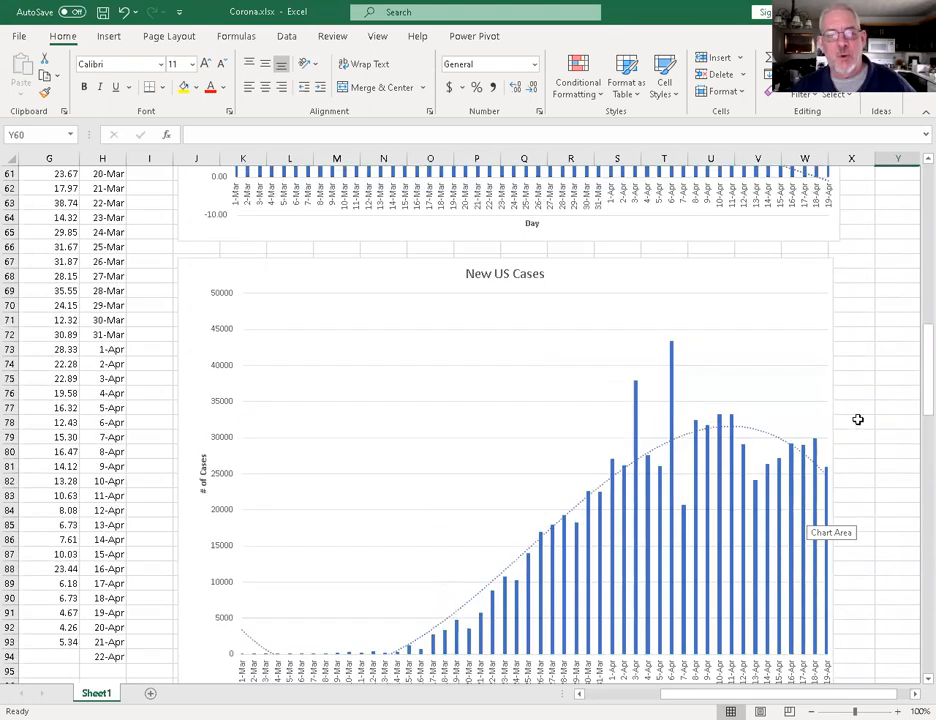
{"action": "scroll", "scroll_direction": "down", "scroll_amount": 3}
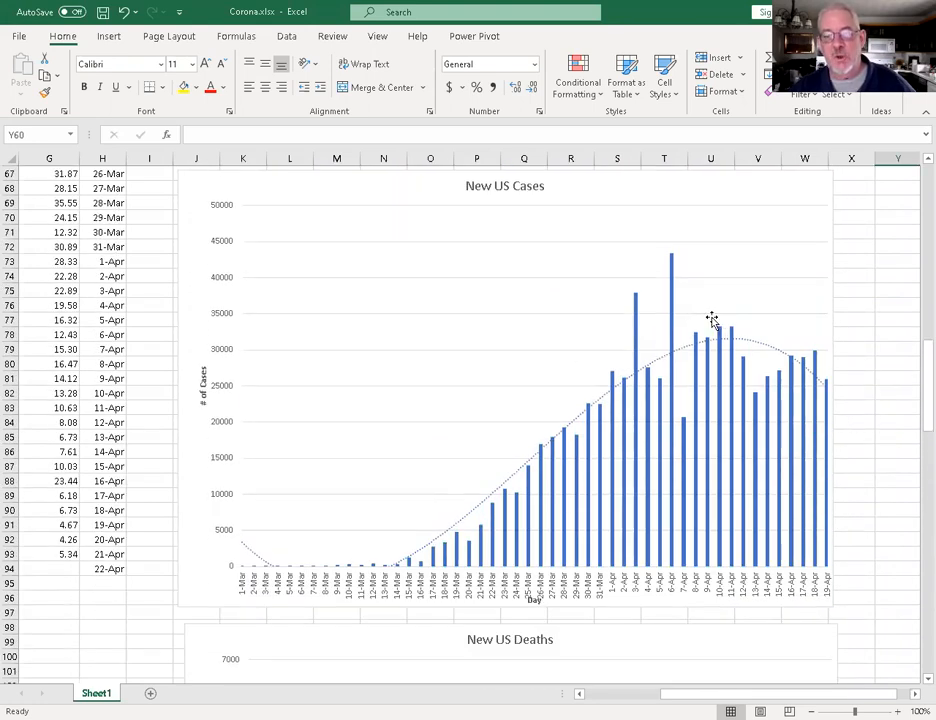